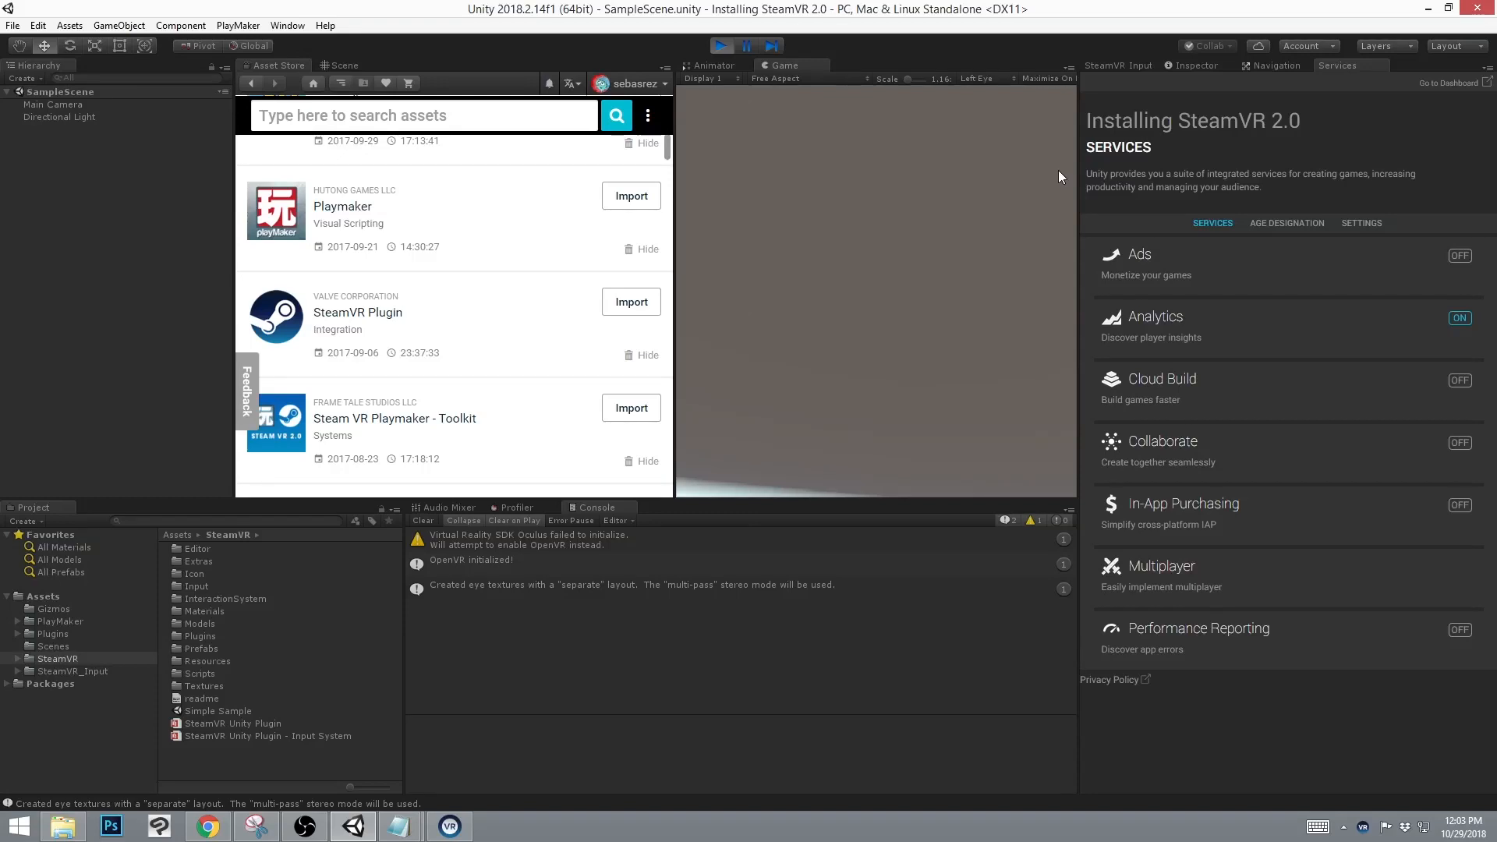
{"action": "mouse_move", "coordinate": [351, 215]}
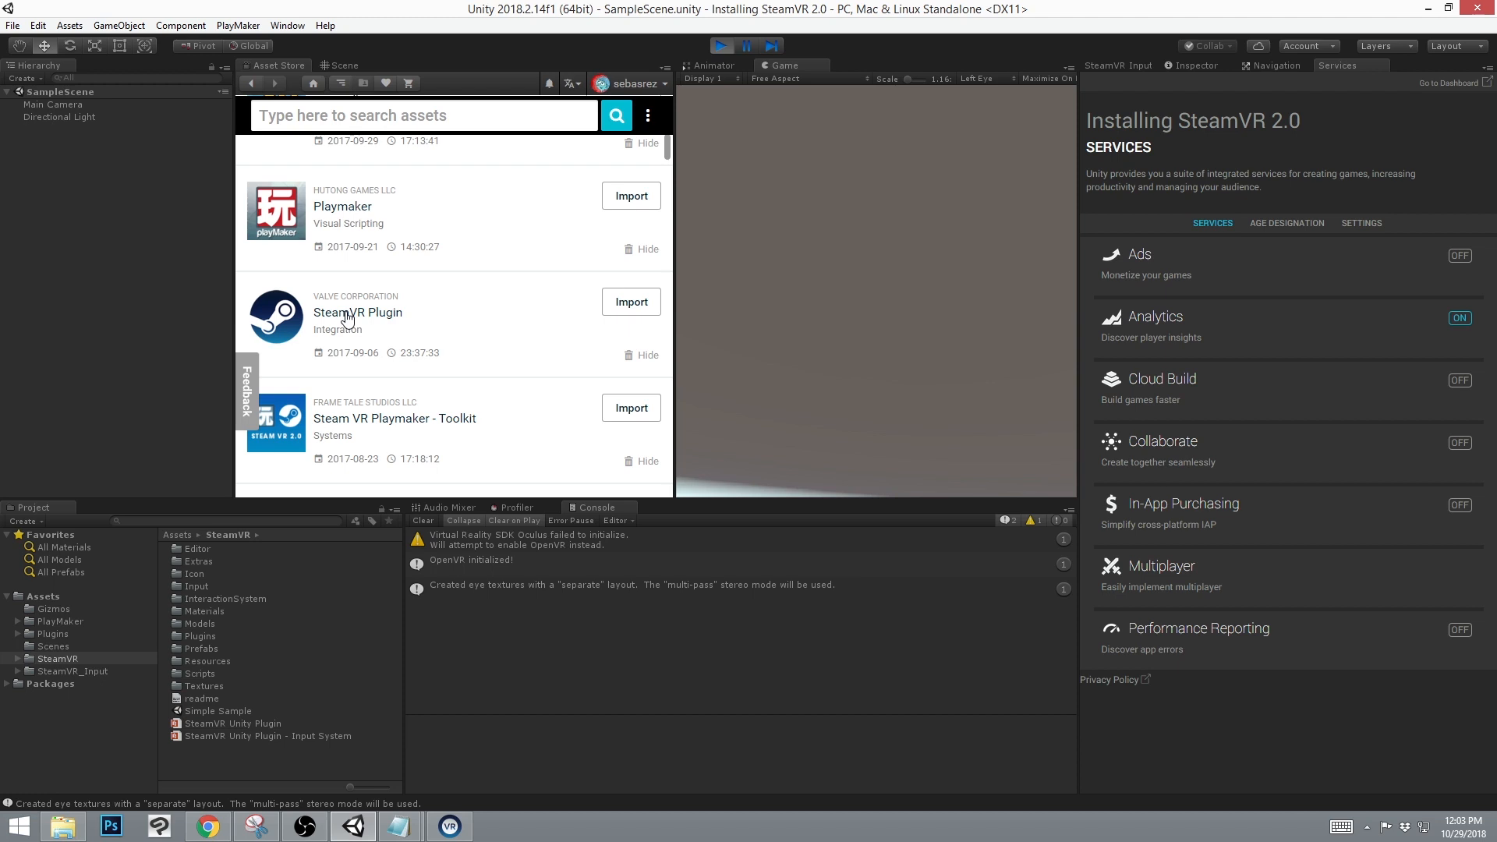
{"action": "mouse_move", "coordinate": [358, 323]}
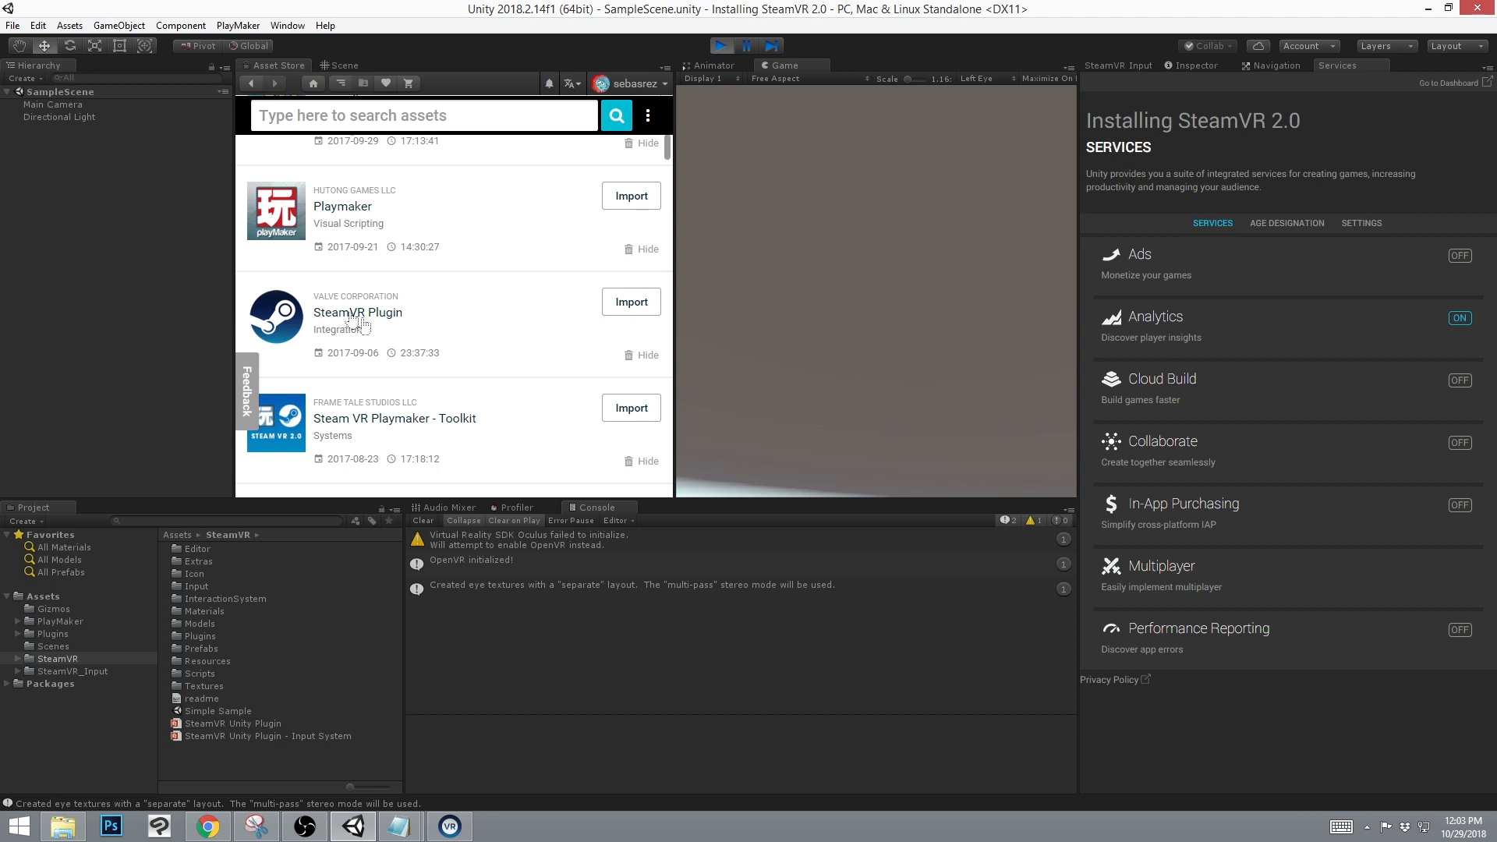
{"action": "mouse_move", "coordinate": [466, 427]}
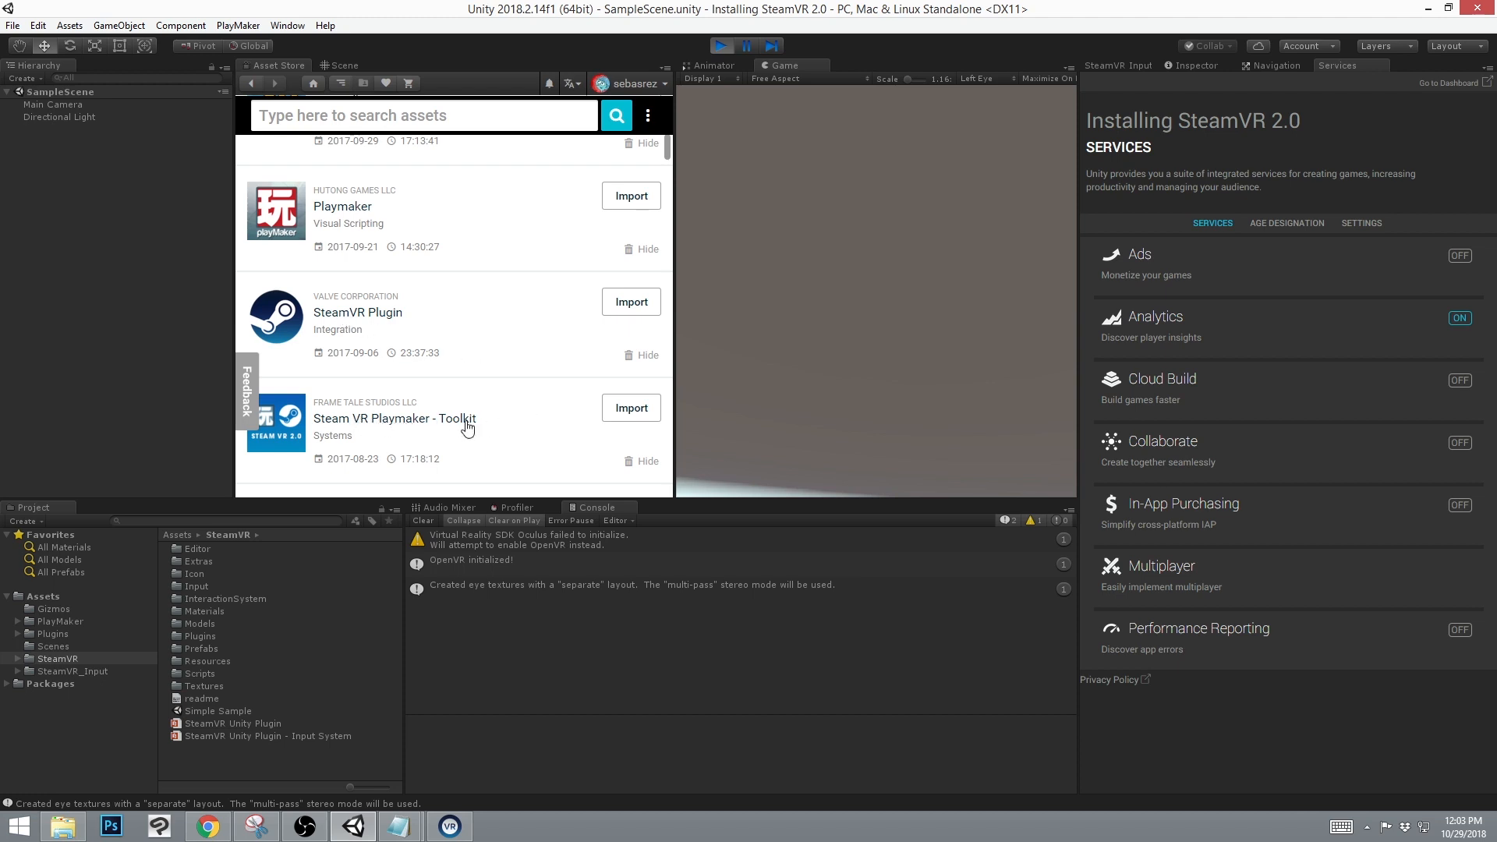
{"action": "mouse_move", "coordinate": [288, 41]}
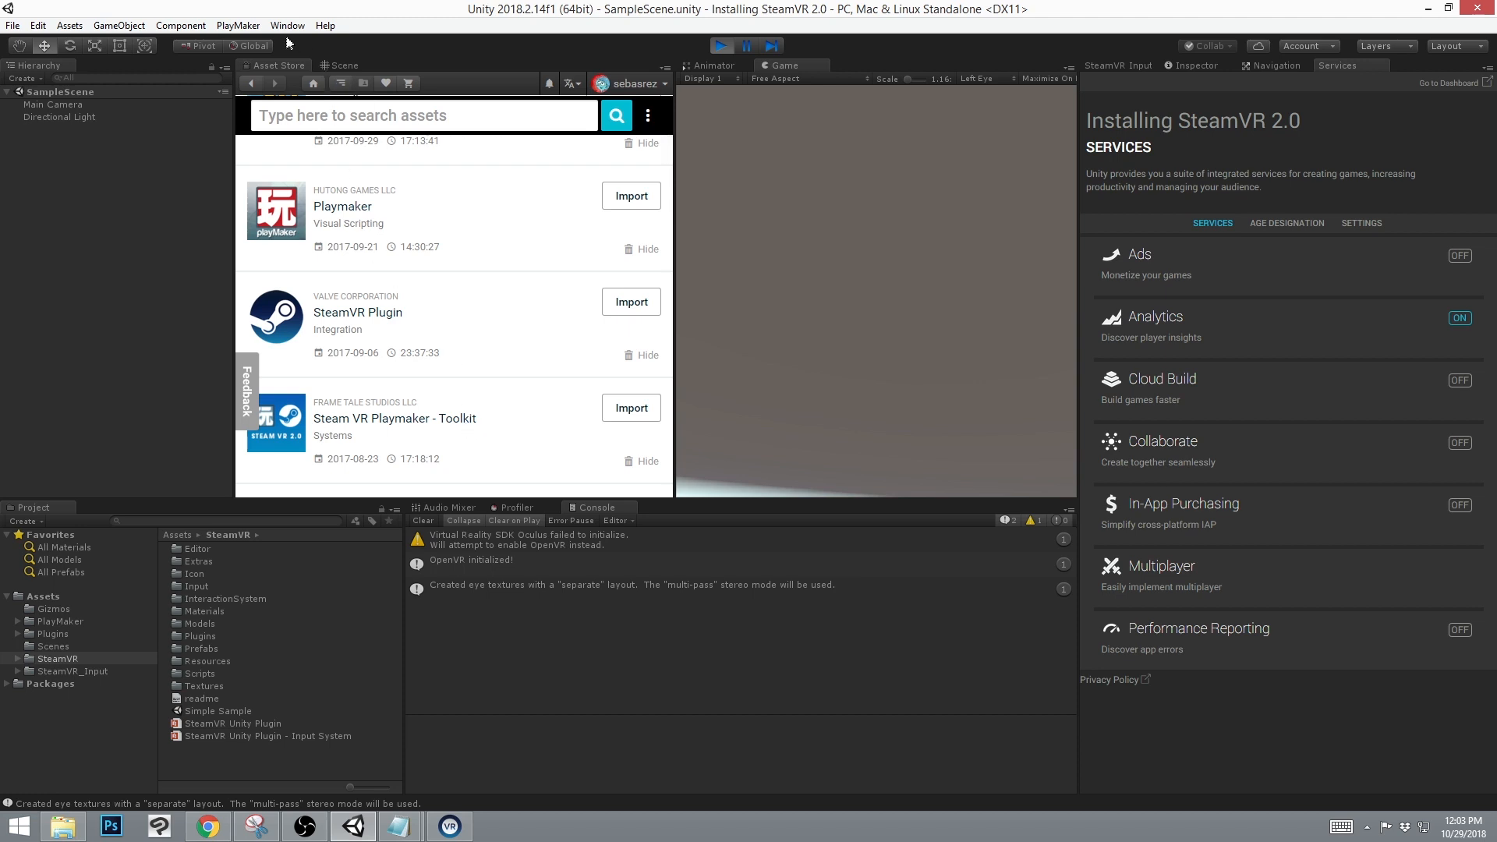
Bring up the SteamVR Input settings from the Window menu.
{"action": "left_click", "coordinate": [287, 25]}
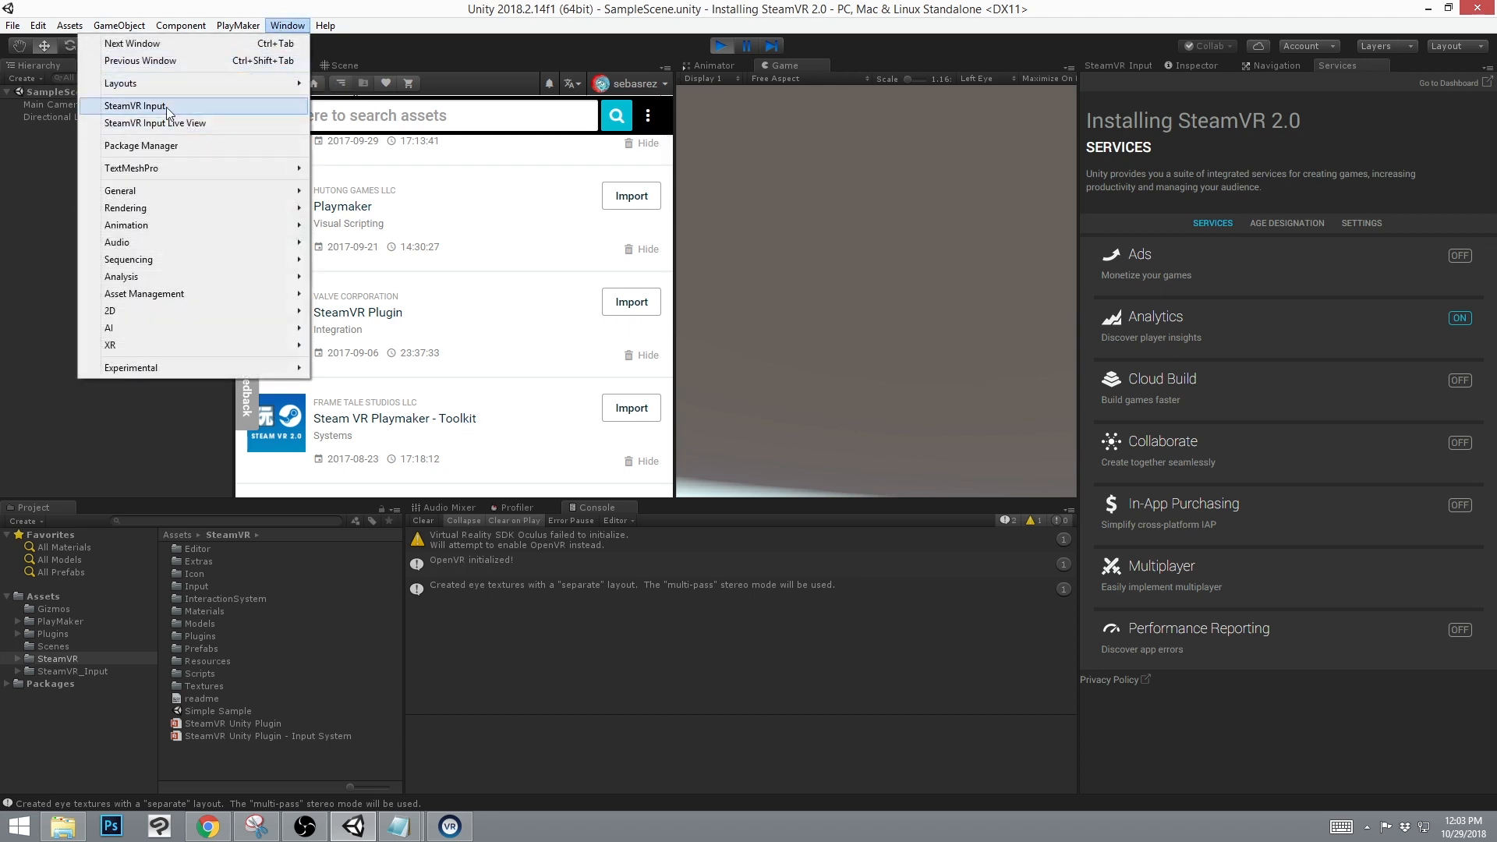
{"action": "left_click", "coordinate": [134, 107]}
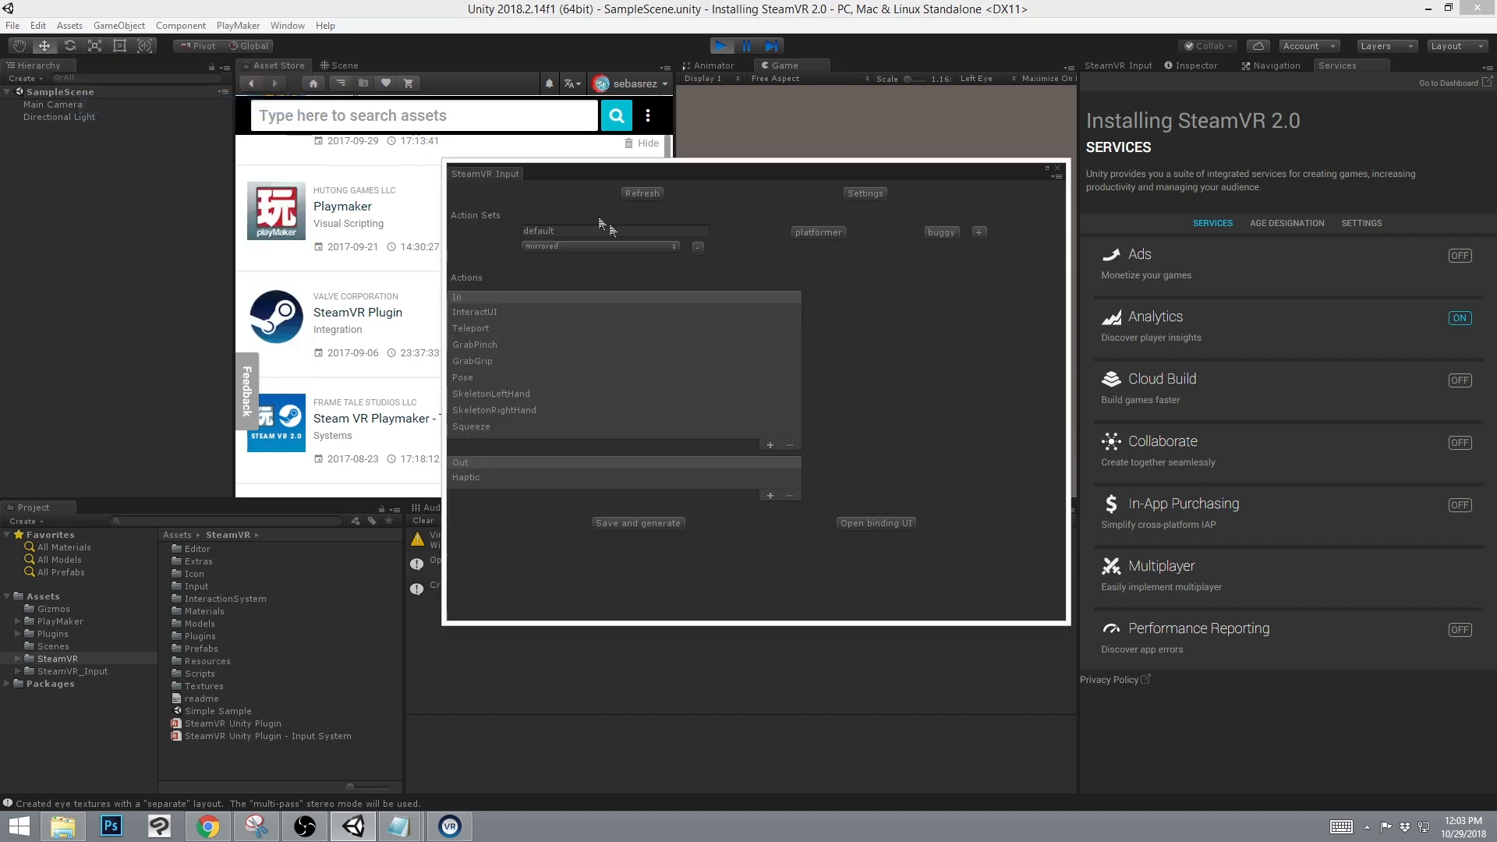
{"action": "mouse_move", "coordinate": [714, 300]}
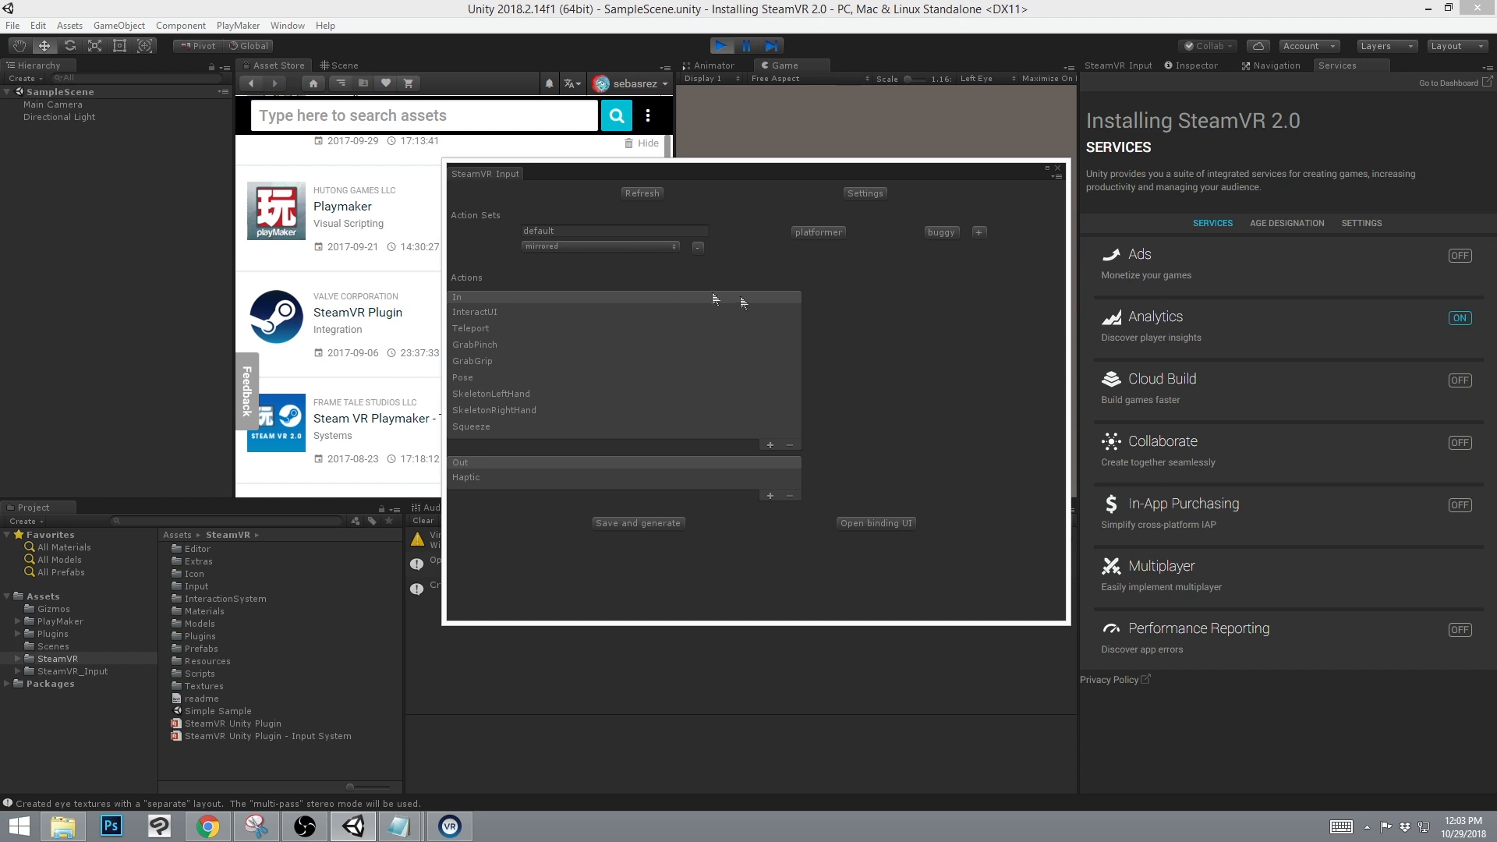
{"action": "mouse_move", "coordinate": [656, 516]}
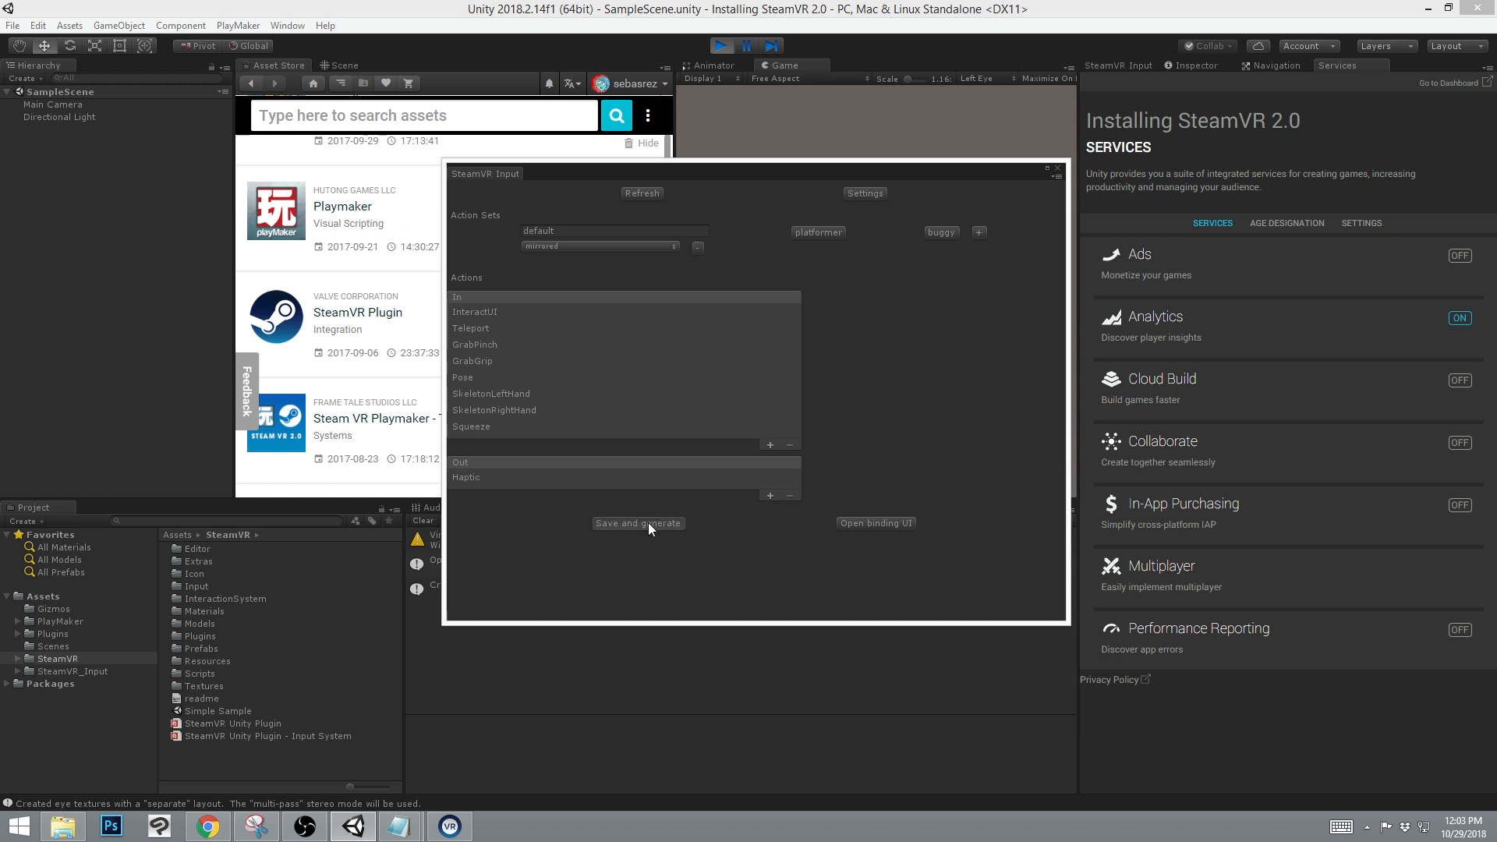
{"action": "mouse_move", "coordinate": [593, 238]}
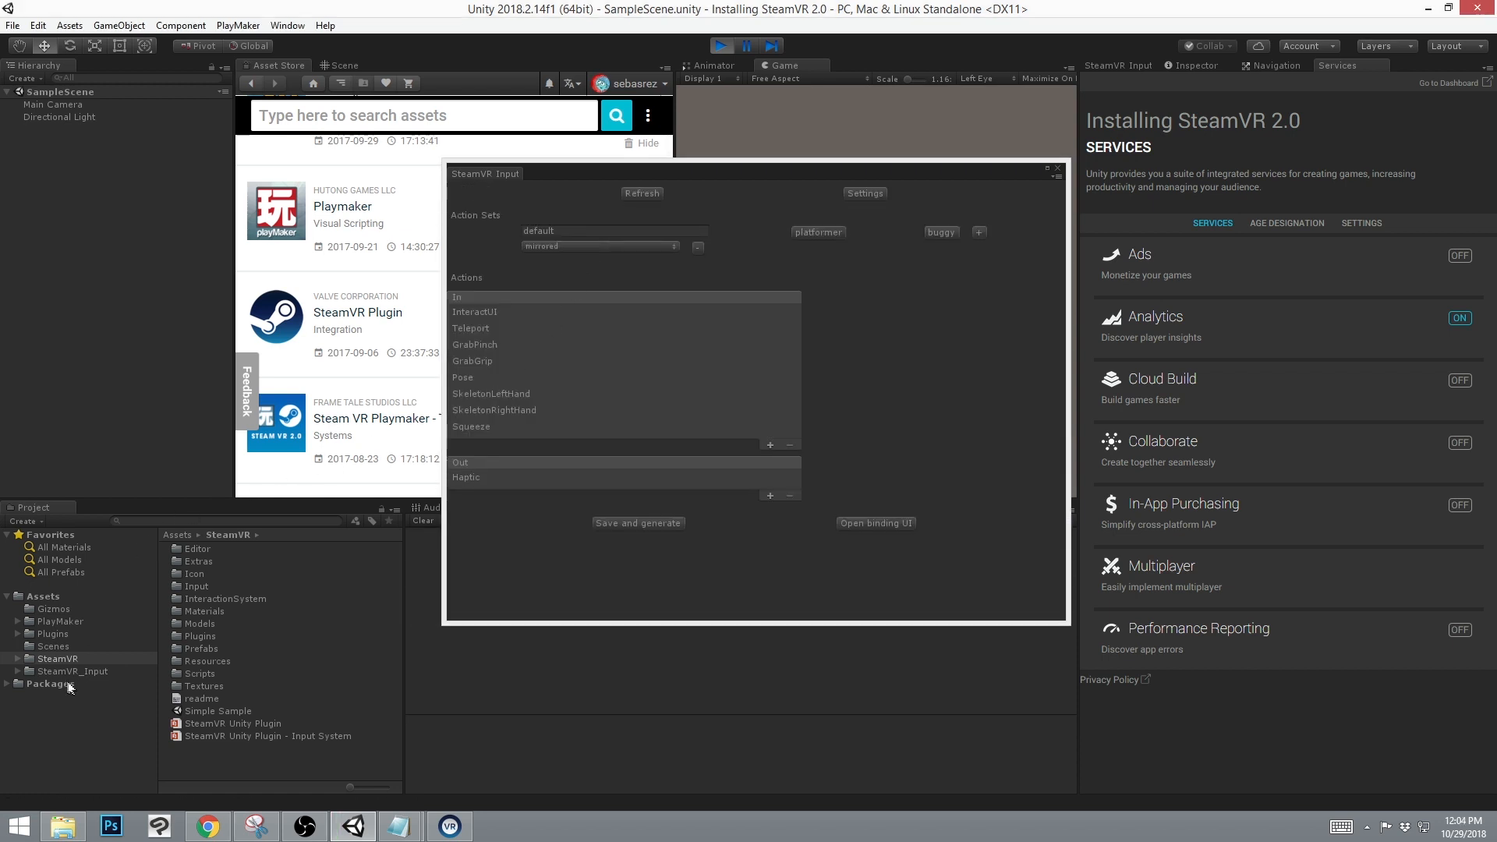
{"action": "mouse_move", "coordinate": [84, 679]}
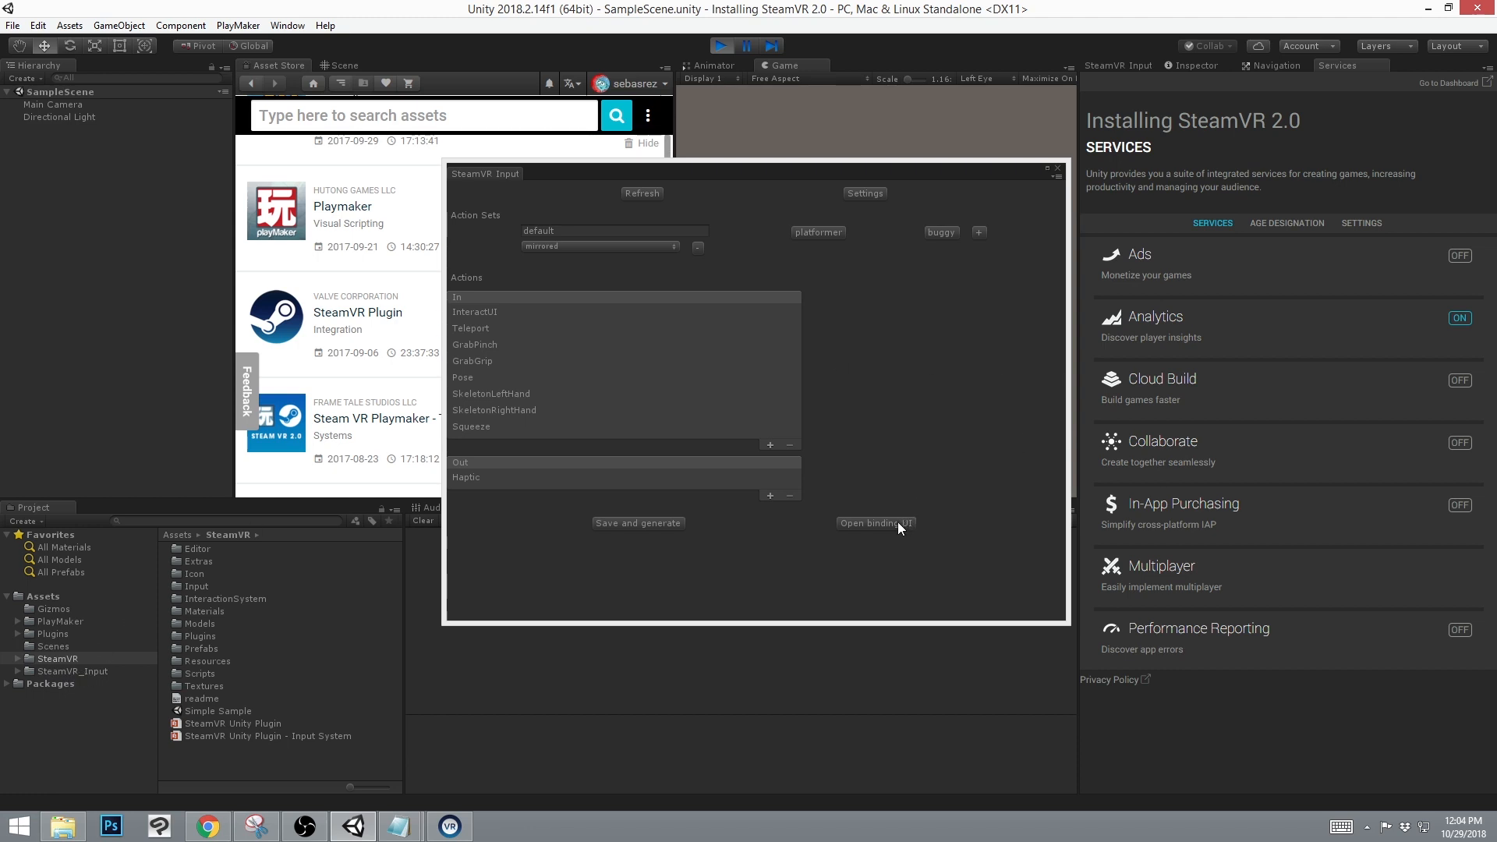
In the binding UI, switch to the Vive Controller and choose the official vive_controller binding.
{"action": "left_click", "coordinate": [875, 522]}
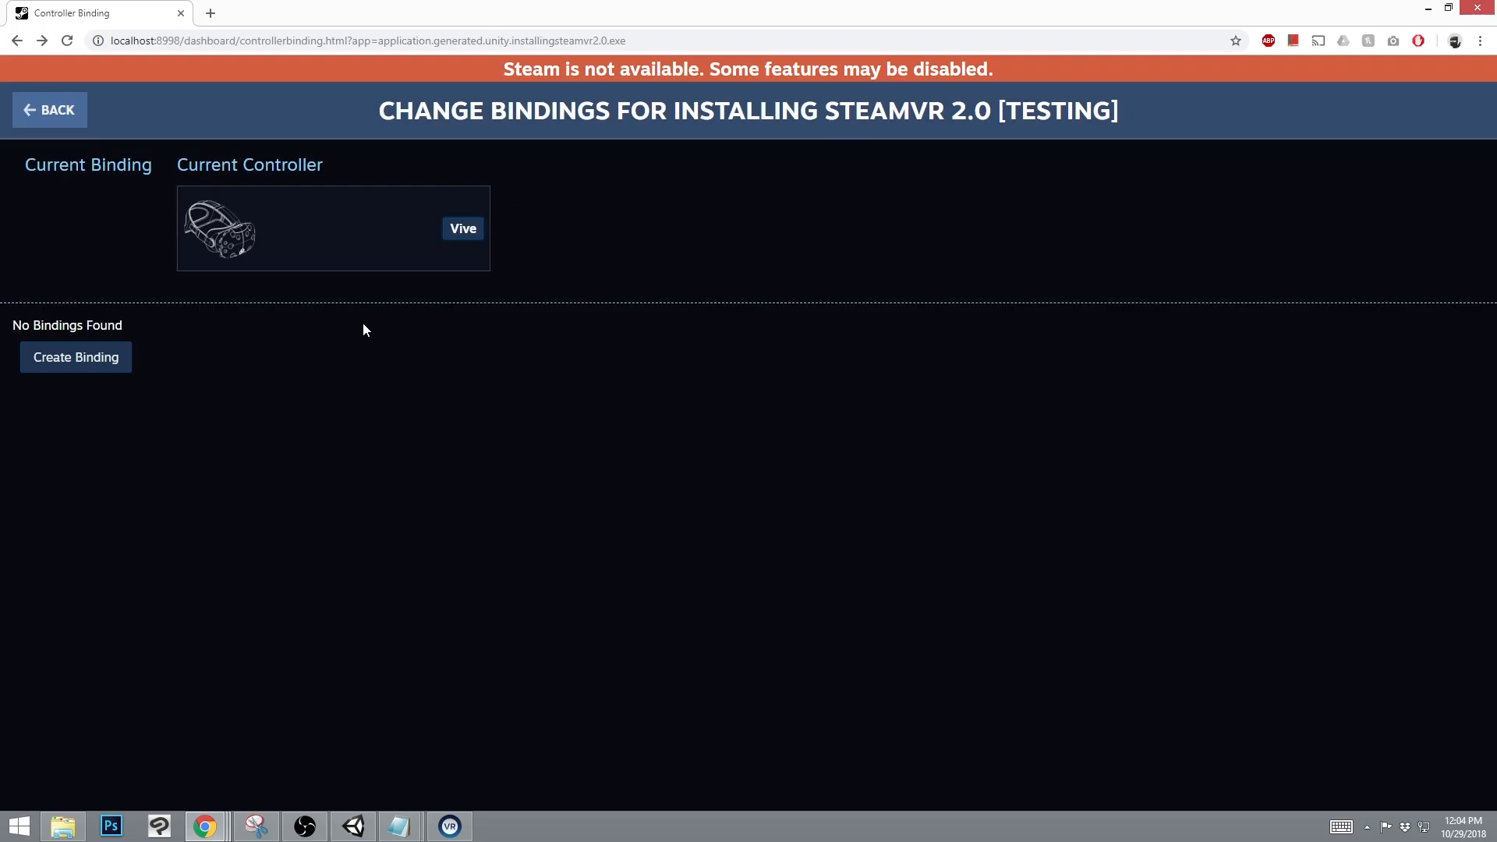
{"action": "mouse_move", "coordinate": [524, 219]}
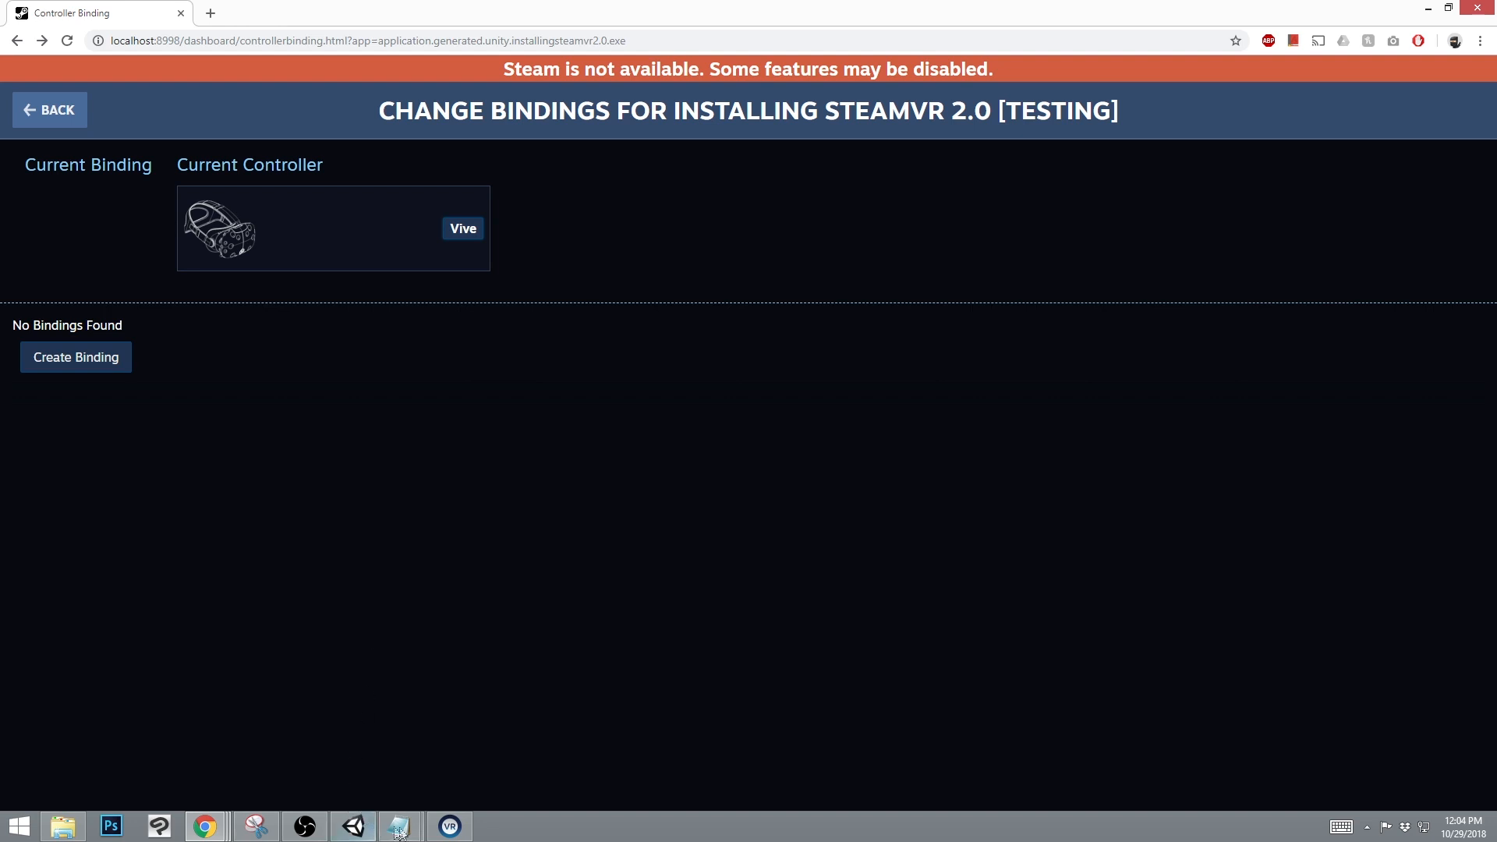
{"action": "left_click", "coordinate": [399, 826]}
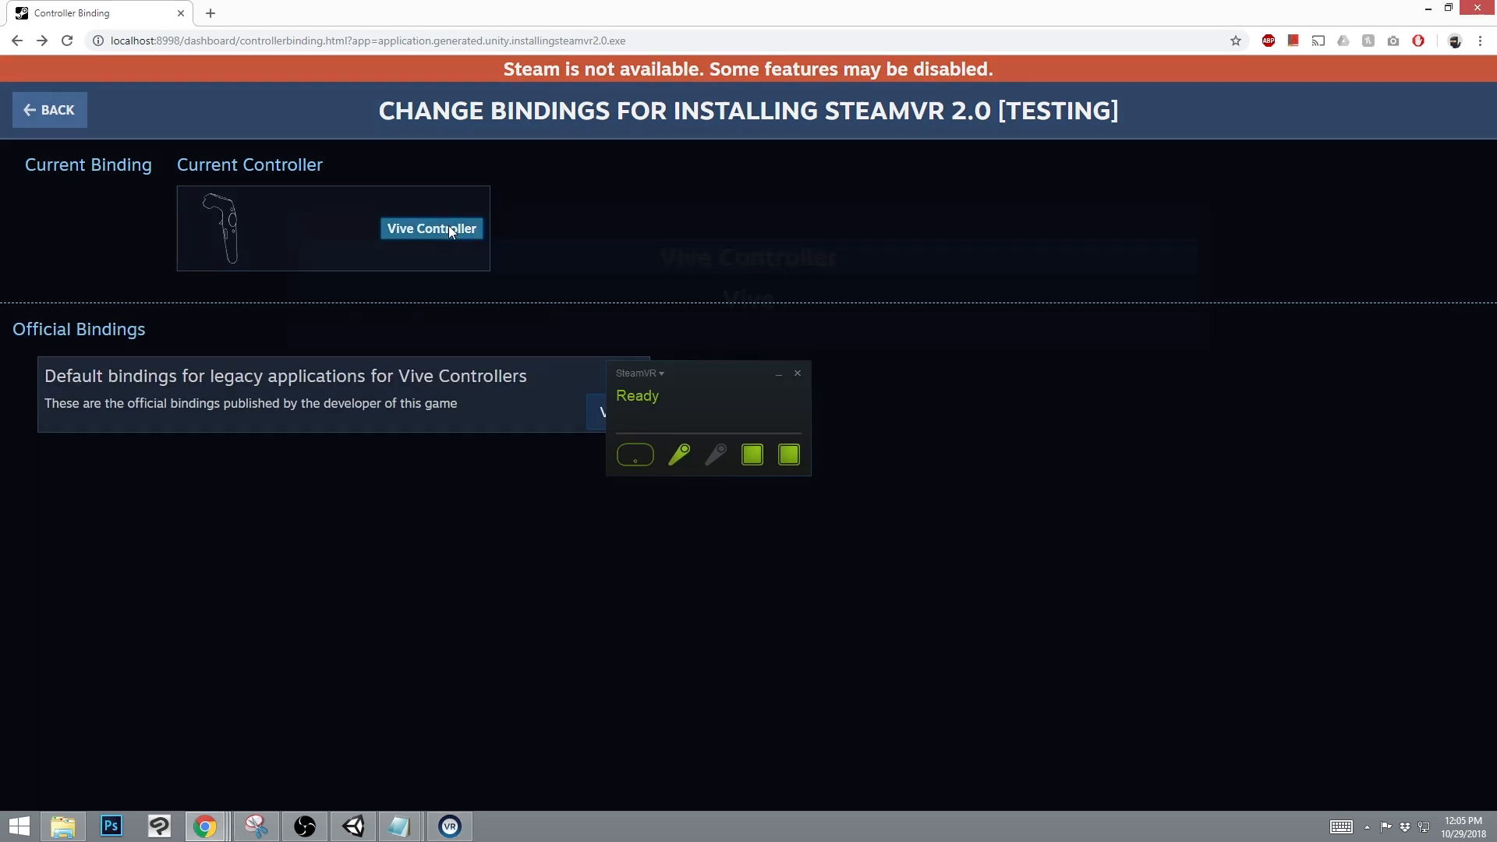
{"action": "left_click", "coordinate": [430, 227]}
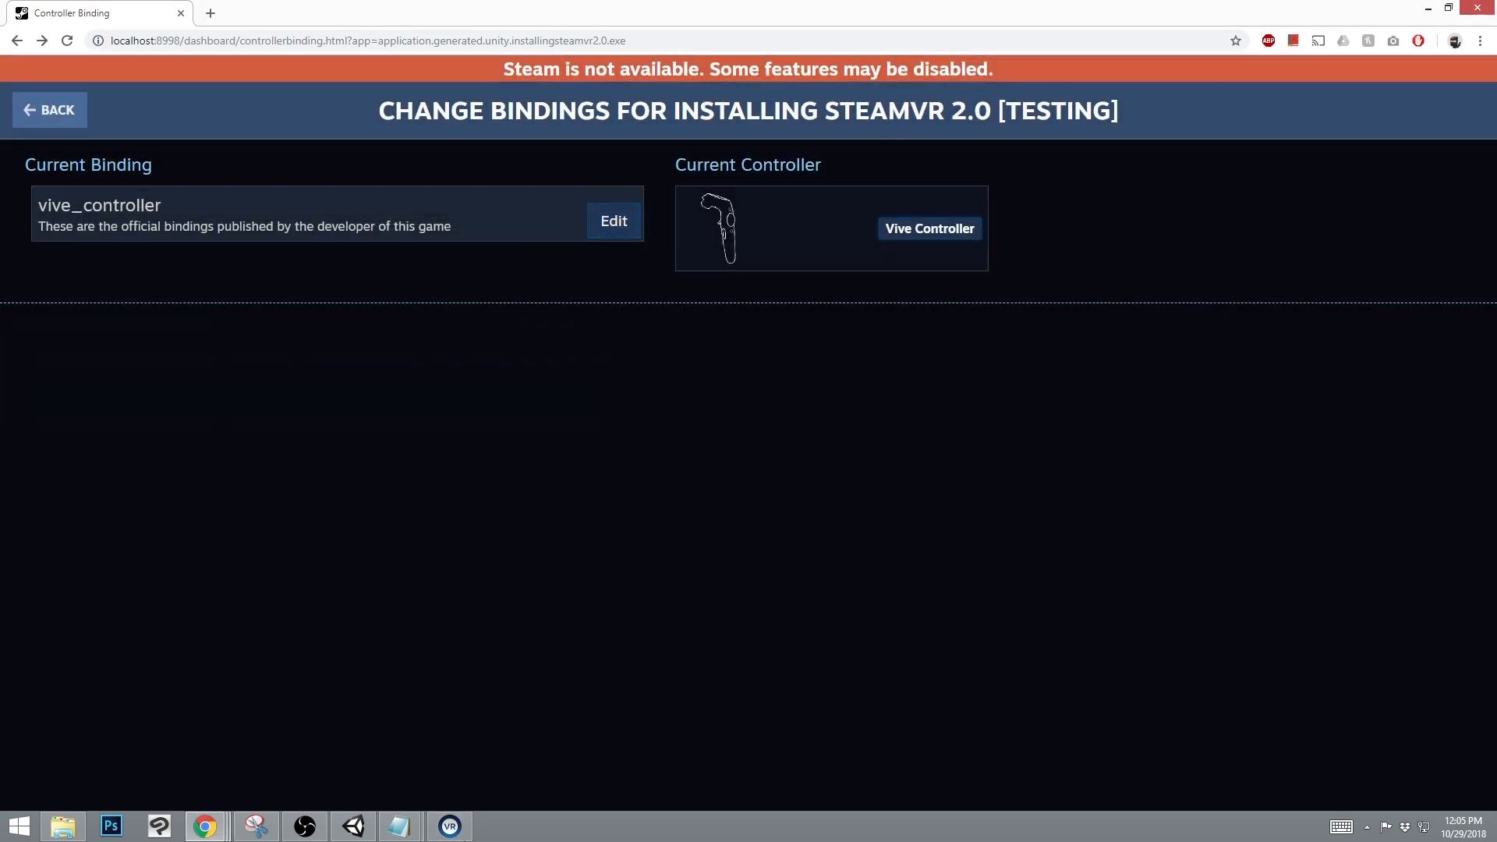
{"action": "left_click", "coordinate": [449, 827]}
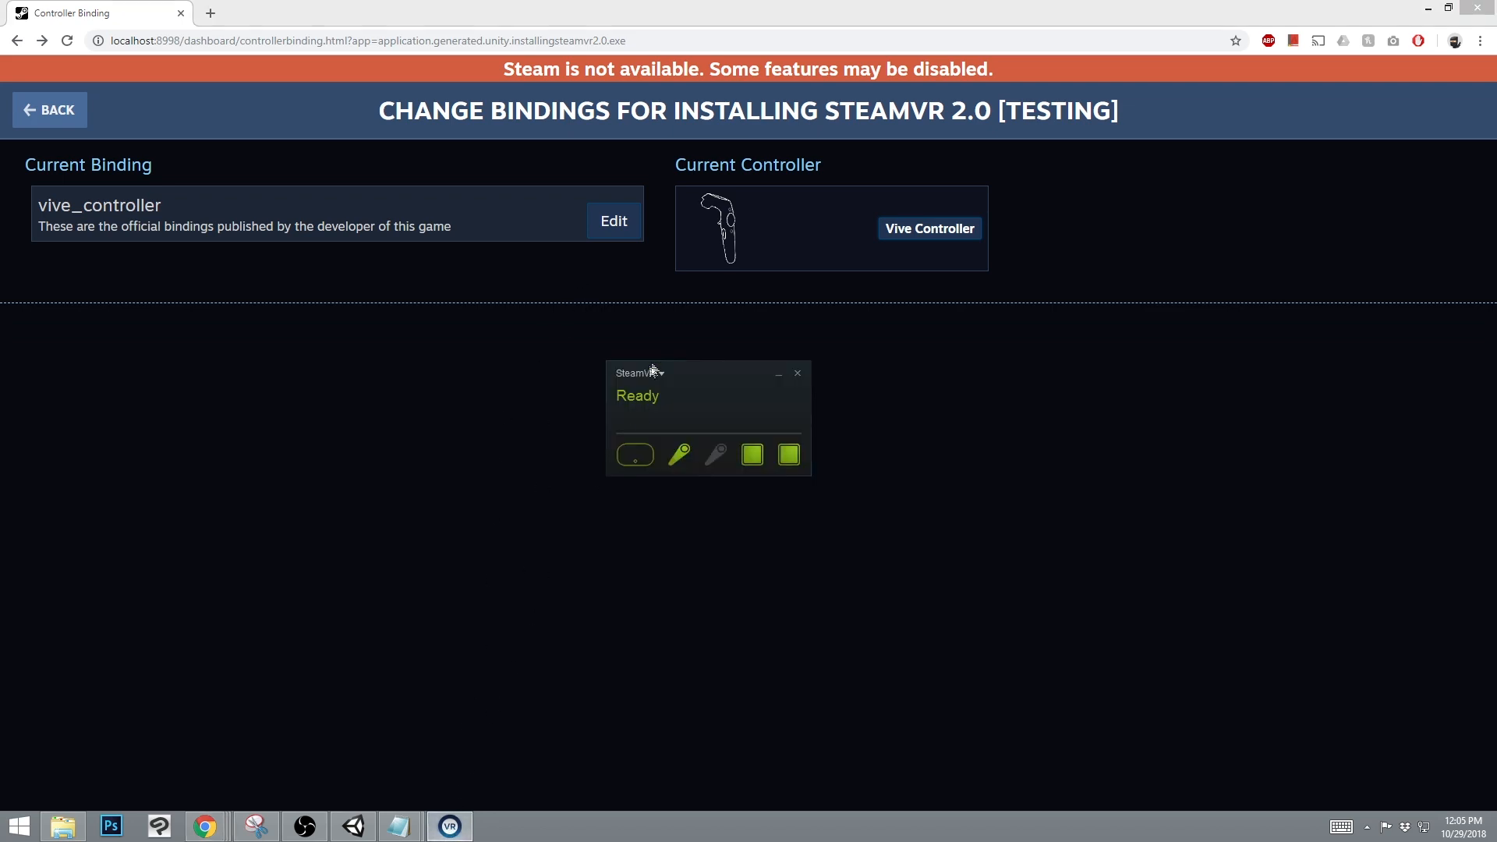
Edit the vive_controller binding and review the default, platformer and buggy action set mappings.
{"action": "left_click", "coordinate": [613, 220]}
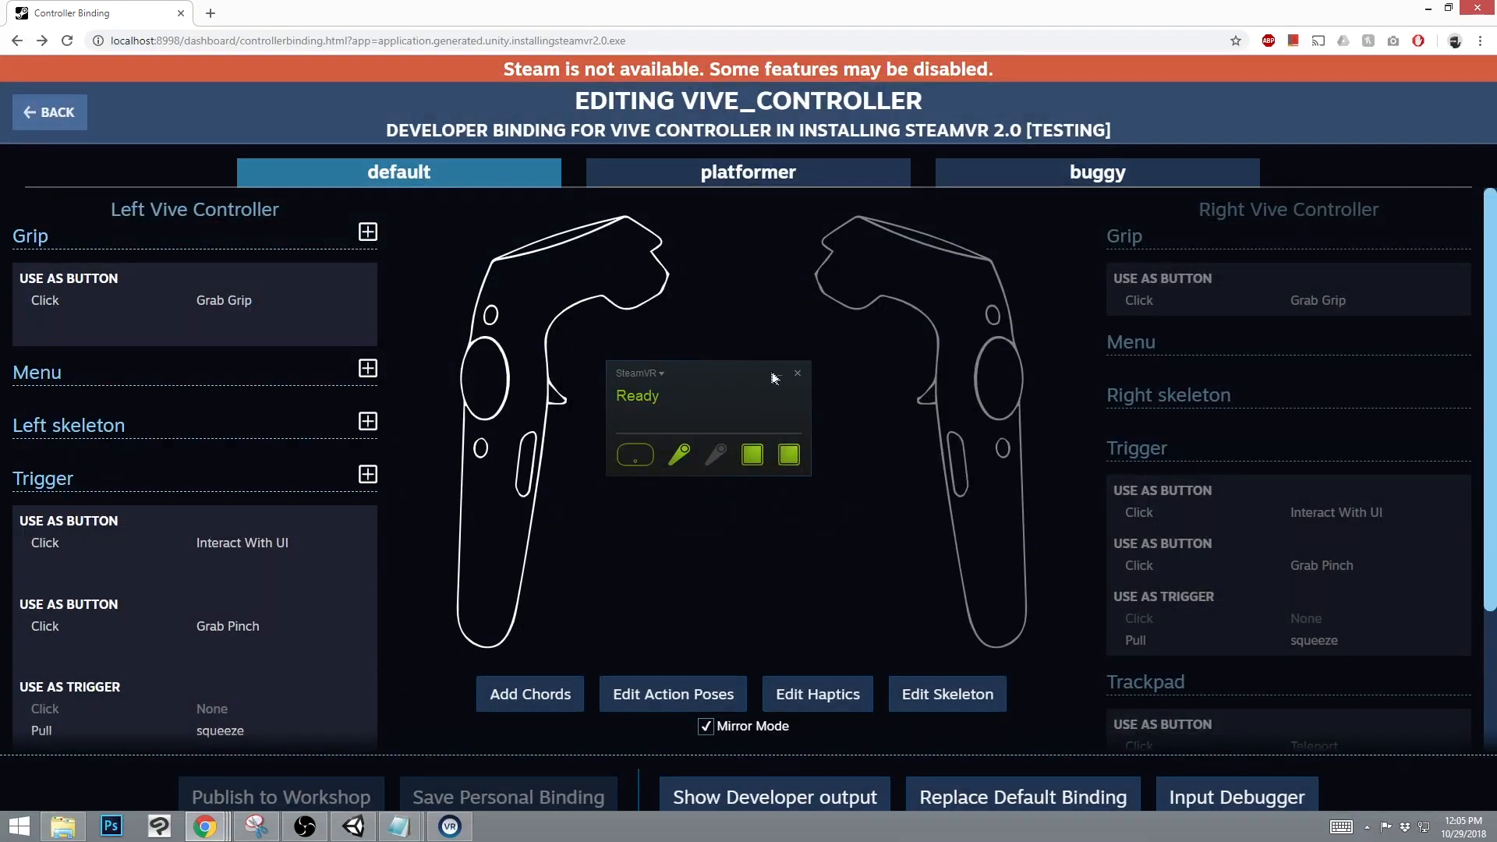
{"action": "left_click", "coordinate": [796, 372]}
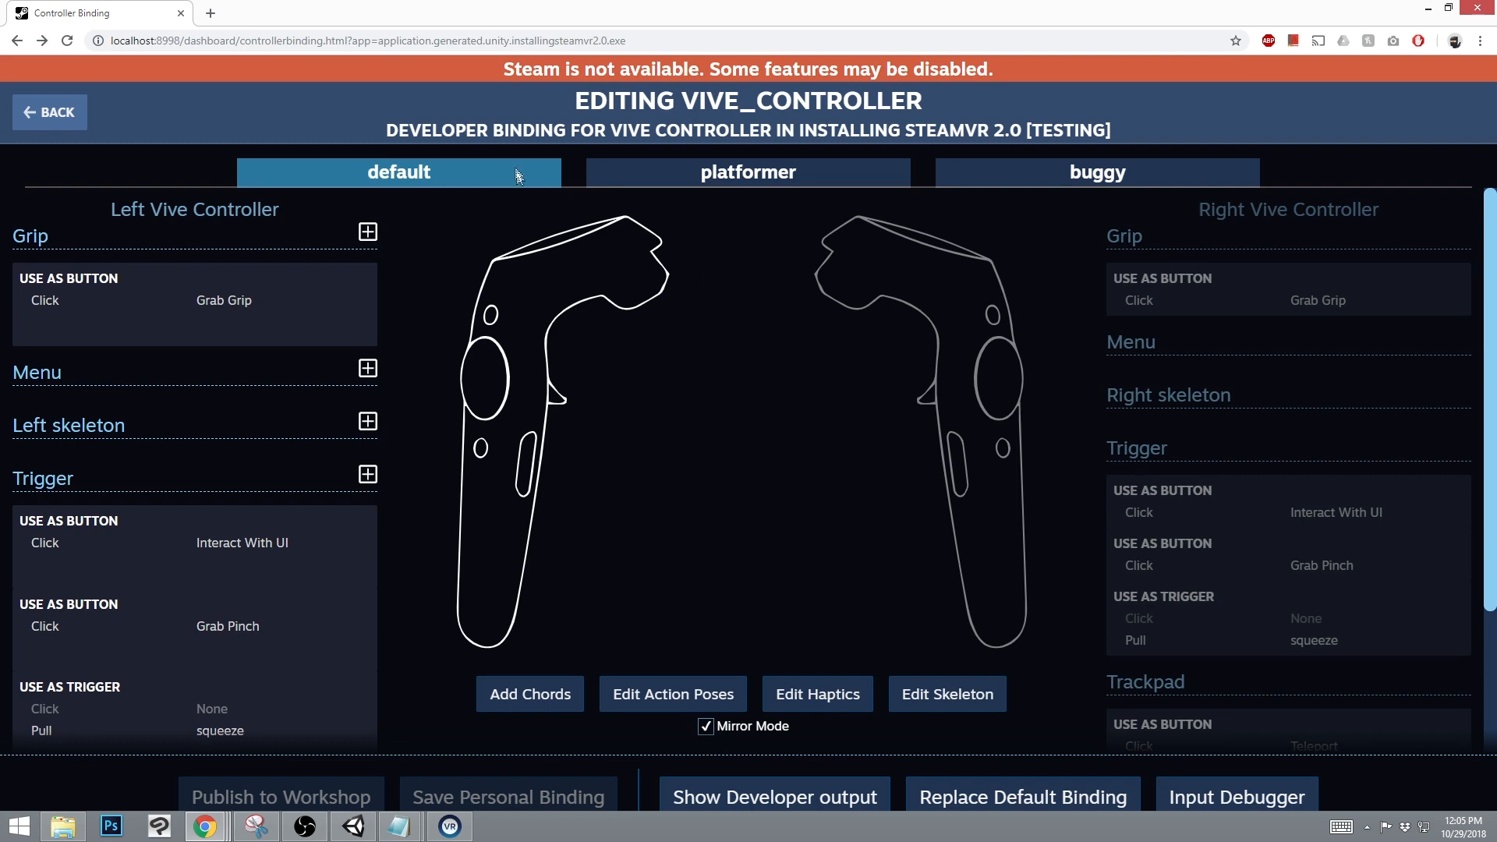
{"action": "mouse_move", "coordinate": [90, 248]}
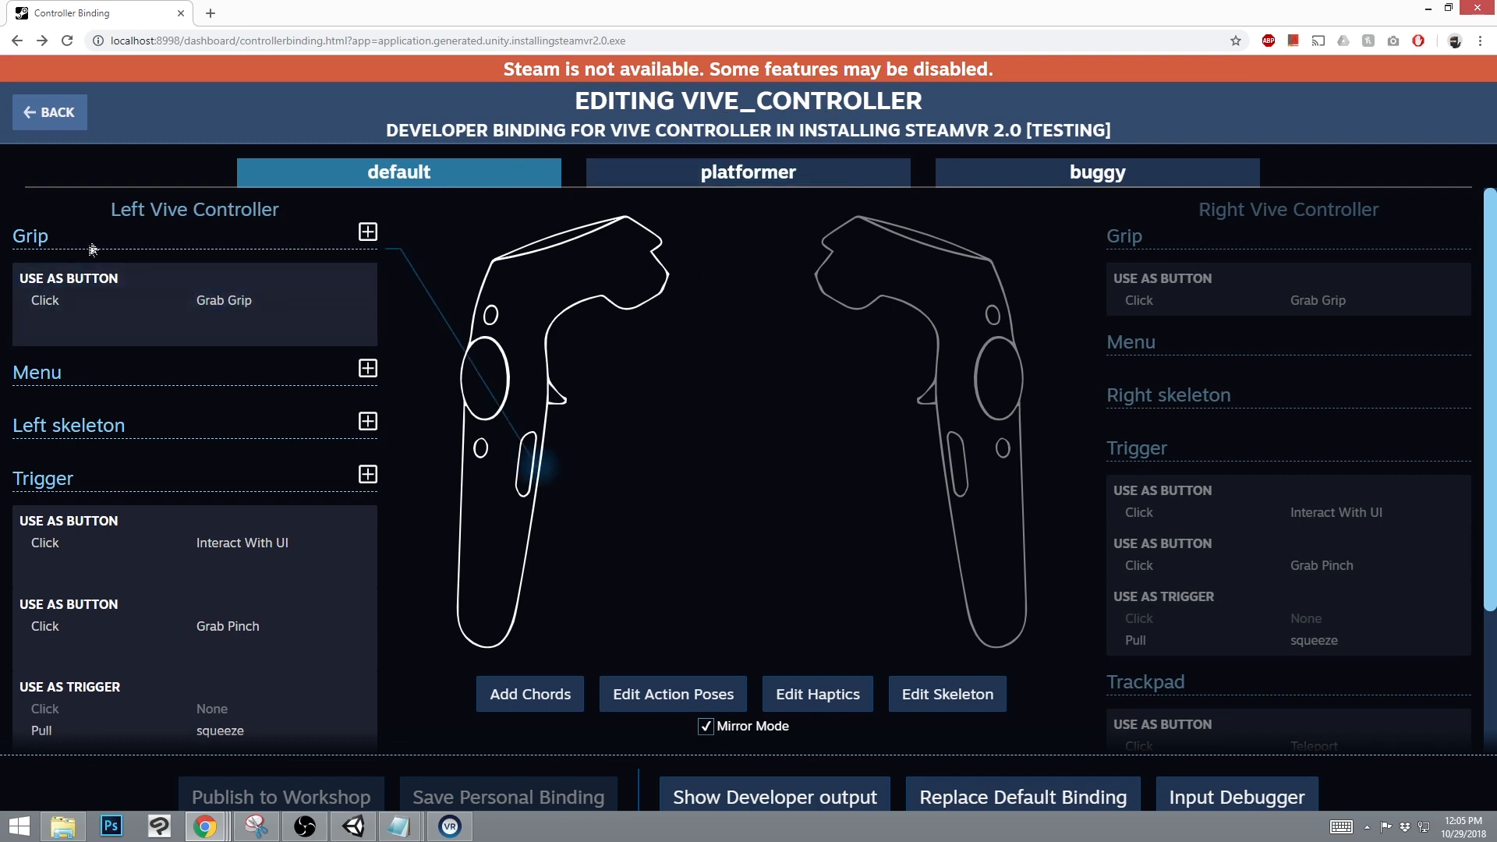
{"action": "scroll", "scroll_direction": "down", "scroll_amount": 3}
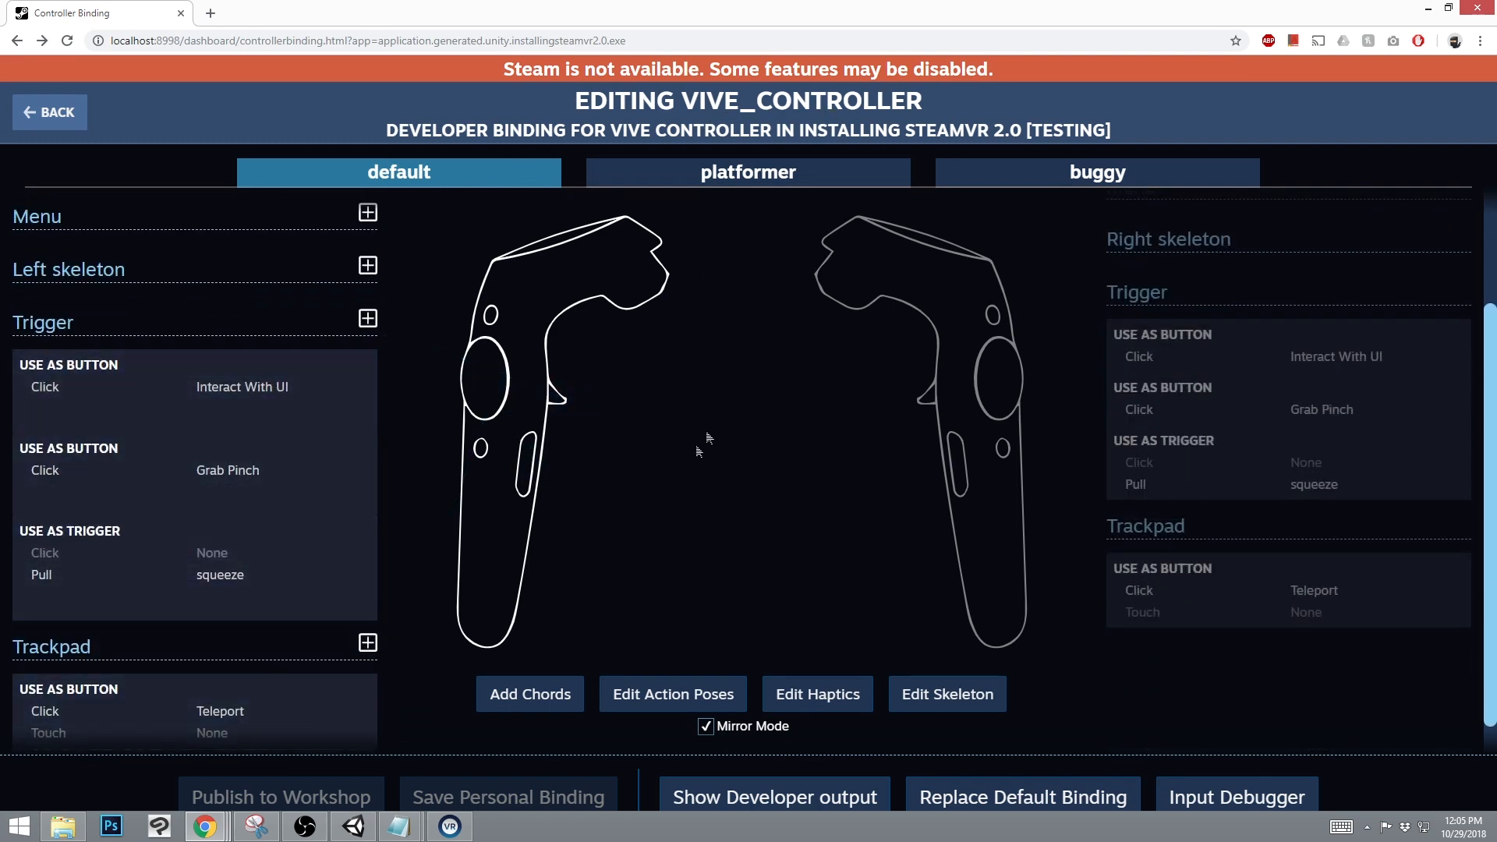
{"action": "left_click", "coordinate": [747, 173]}
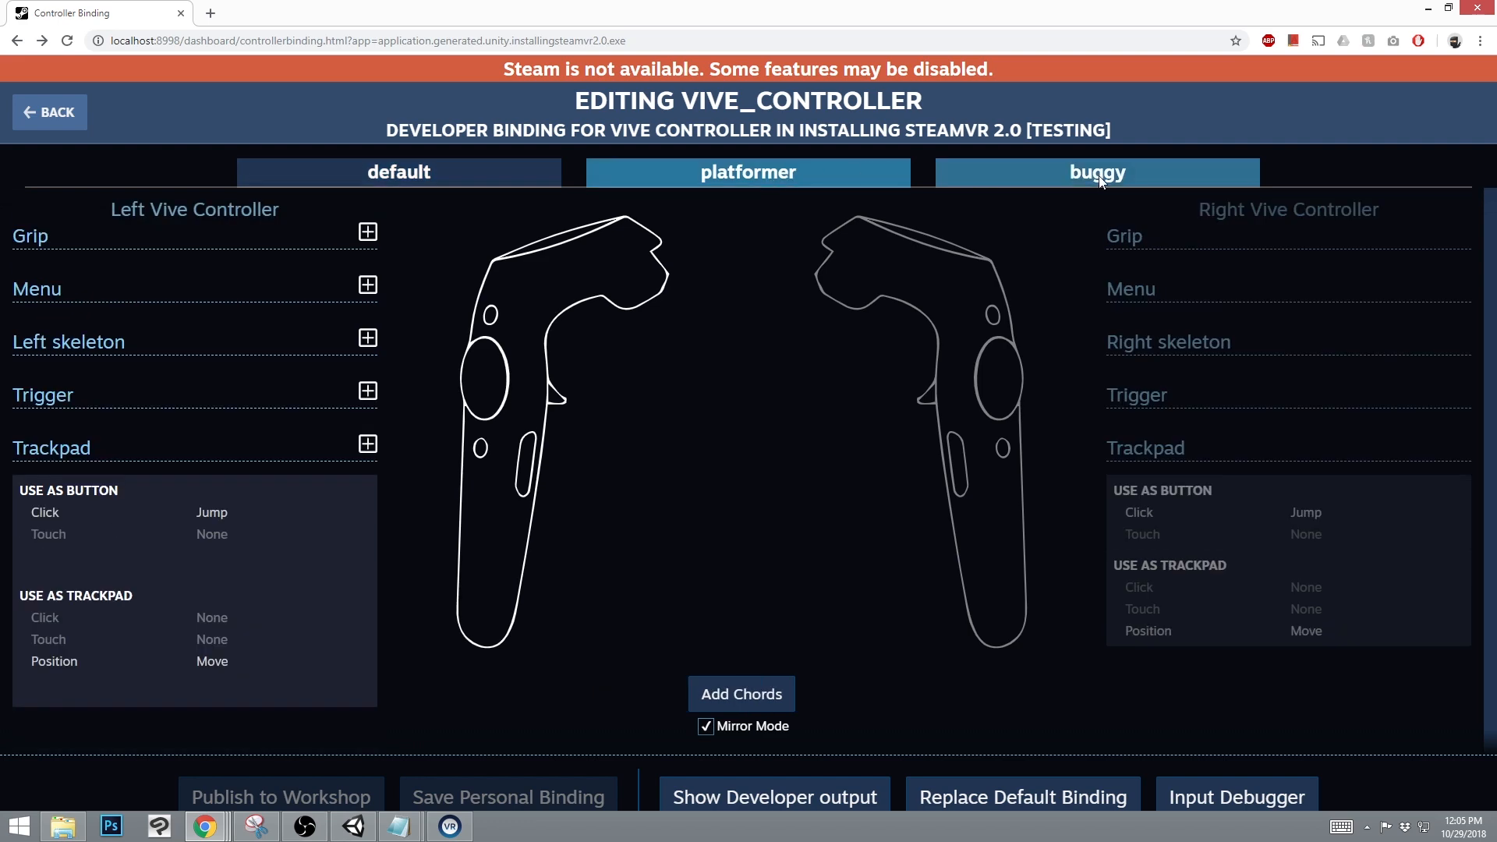
{"action": "left_click", "coordinate": [1096, 171]}
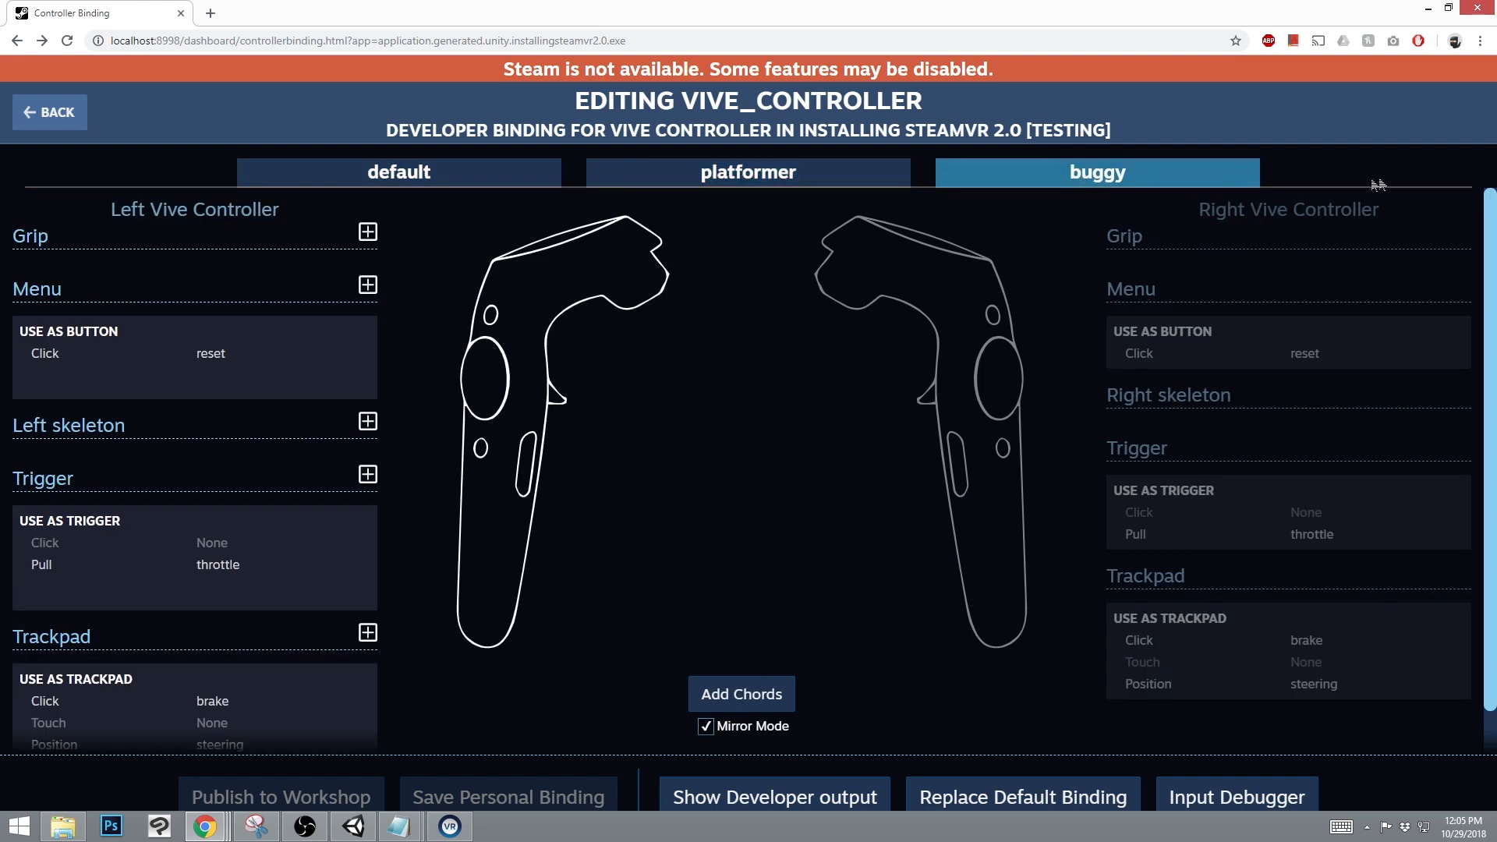
{"action": "mouse_move", "coordinate": [1351, 176]}
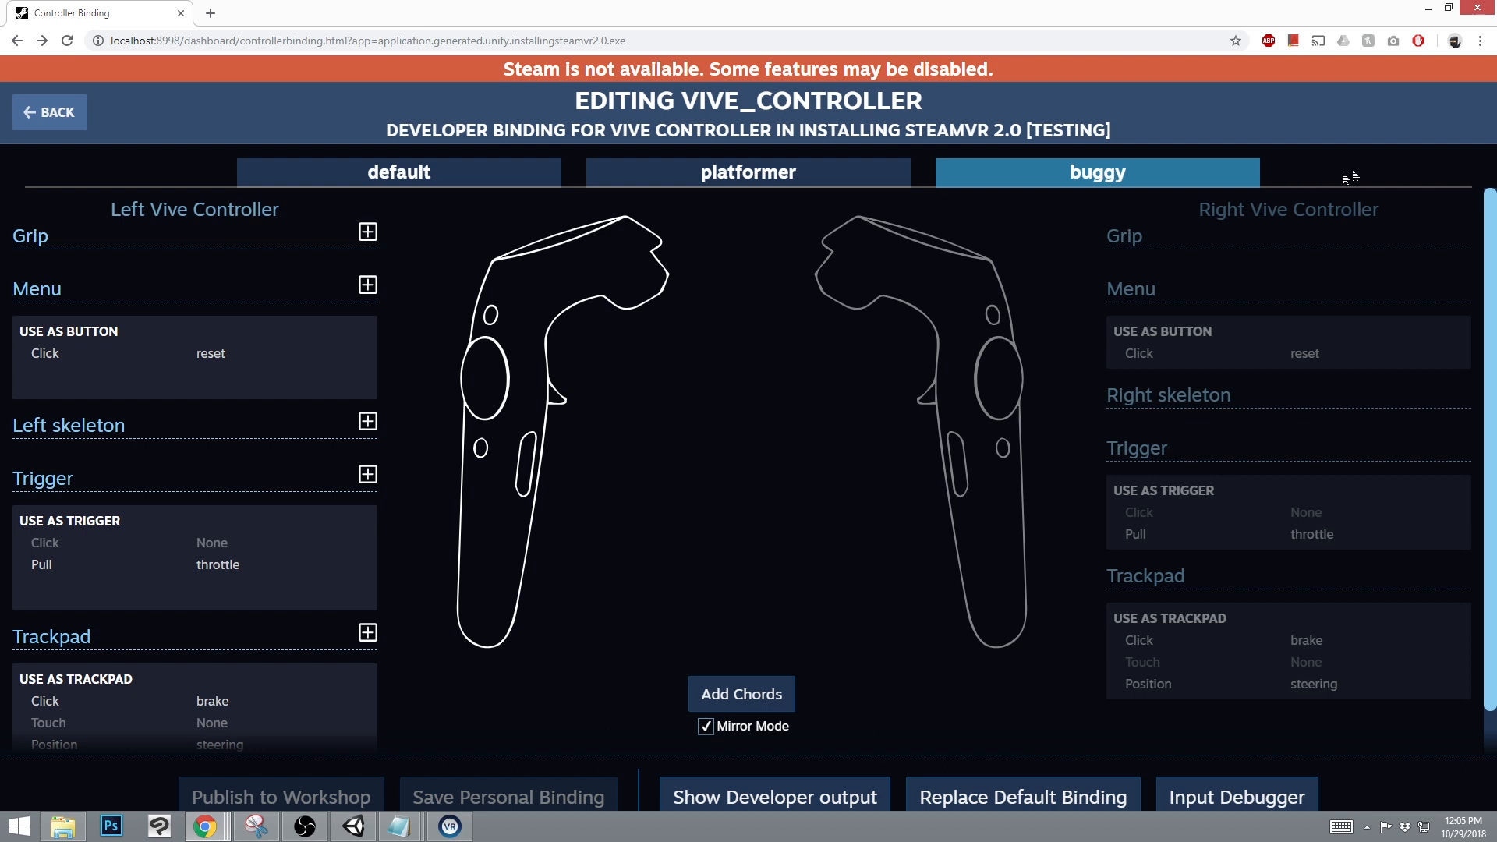
{"action": "mouse_move", "coordinate": [658, 502]}
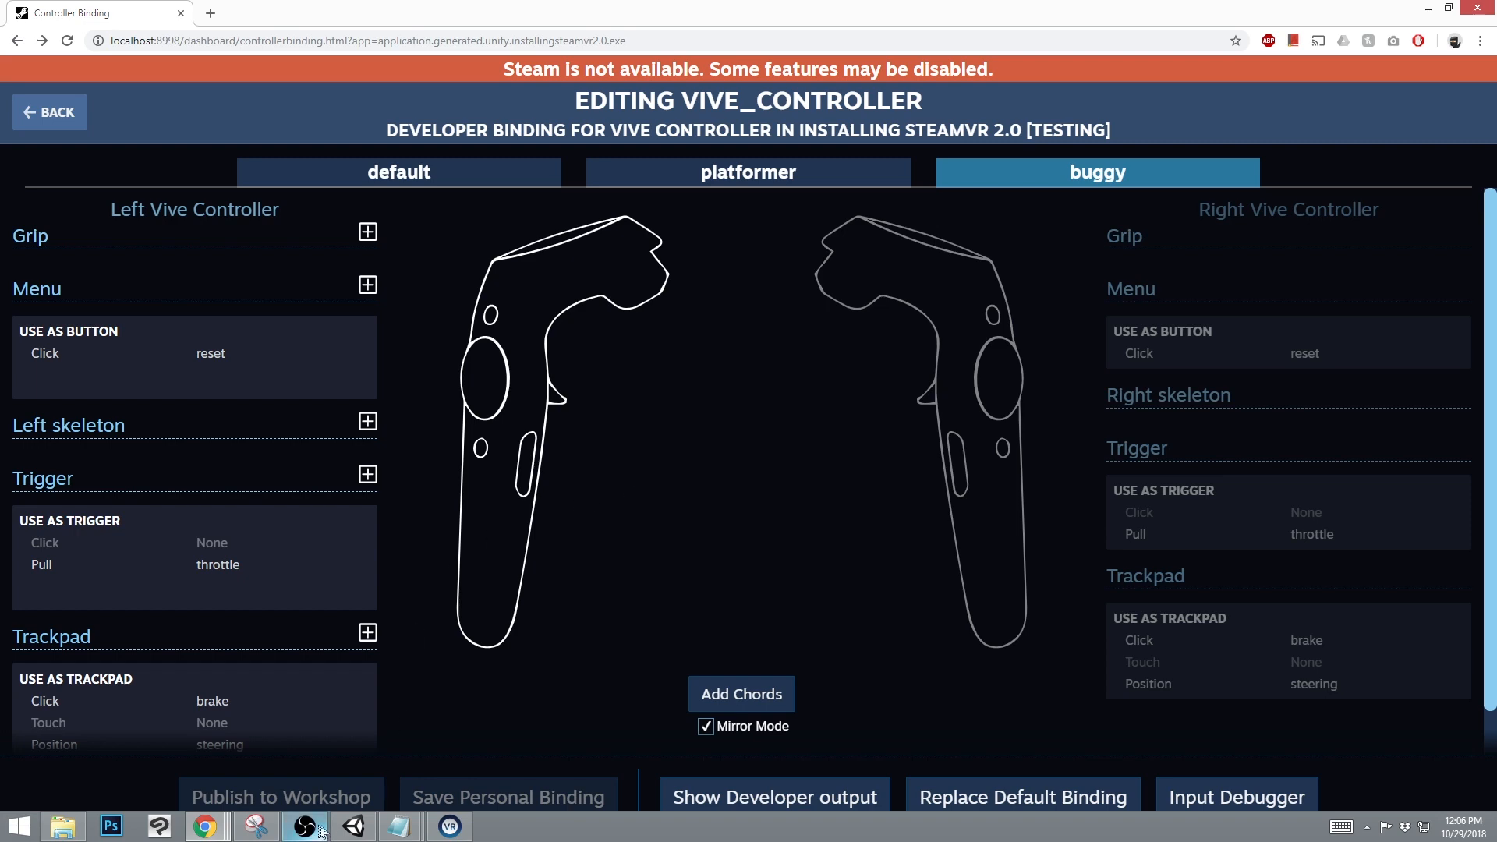
Return to Unity, import the Steam VR Playmaker Toolkit package and browse the SteamVR folder.
{"action": "left_click", "coordinate": [352, 826]}
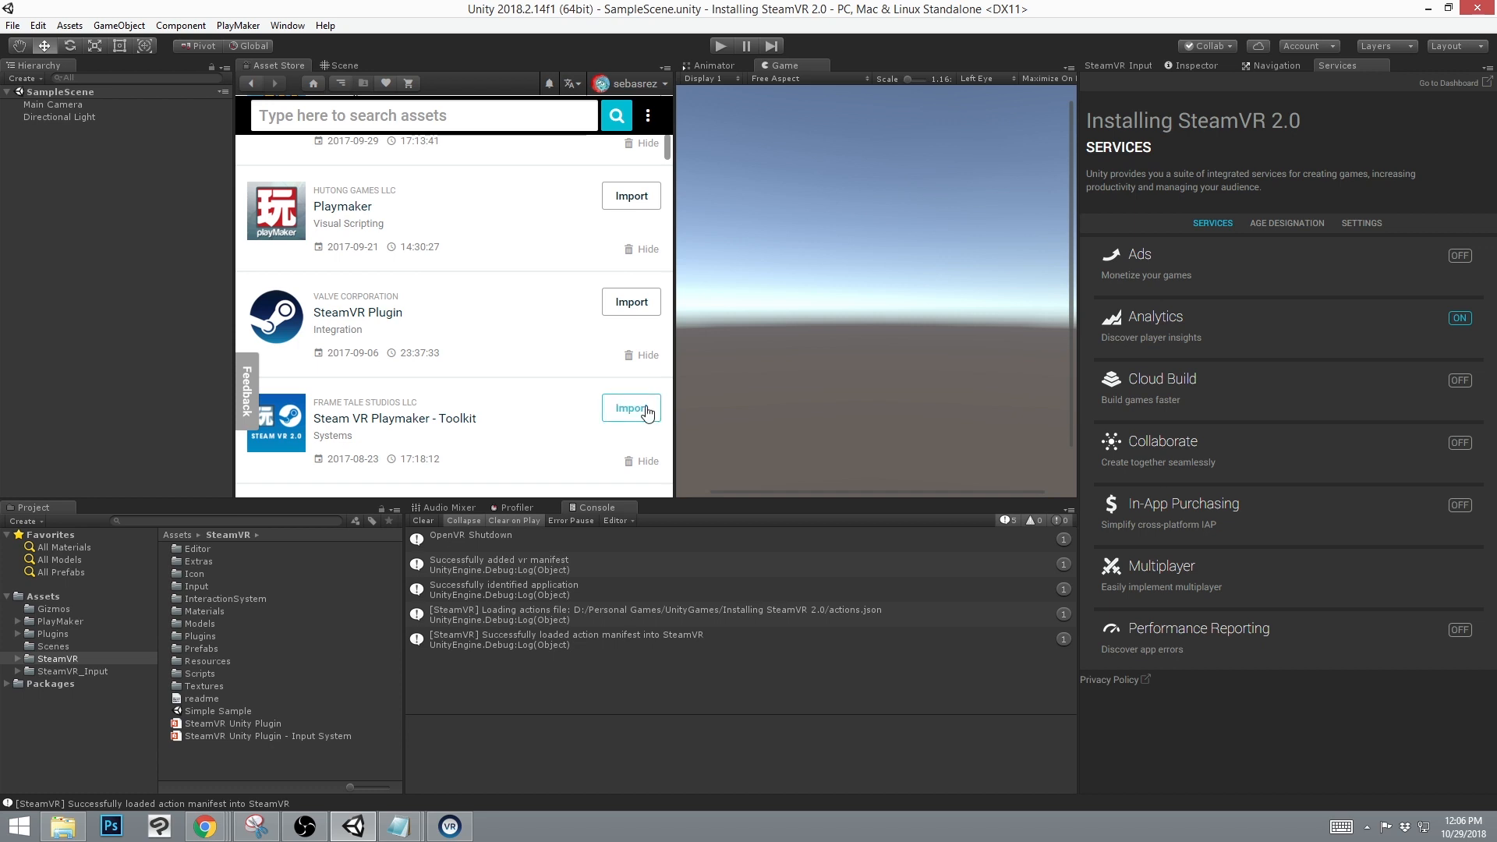
{"action": "left_click", "coordinate": [630, 408]}
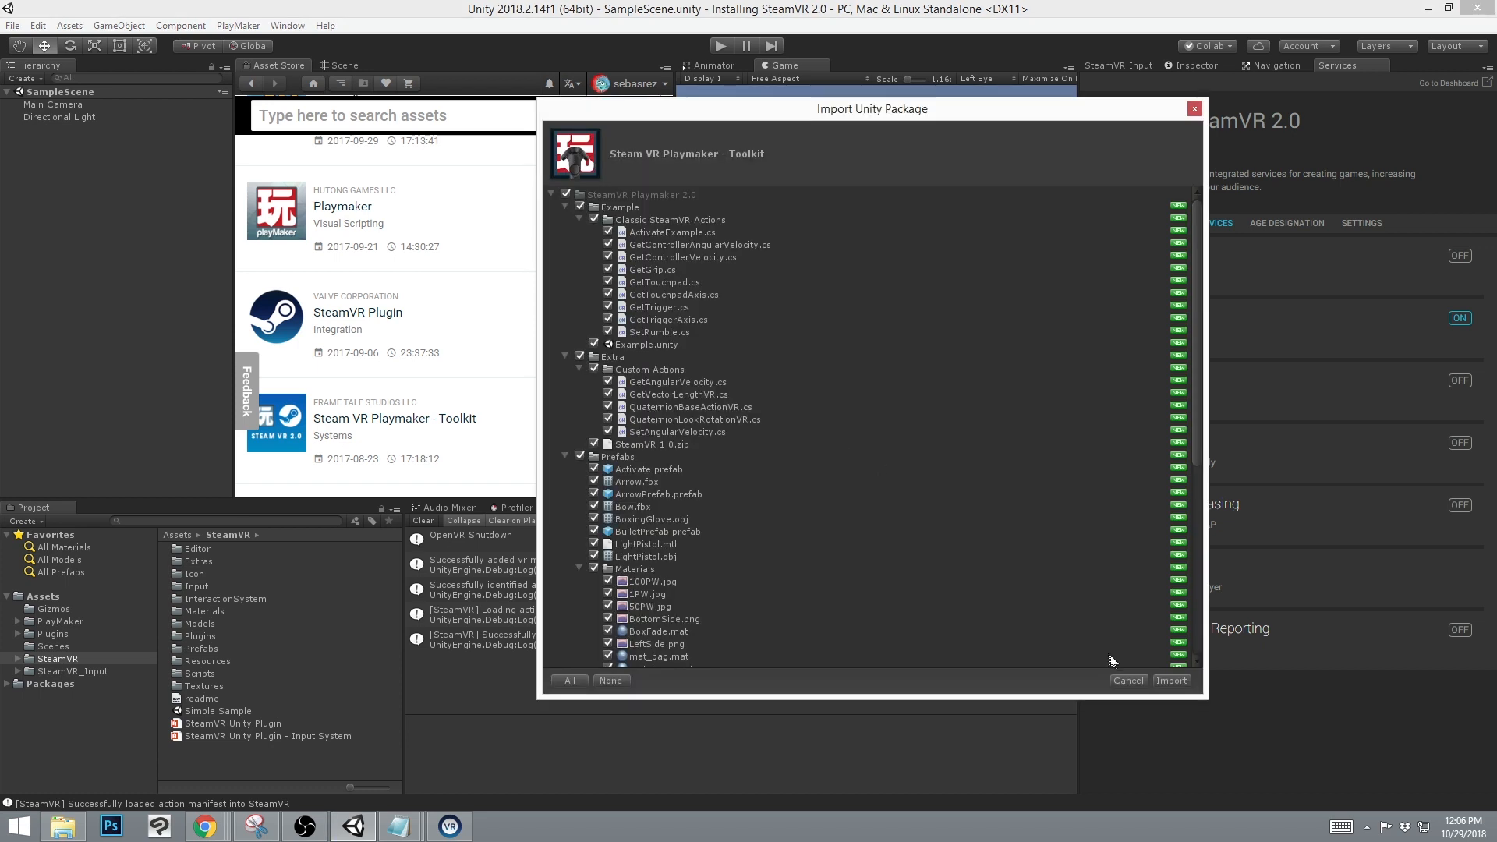
{"action": "left_click", "coordinate": [1171, 680]}
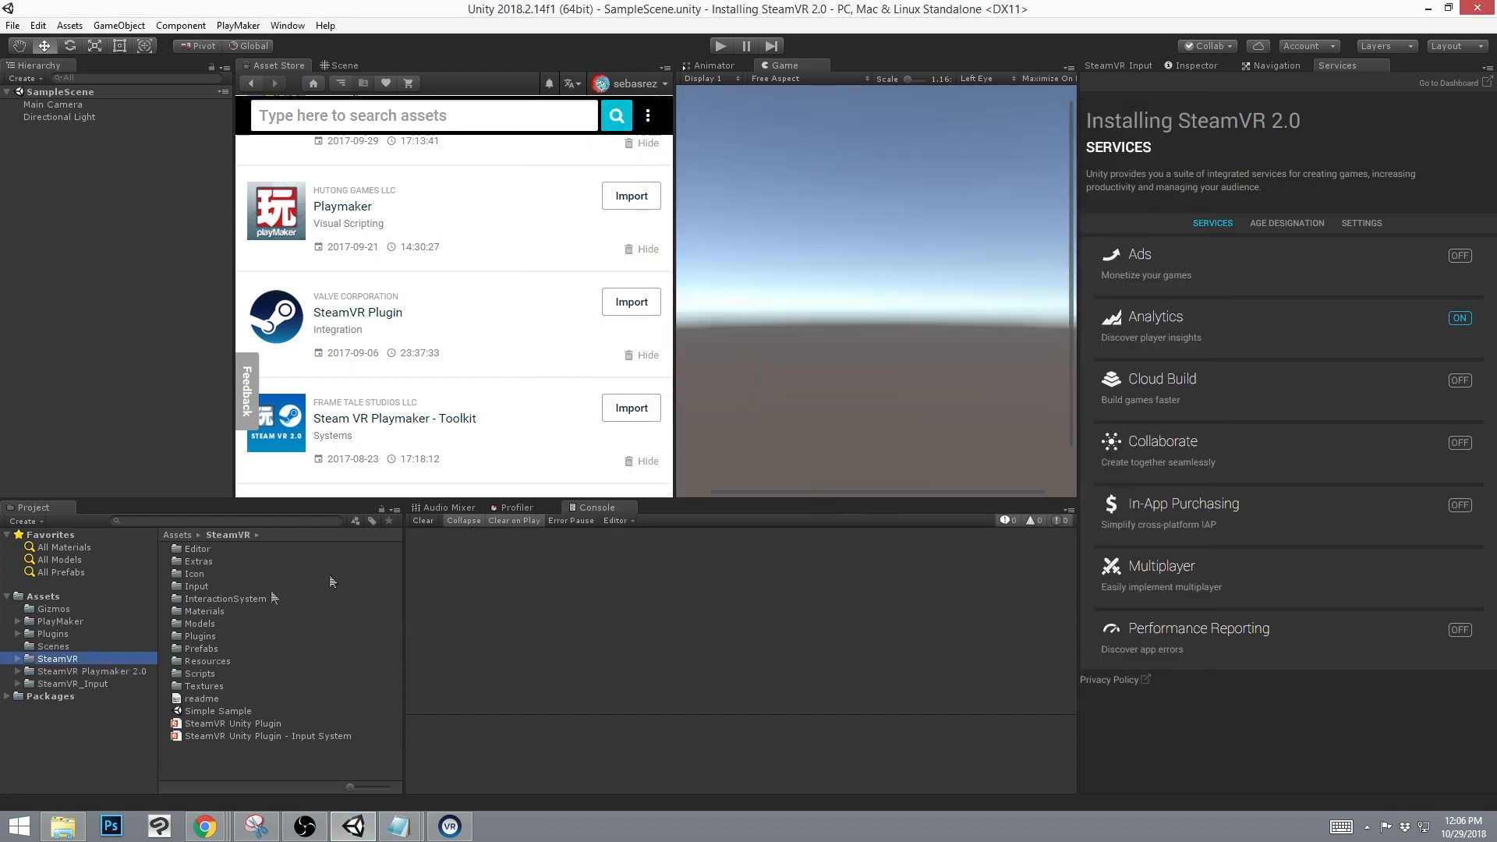
{"action": "mouse_move", "coordinate": [323, 636]}
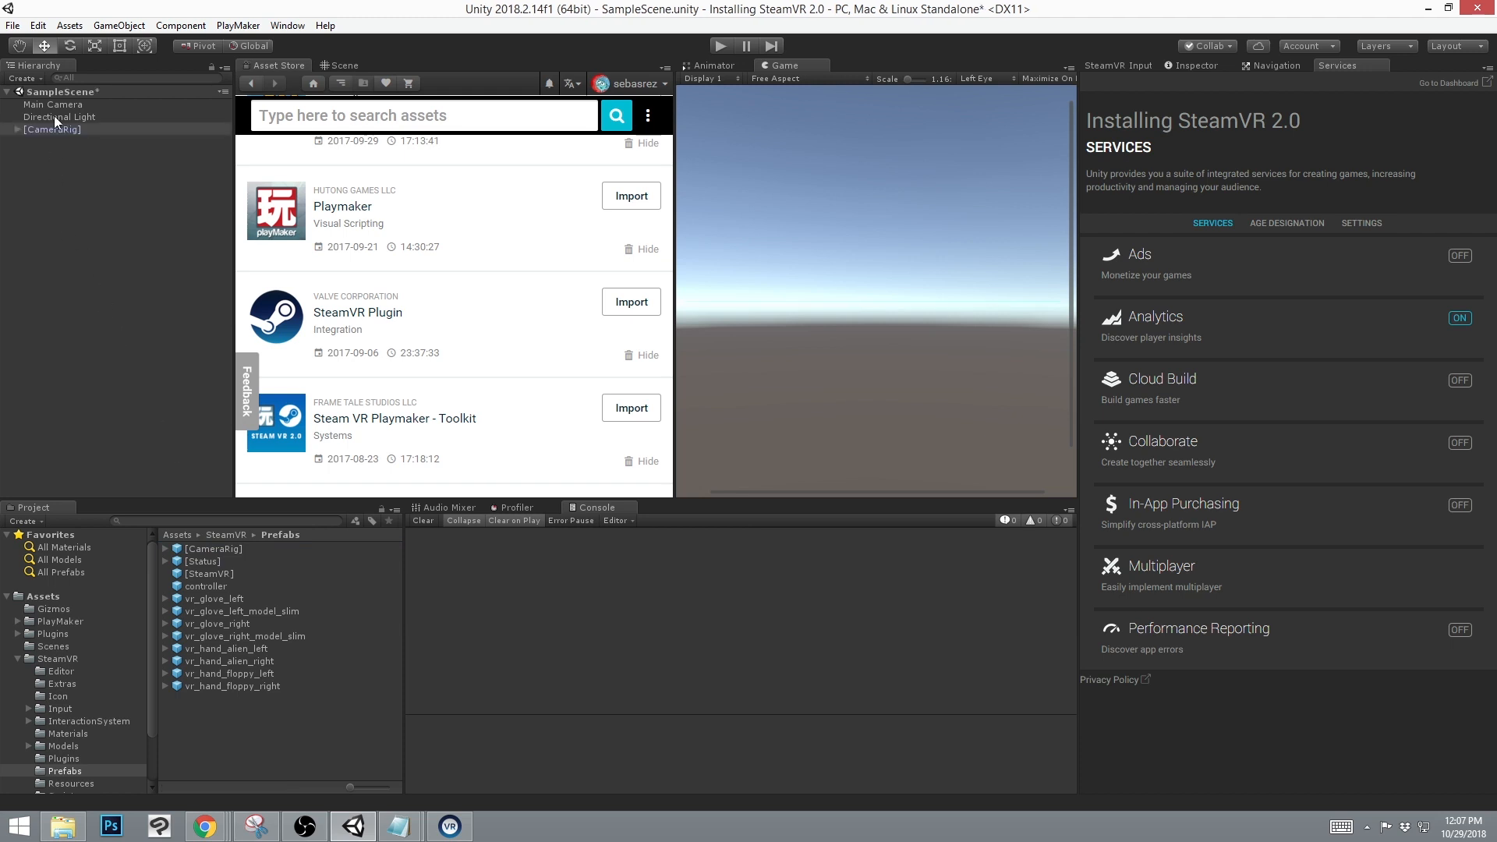
Remove the original Main Camera and tag the CameraRig's Camera as MainCamera.
{"action": "left_click", "coordinate": [53, 117]}
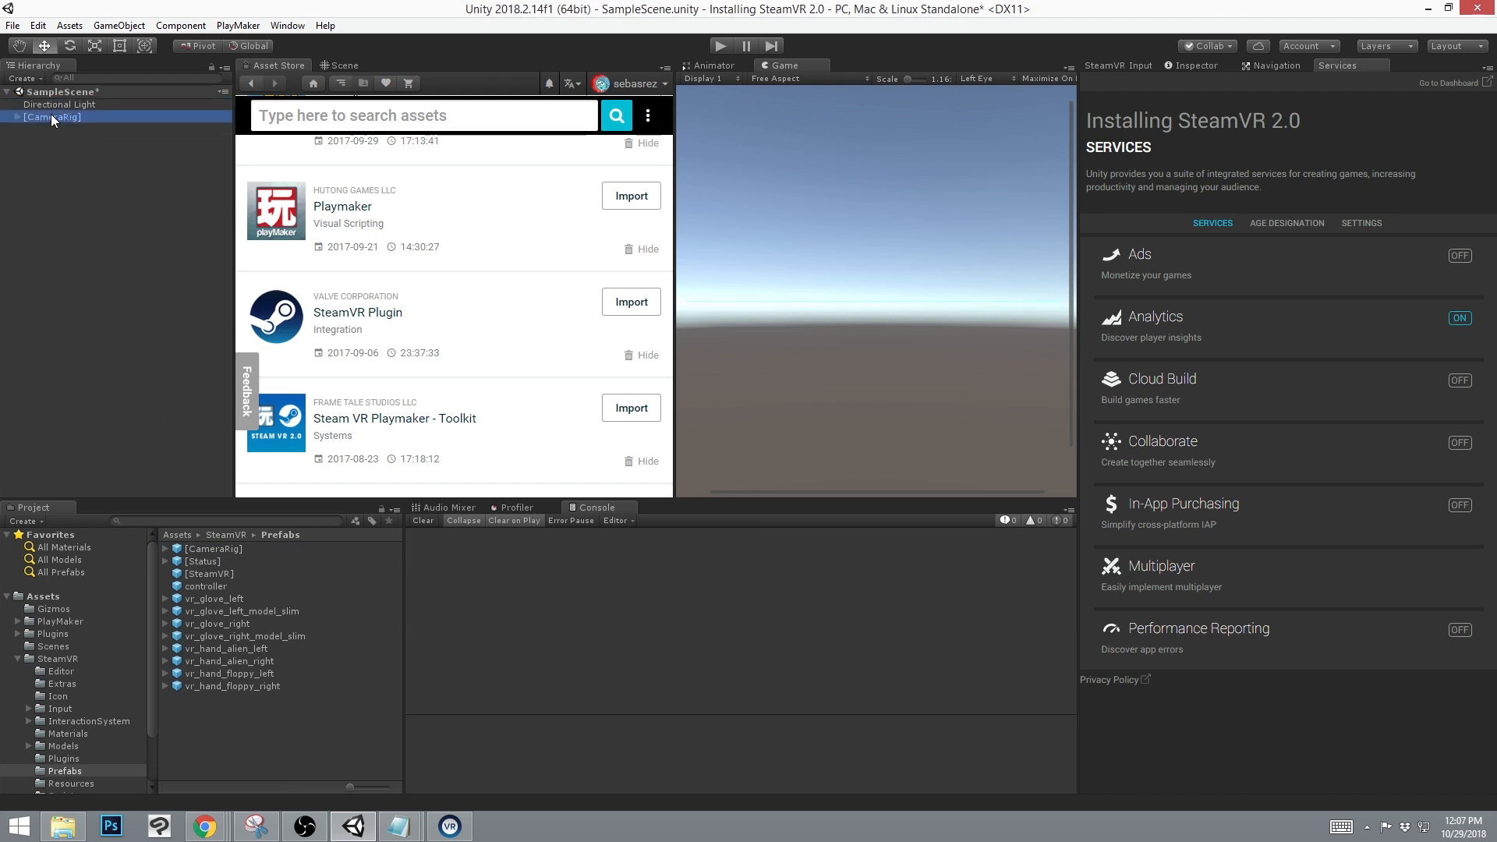
{"action": "left_click", "coordinate": [1116, 65]}
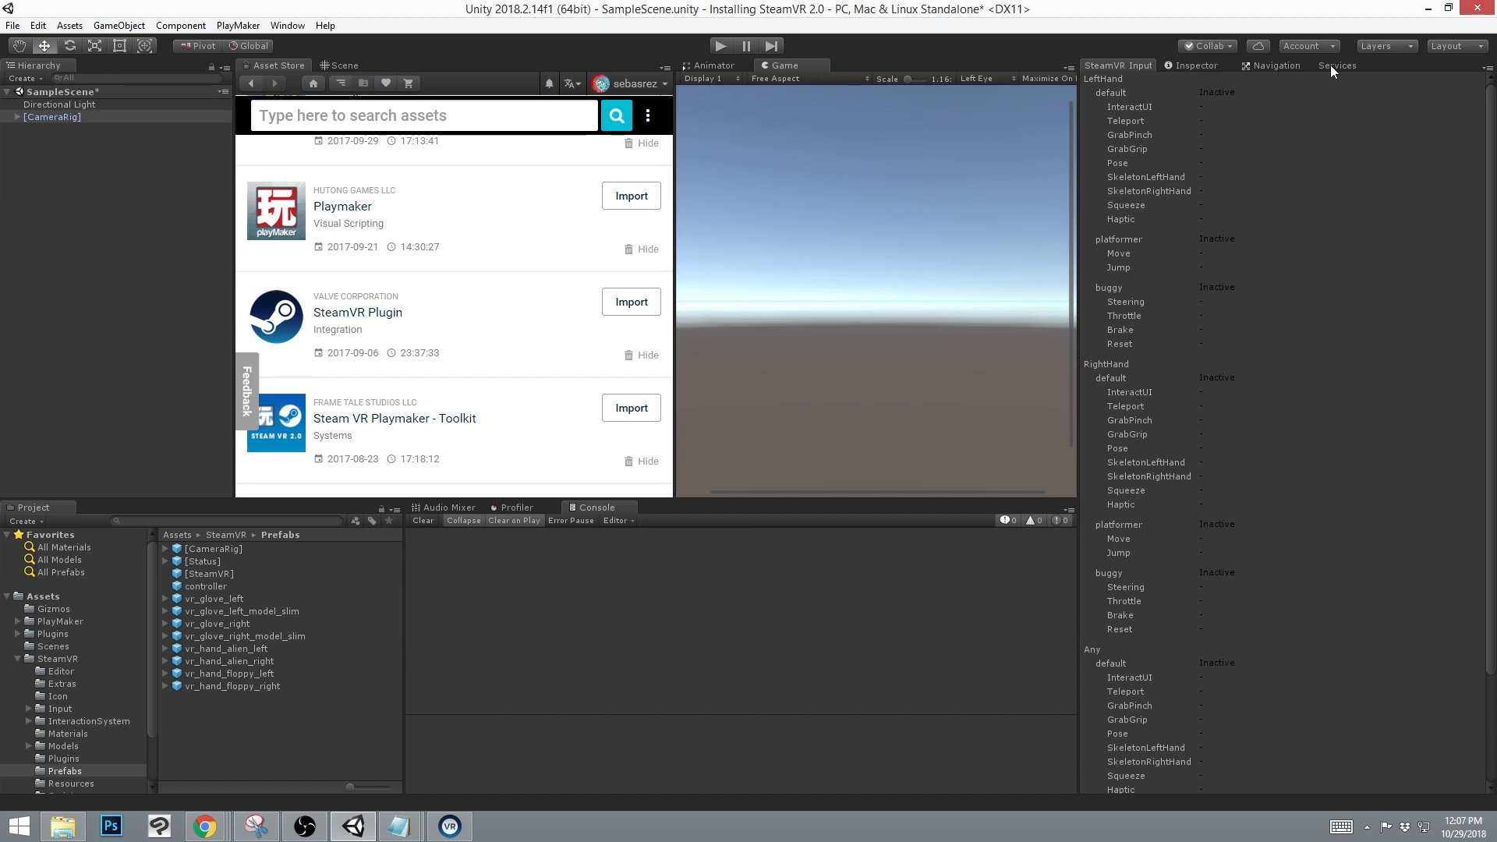
{"action": "left_click", "coordinate": [1195, 65]}
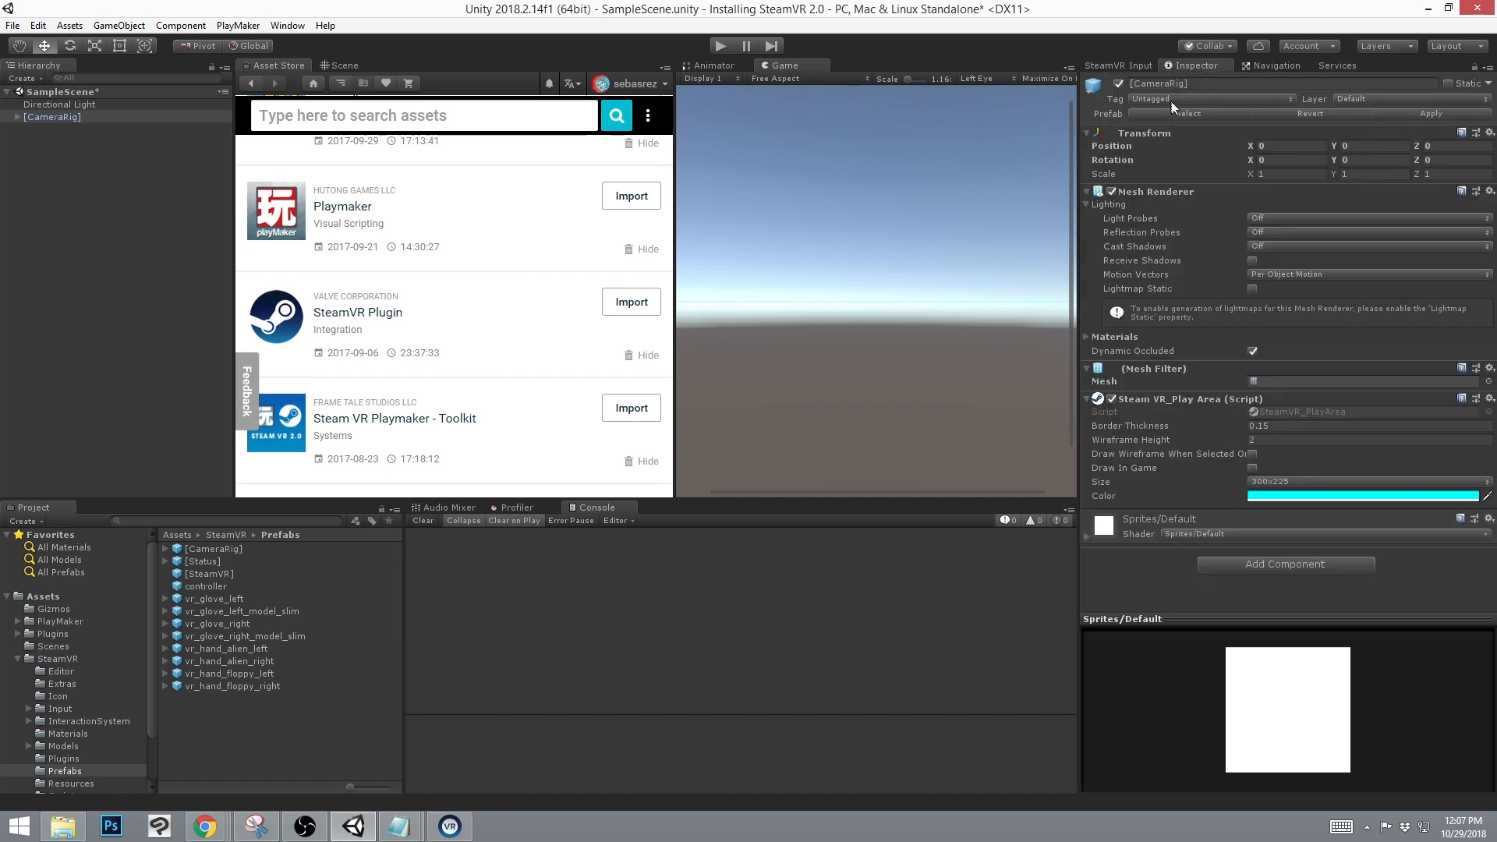
{"action": "left_click", "coordinate": [1213, 98]}
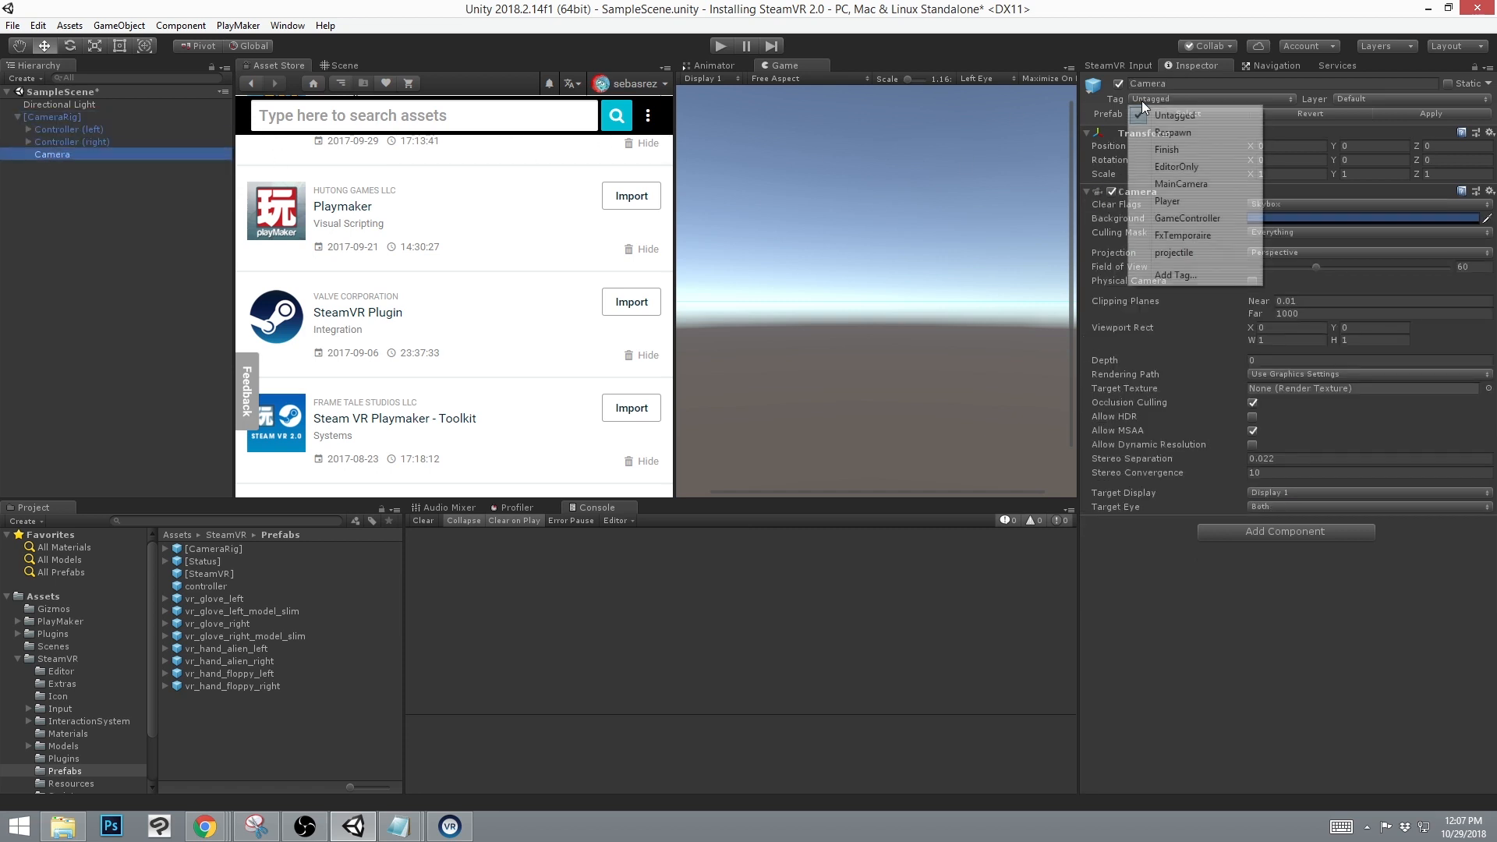
{"action": "mouse_move", "coordinate": [1176, 167]}
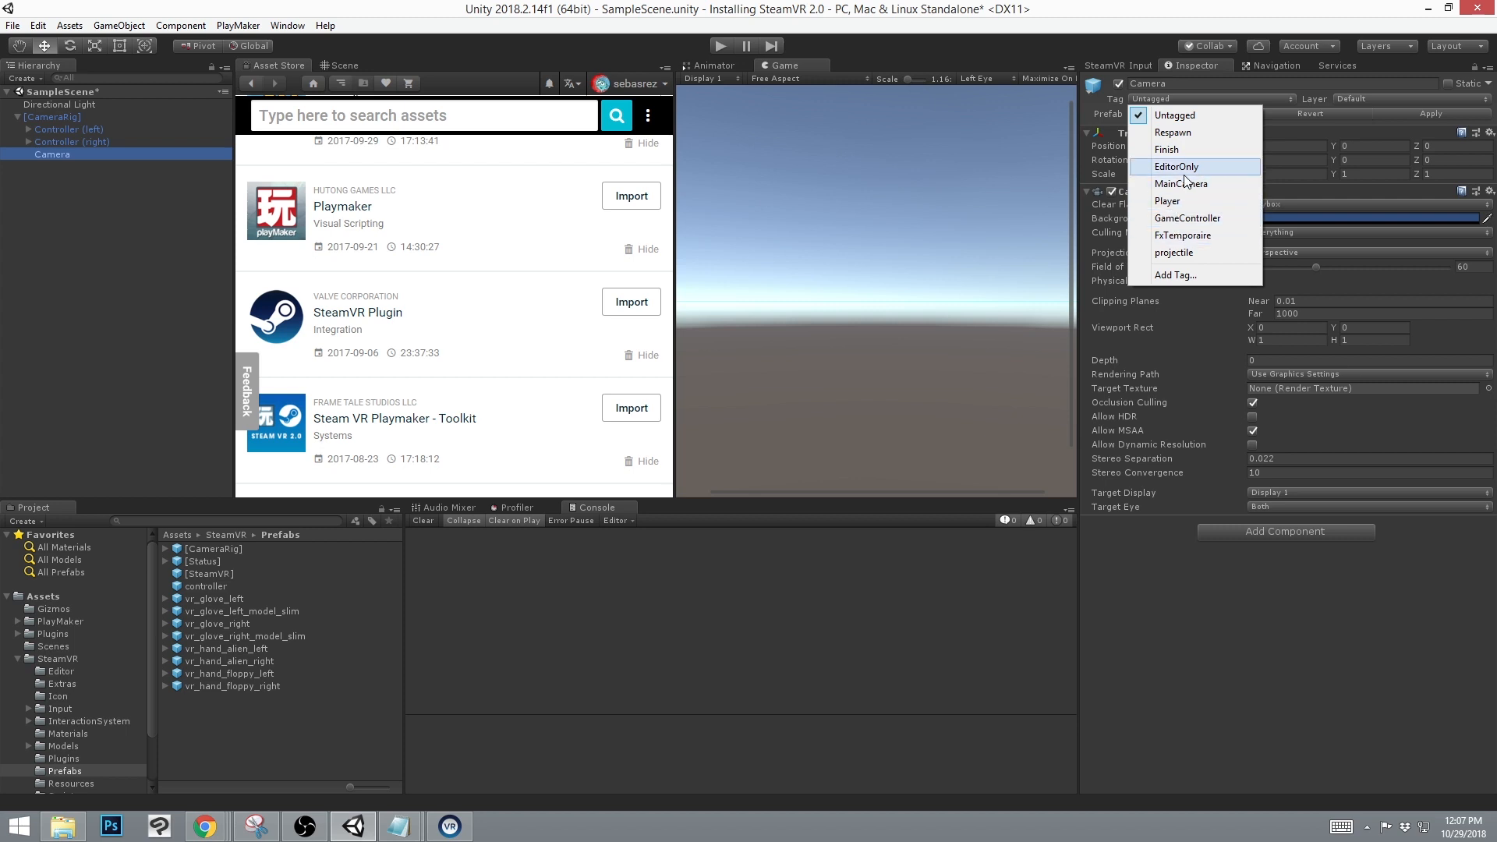
{"action": "left_click", "coordinate": [1181, 184]}
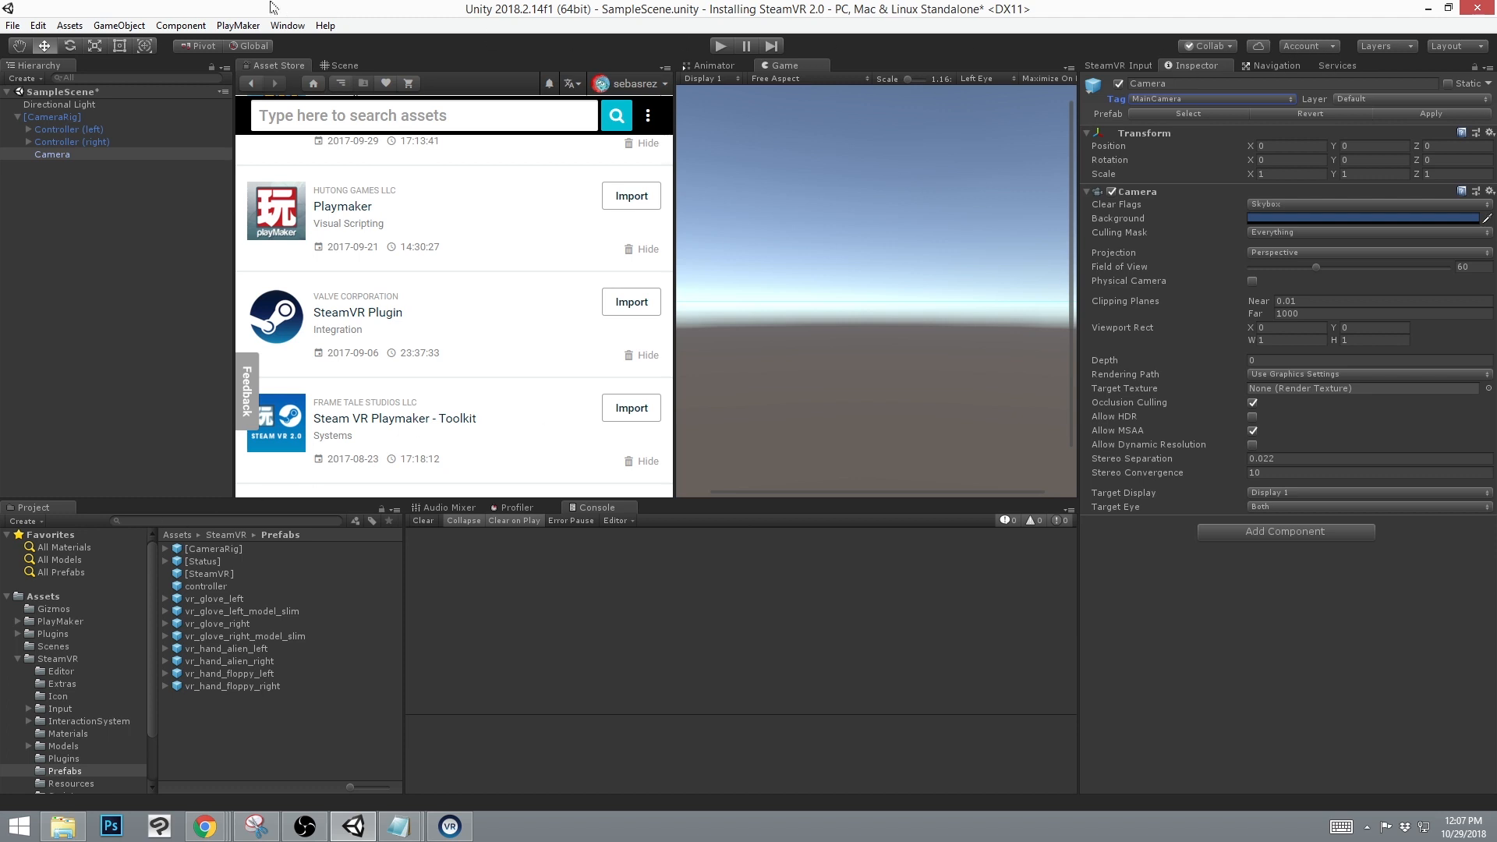
Launch the PlayMaker editor, dismiss its welcome screen and dock it into the layout.
{"action": "left_click", "coordinate": [237, 25]}
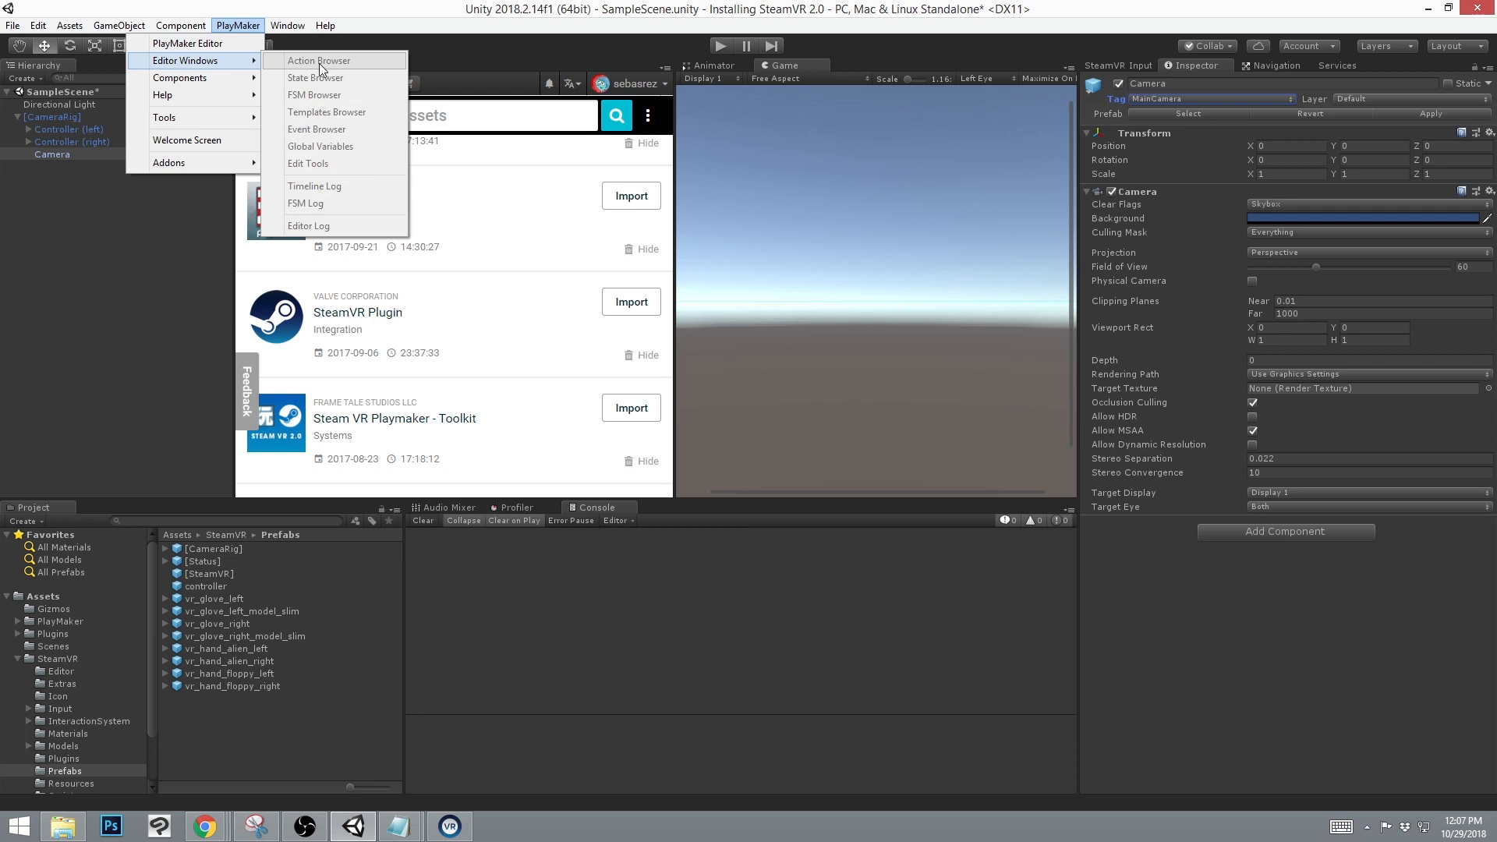
{"action": "mouse_move", "coordinate": [315, 78]}
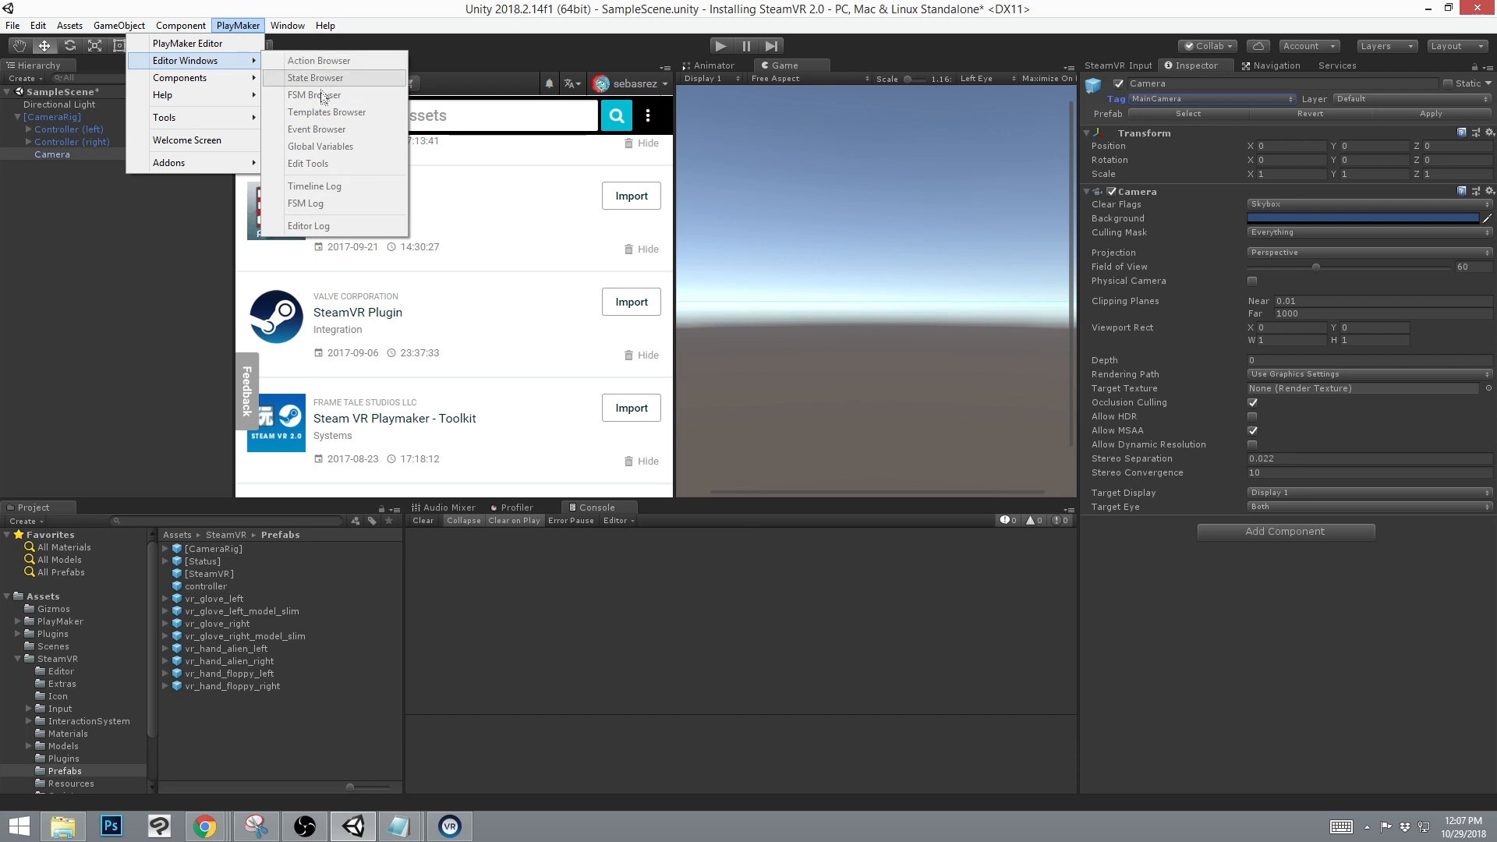
{"action": "mouse_move", "coordinate": [318, 60]}
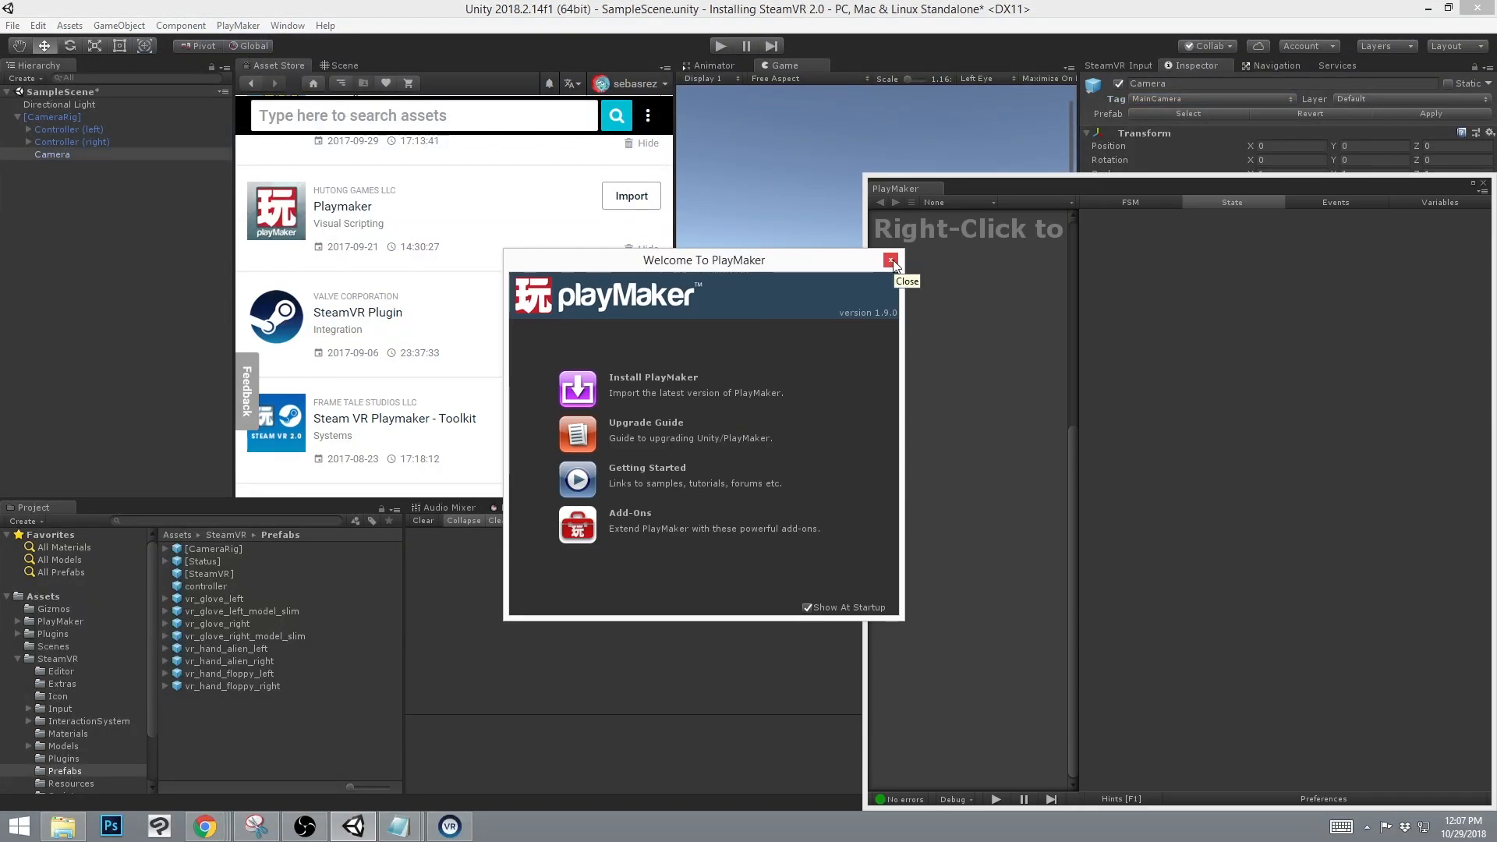
{"action": "left_click", "coordinate": [892, 260]}
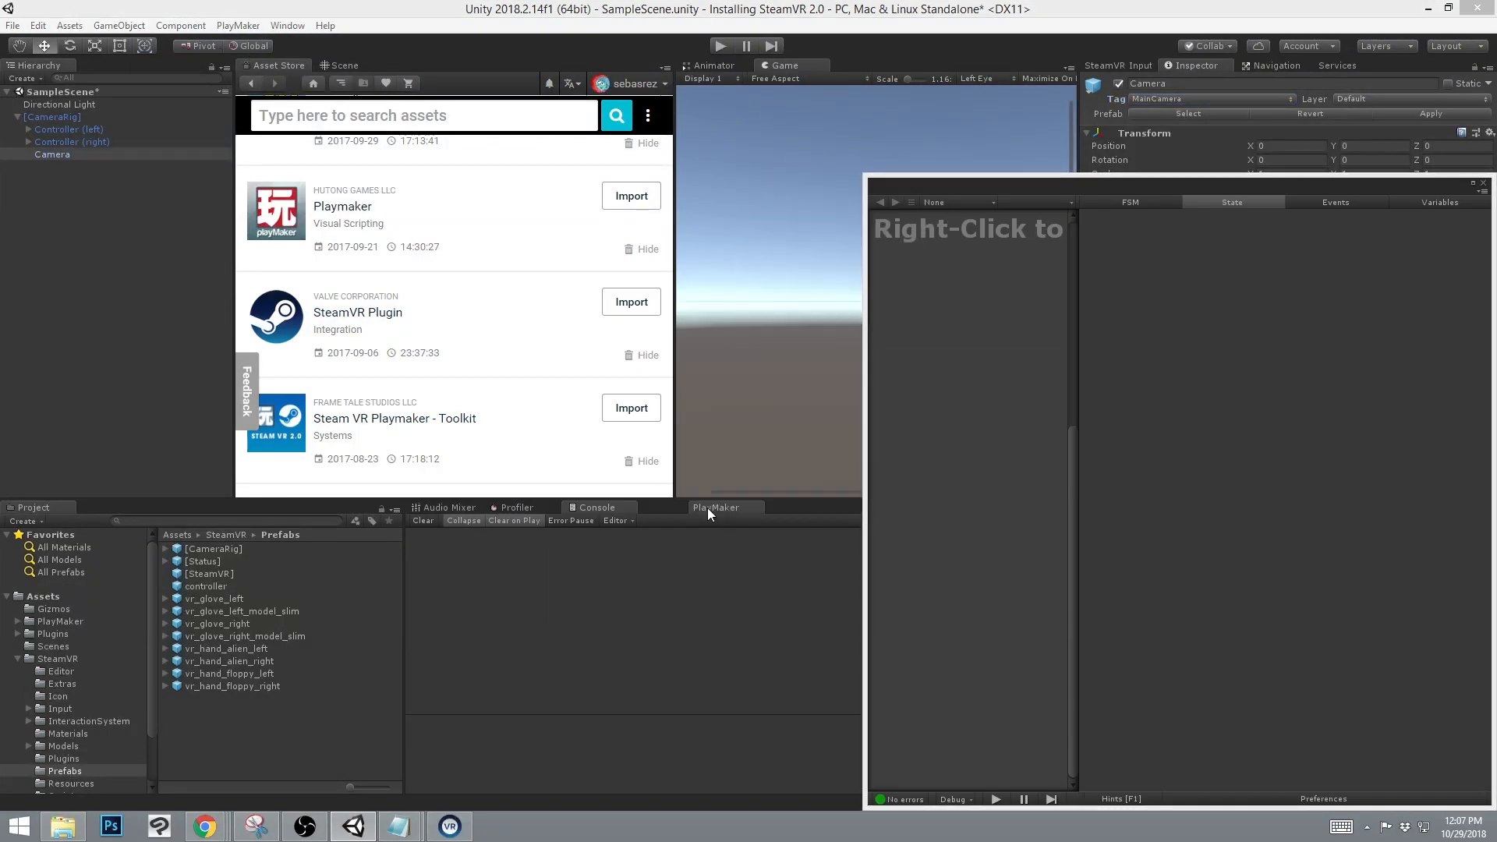
{"action": "left_click", "coordinate": [237, 25]}
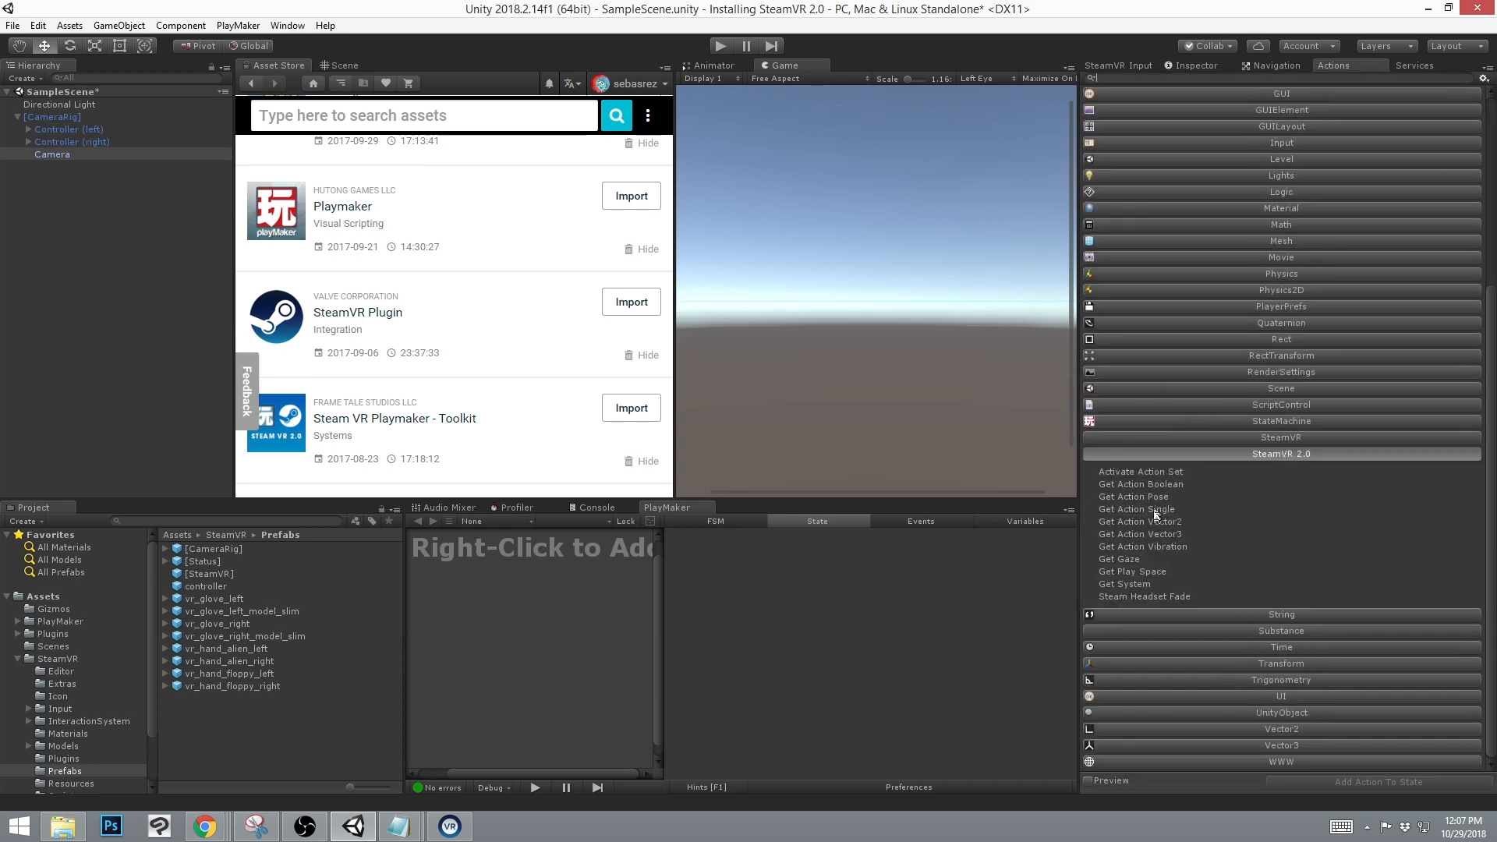
{"action": "mouse_move", "coordinate": [1164, 477]}
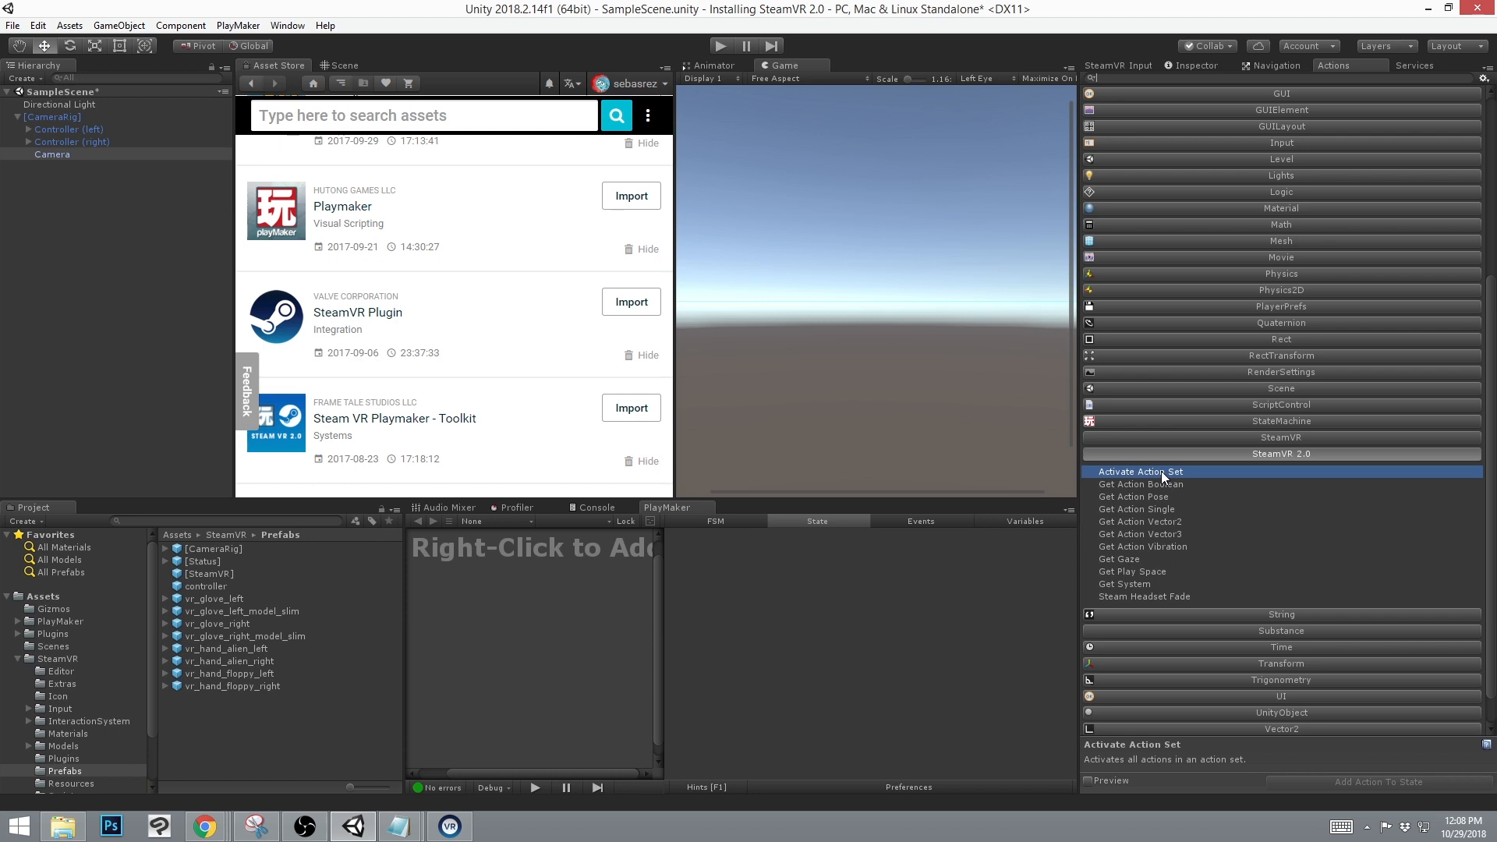
Reopen the SteamVR Input settings and launch the controller binding UI in the browser.
{"action": "left_click", "coordinate": [287, 25]}
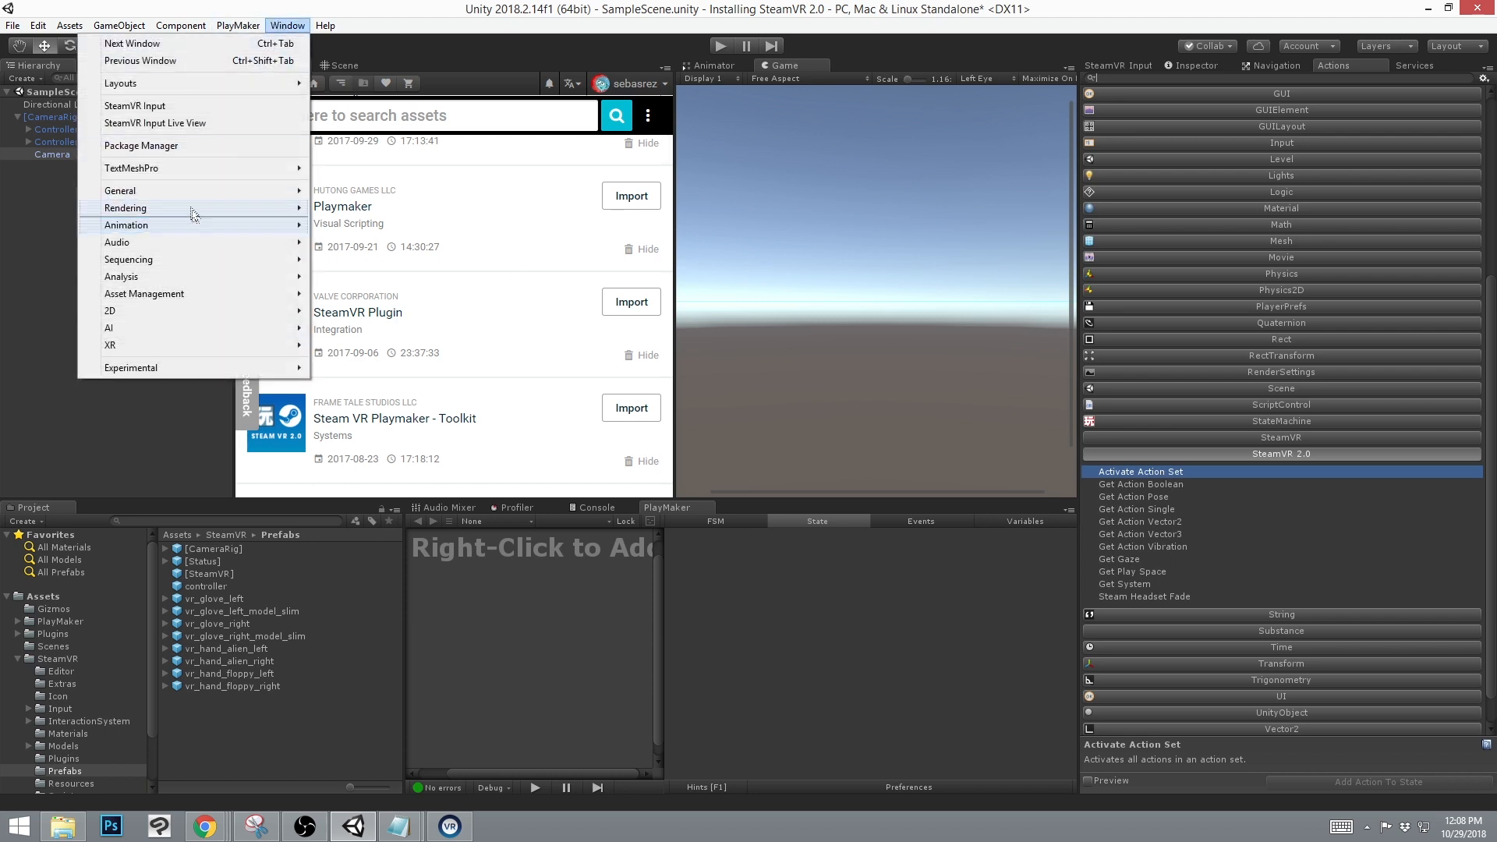
{"action": "left_click", "coordinate": [134, 105]}
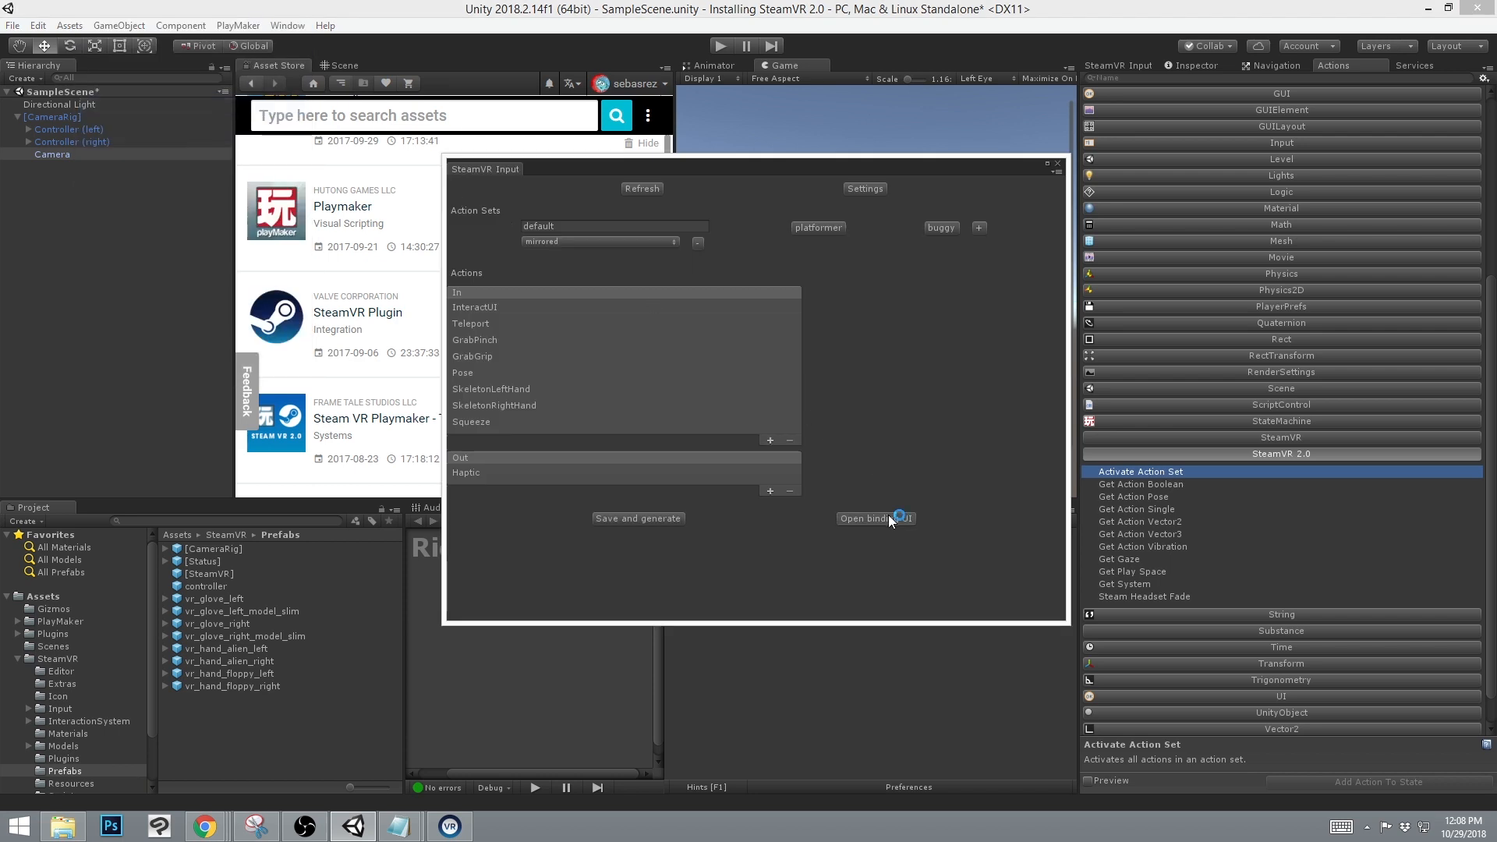
{"action": "left_click", "coordinate": [870, 517]}
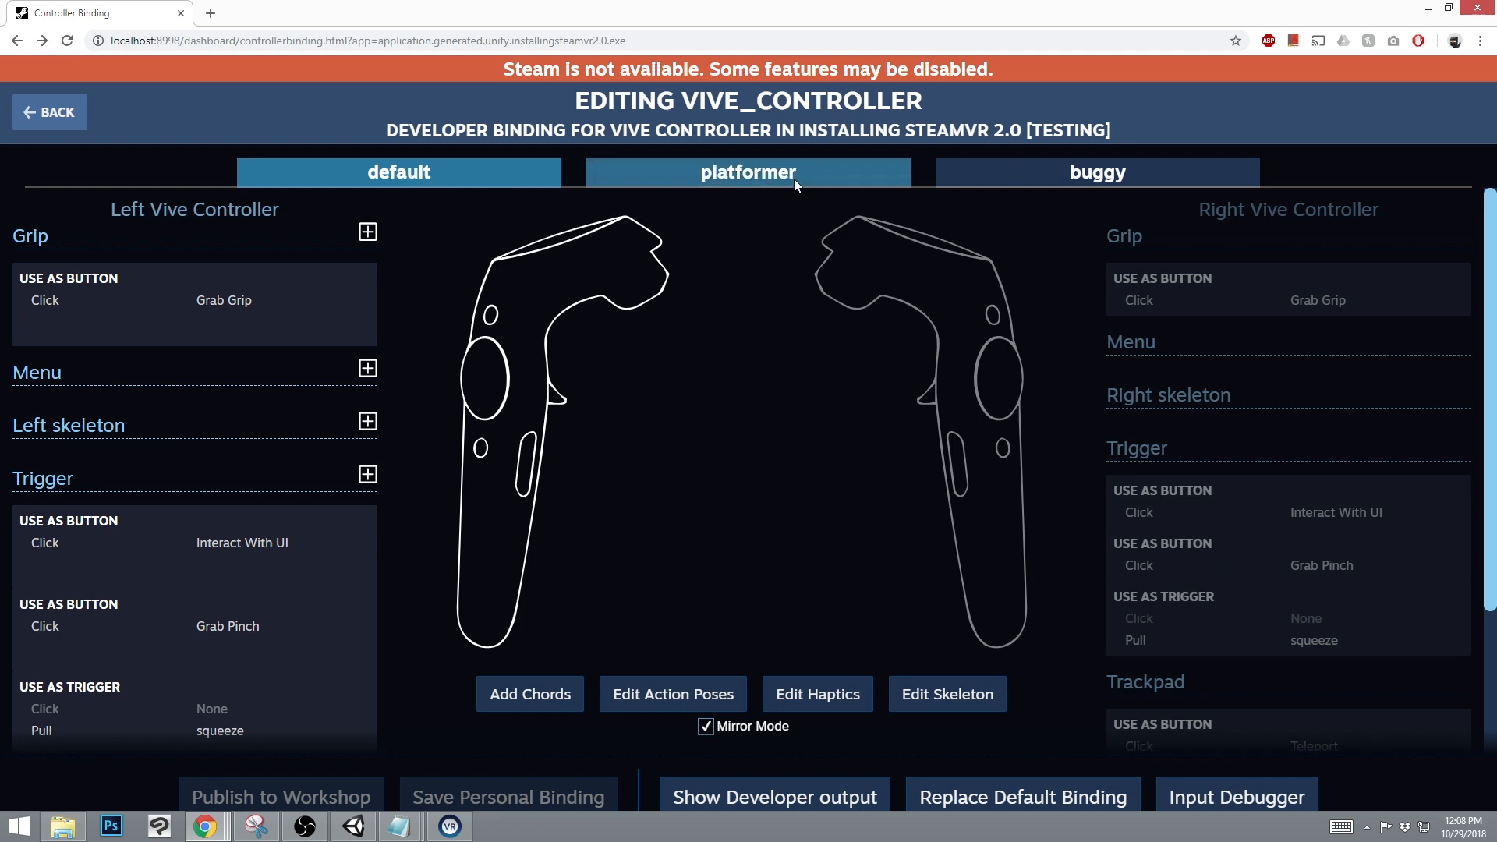
{"action": "mouse_move", "coordinate": [1031, 178]}
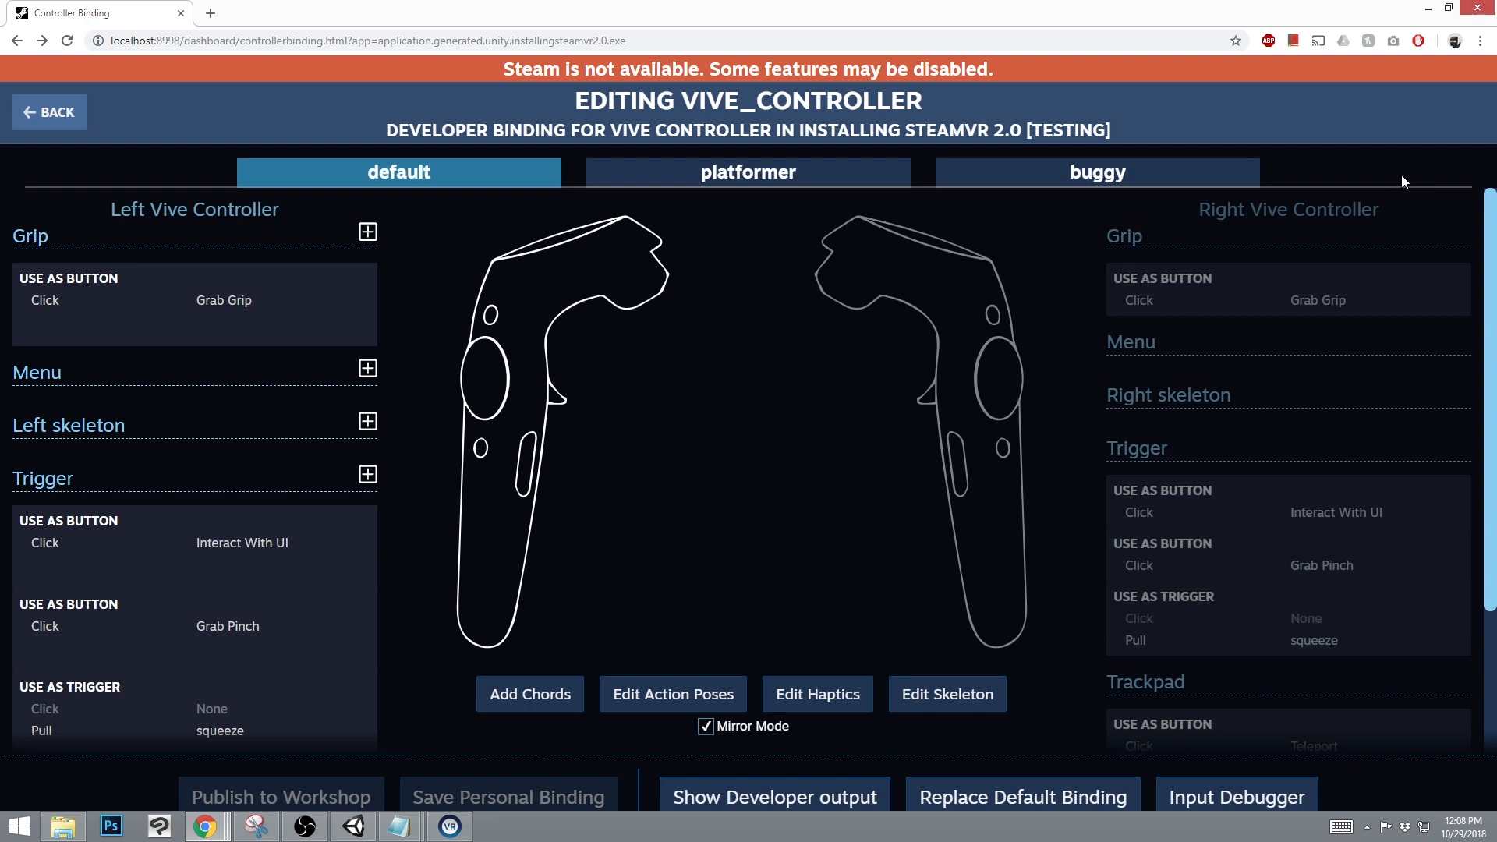
{"action": "mouse_move", "coordinate": [1391, 183]}
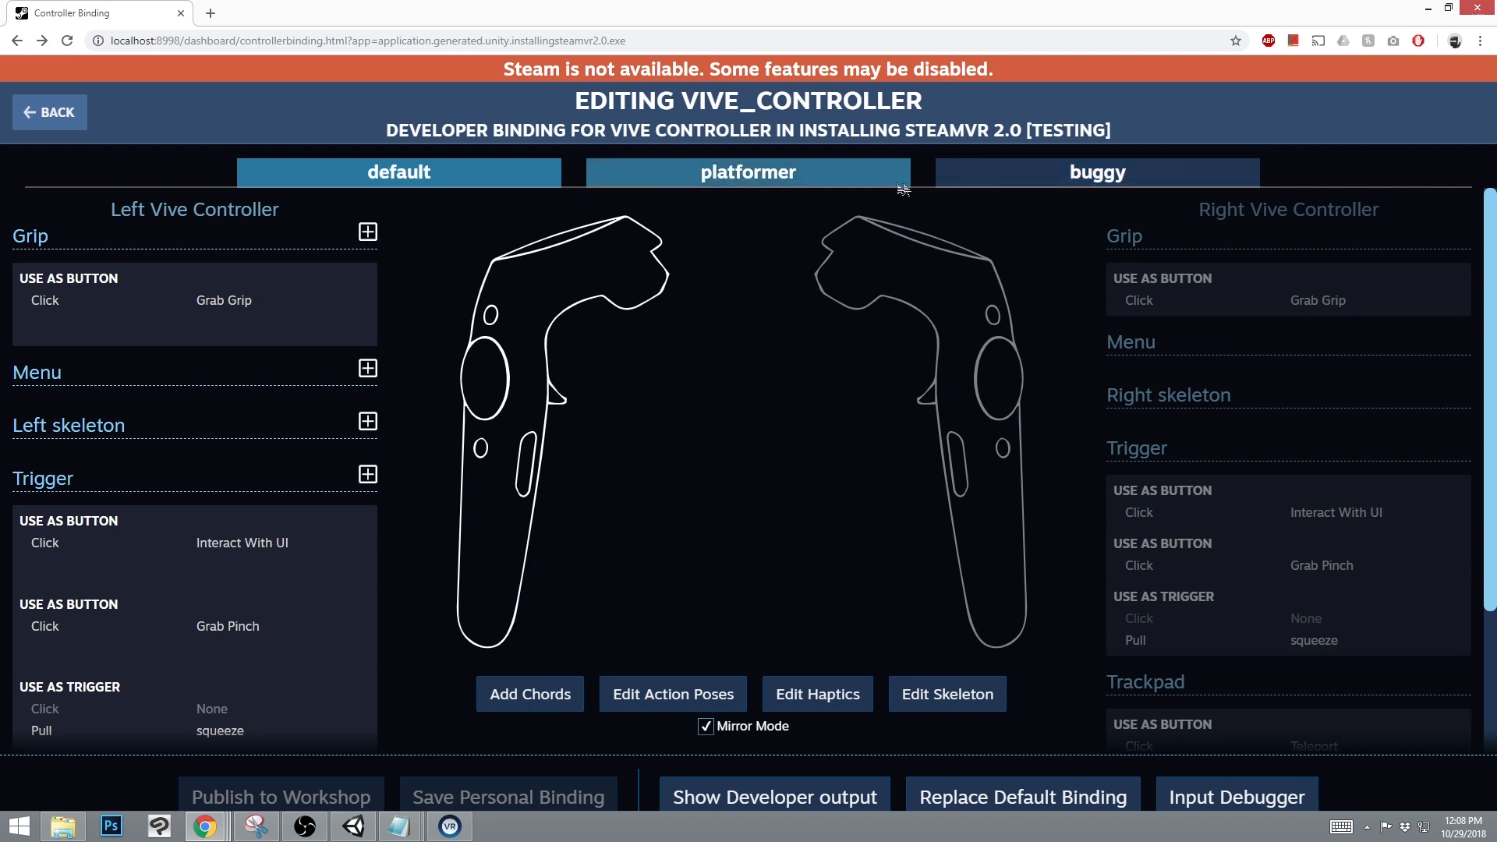
{"action": "mouse_move", "coordinate": [1342, 185]}
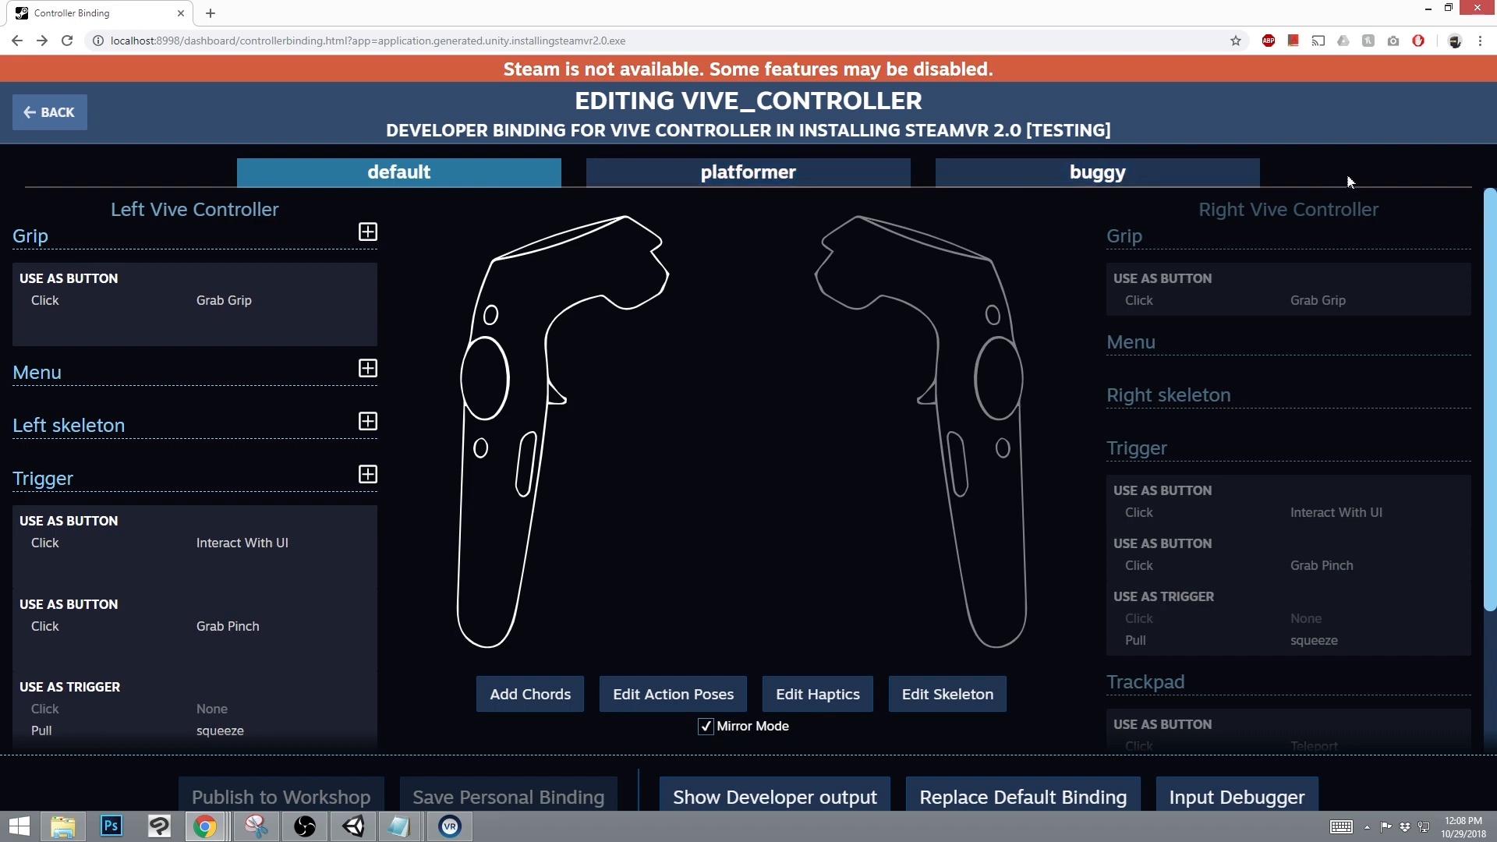
Return to the Unity editor from the browser binding UI via the taskbar.
{"action": "left_click", "coordinate": [352, 825]}
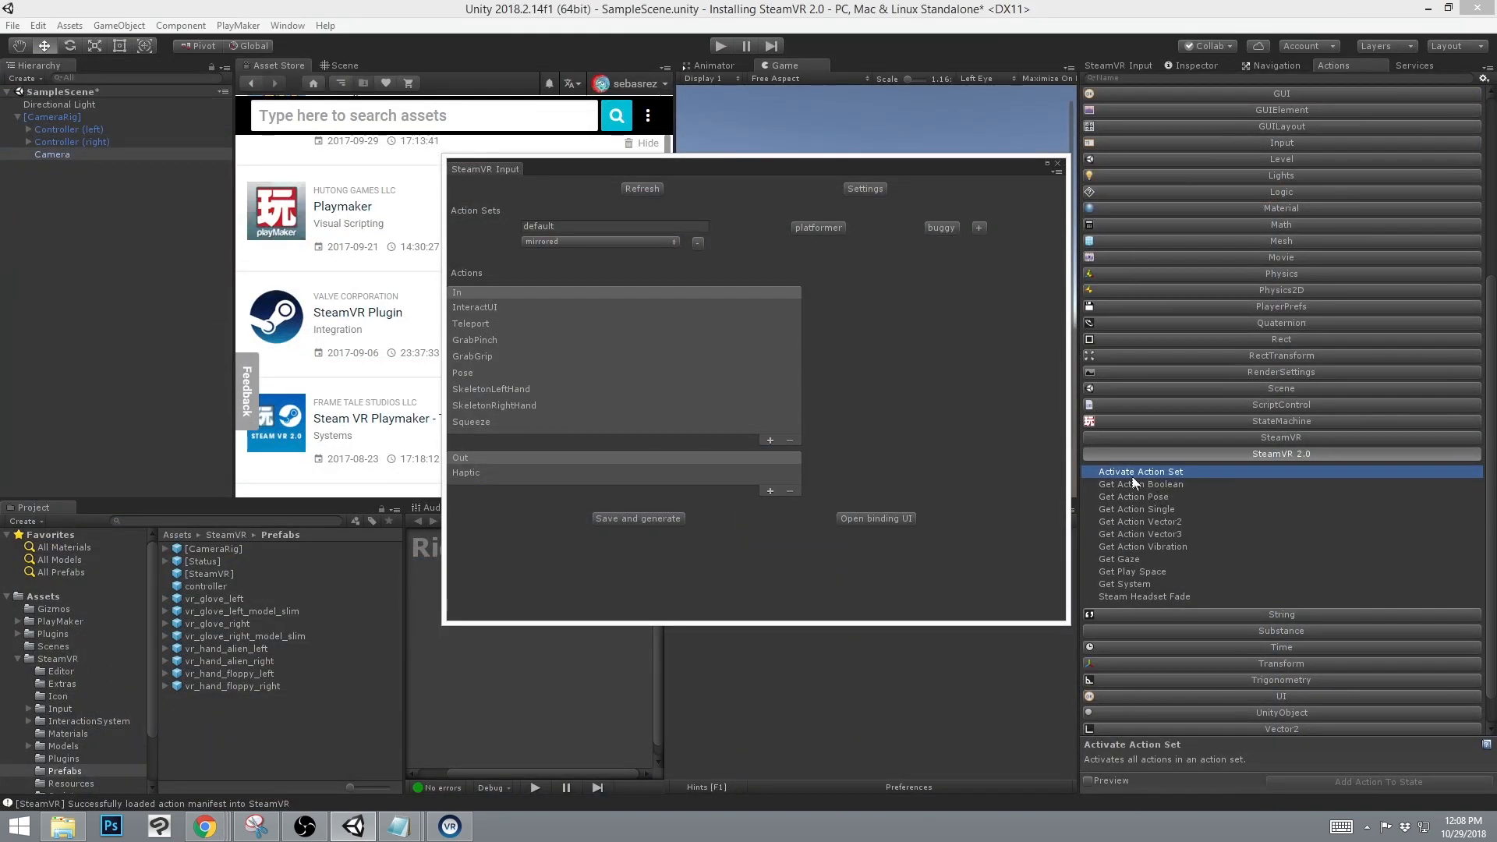
{"action": "mouse_move", "coordinate": [1029, 287]}
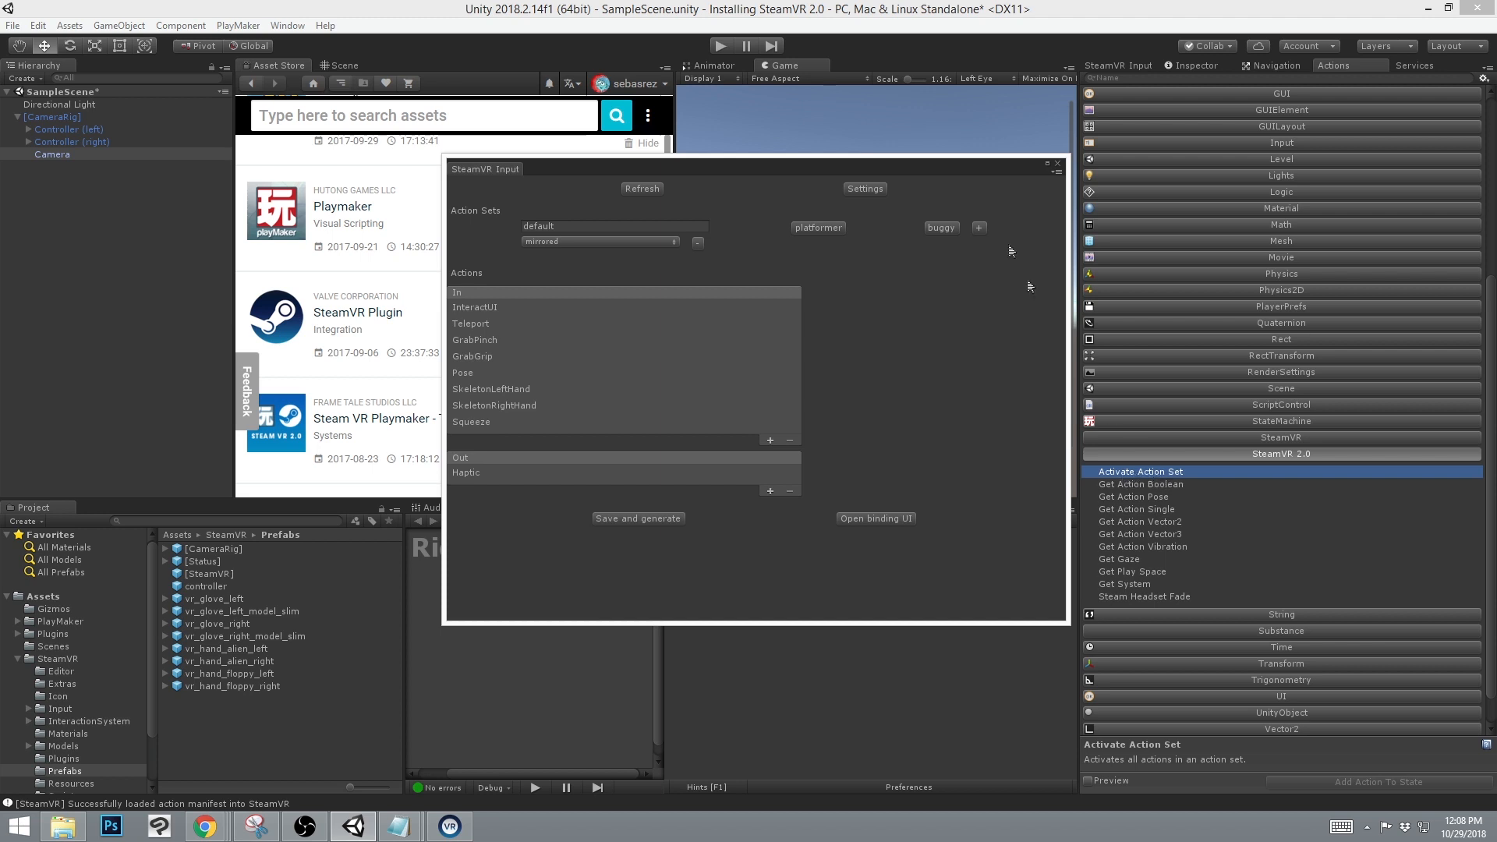
Close the SteamVR Input settings and create an empty GameObject in the Hierarchy.
{"action": "left_click", "coordinate": [1057, 164]}
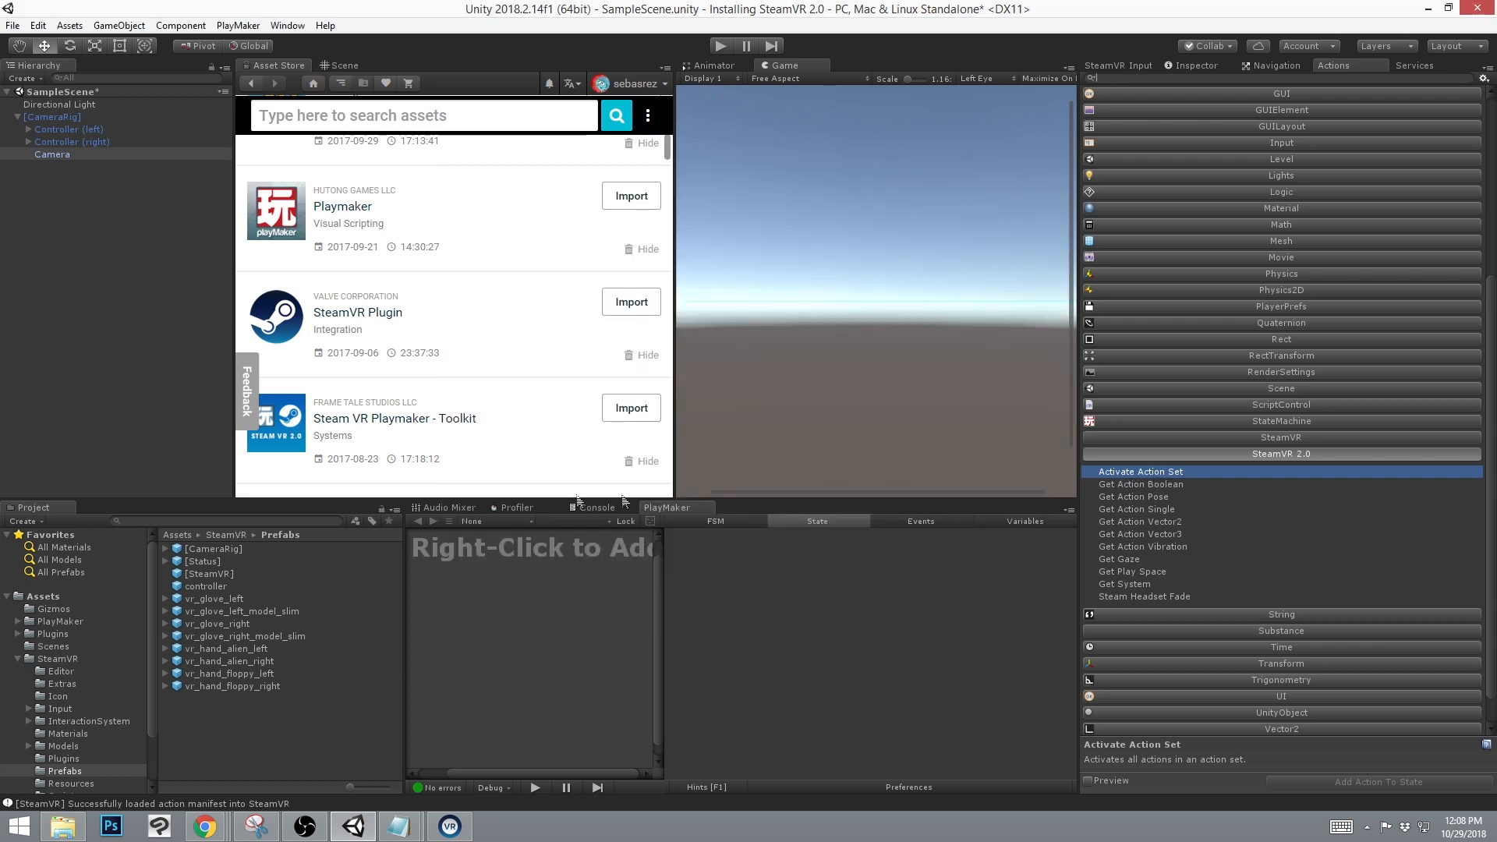
{"action": "left_click", "coordinate": [23, 78]}
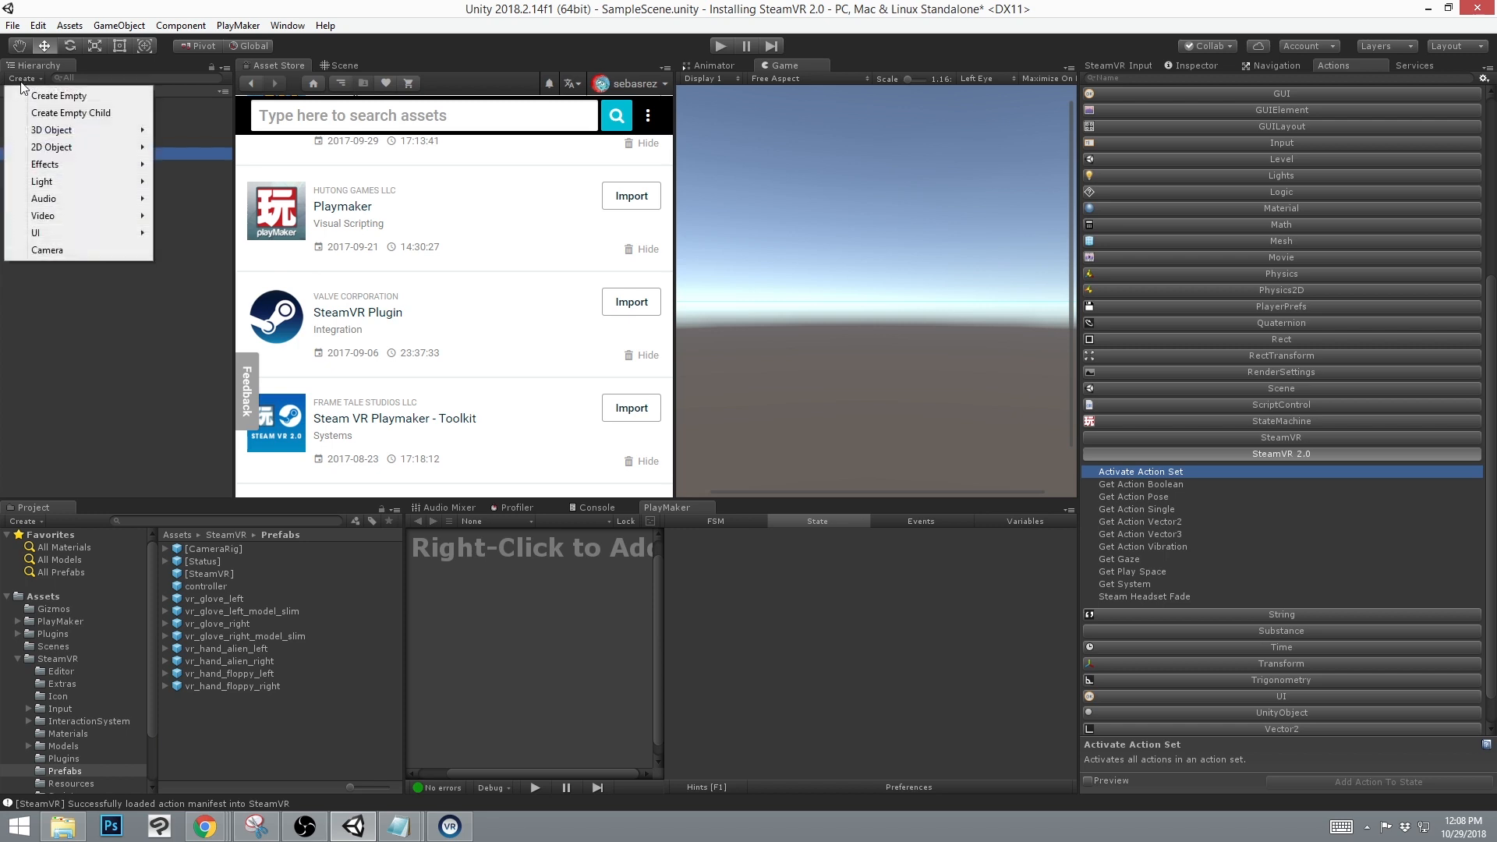
{"action": "left_click", "coordinate": [58, 95]}
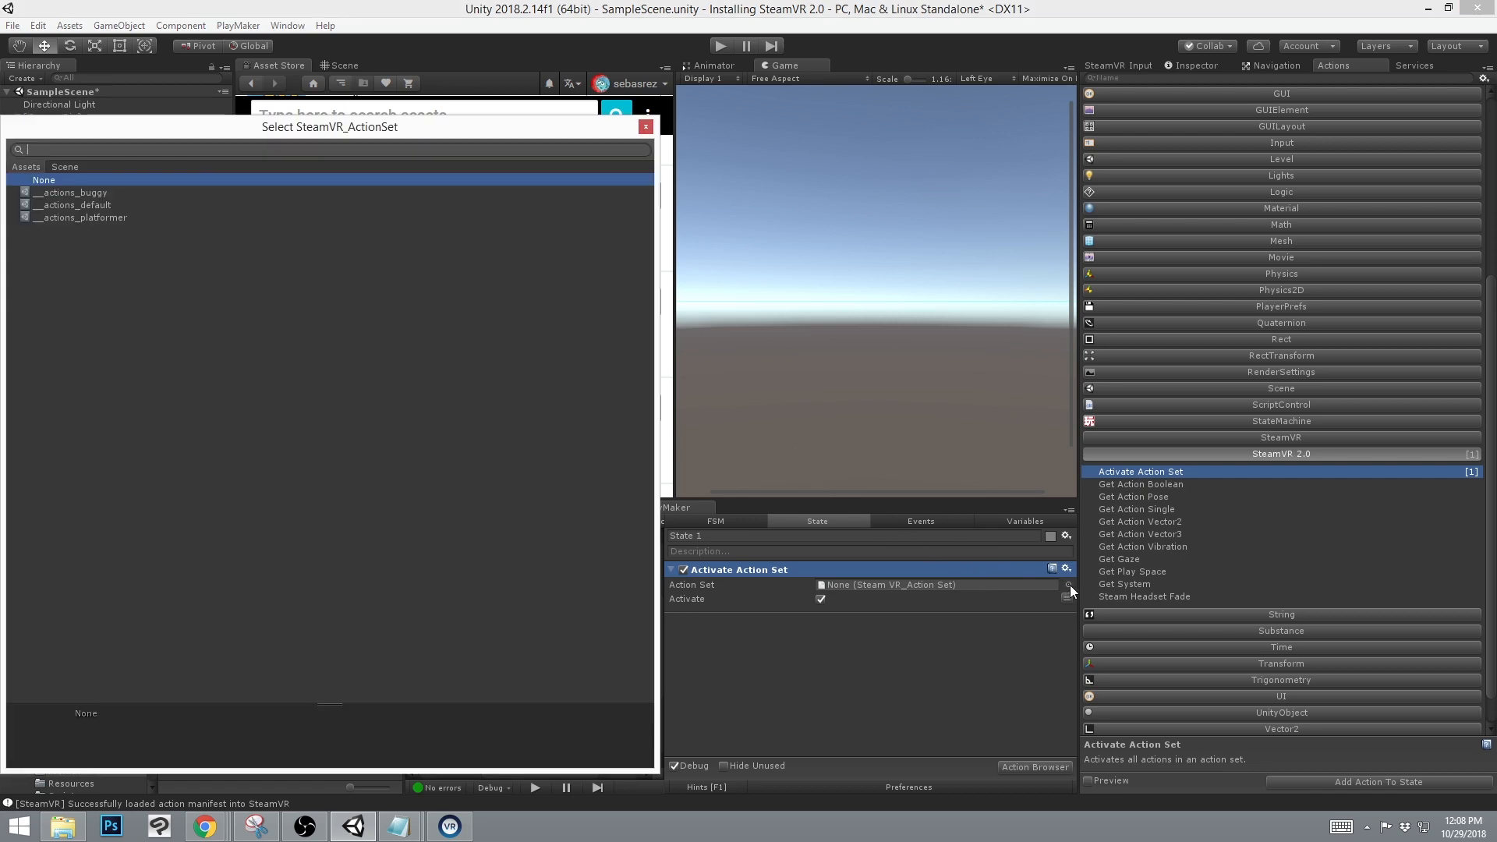
{"action": "mouse_move", "coordinate": [92, 230]}
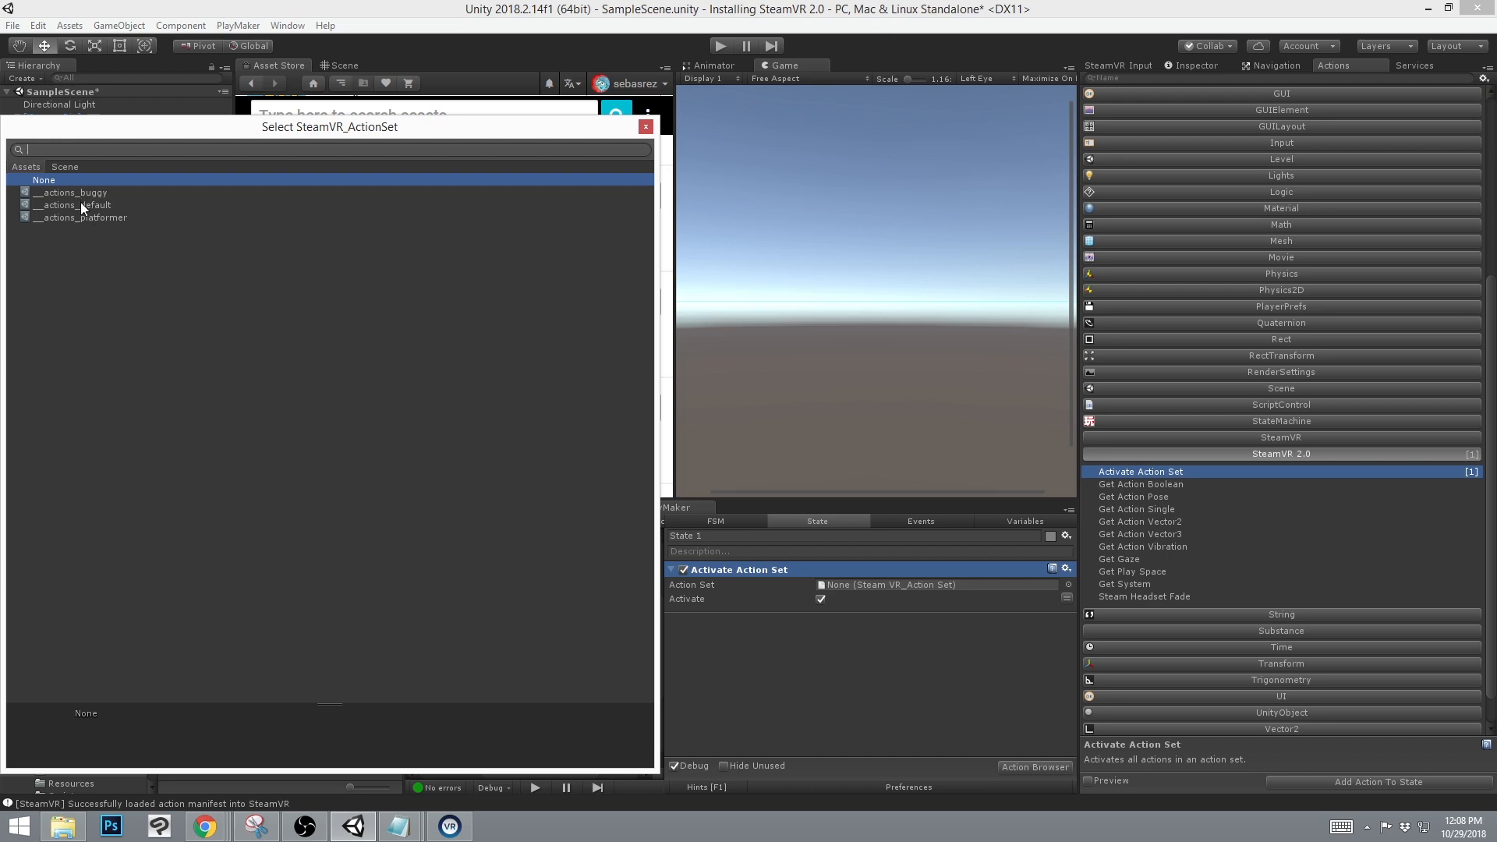
{"action": "mouse_move", "coordinate": [87, 204]}
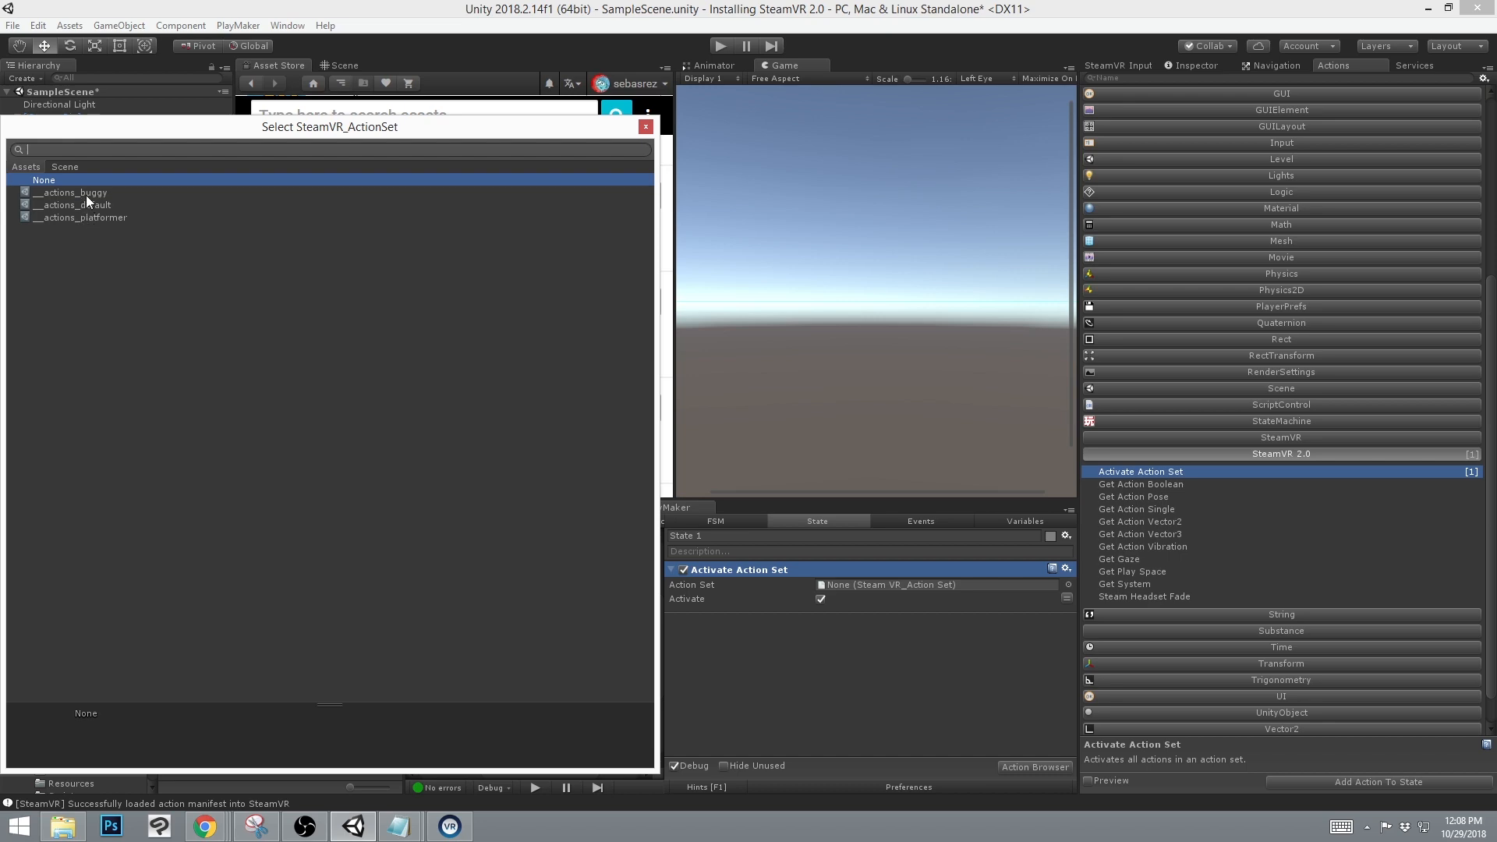
Choose __actions_default as the set for the Activate Action Set action.
{"action": "left_click", "coordinate": [80, 204]}
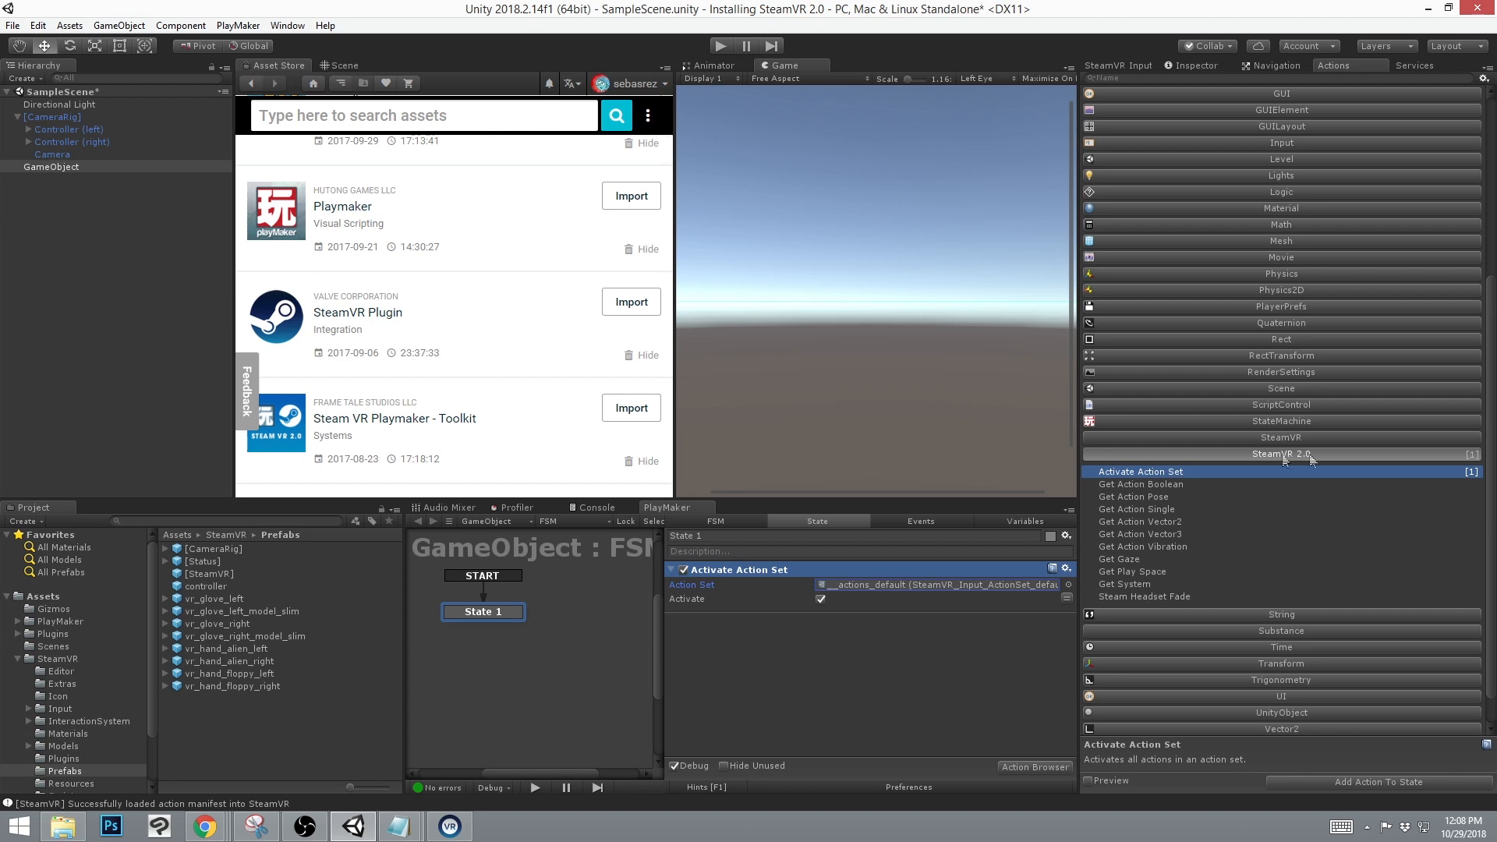
{"action": "mouse_move", "coordinate": [1173, 495]}
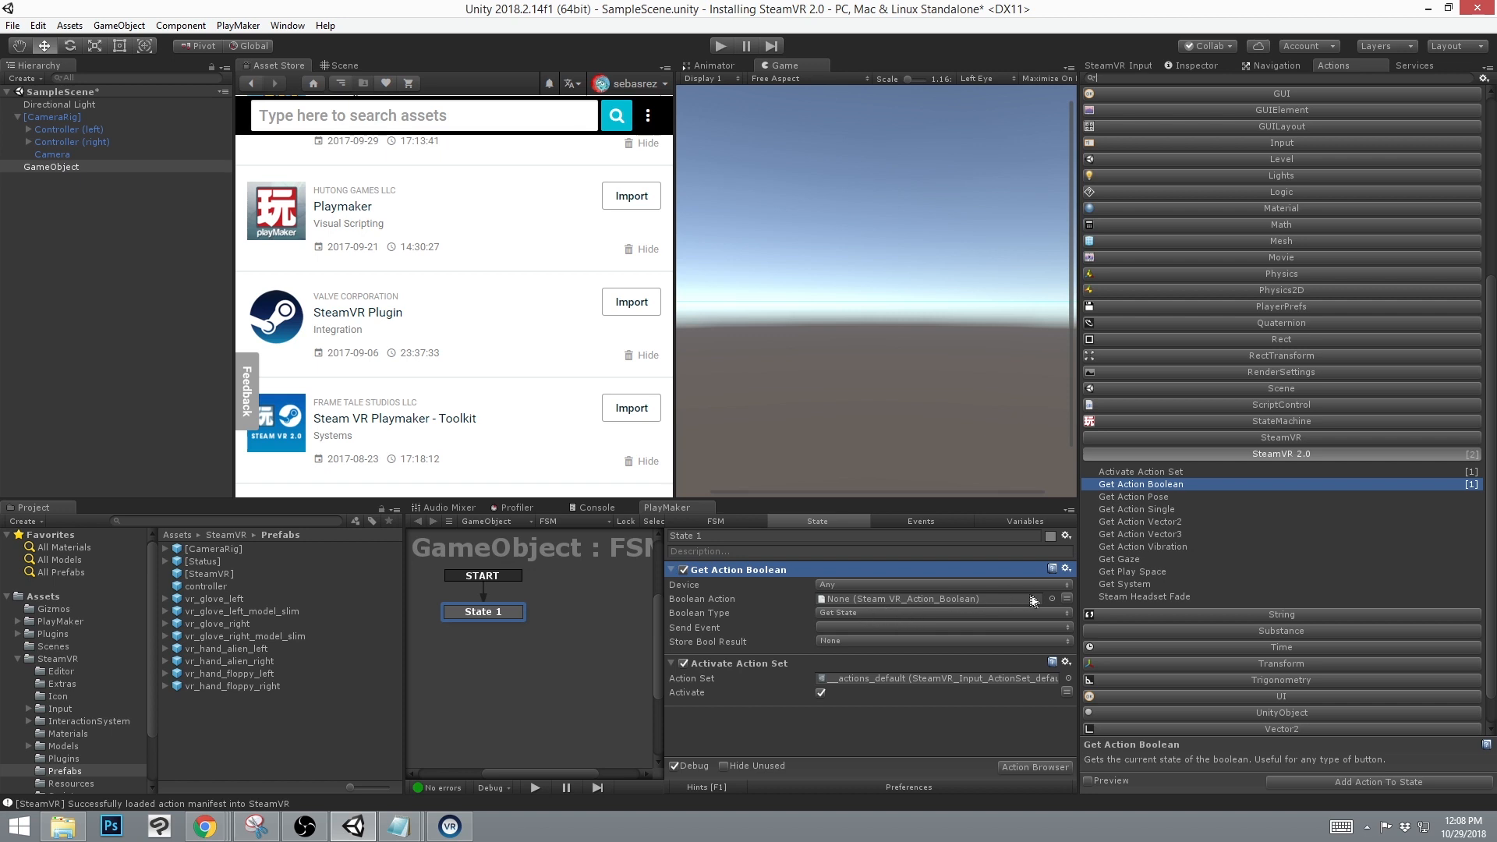
{"action": "mouse_move", "coordinate": [730, 607]}
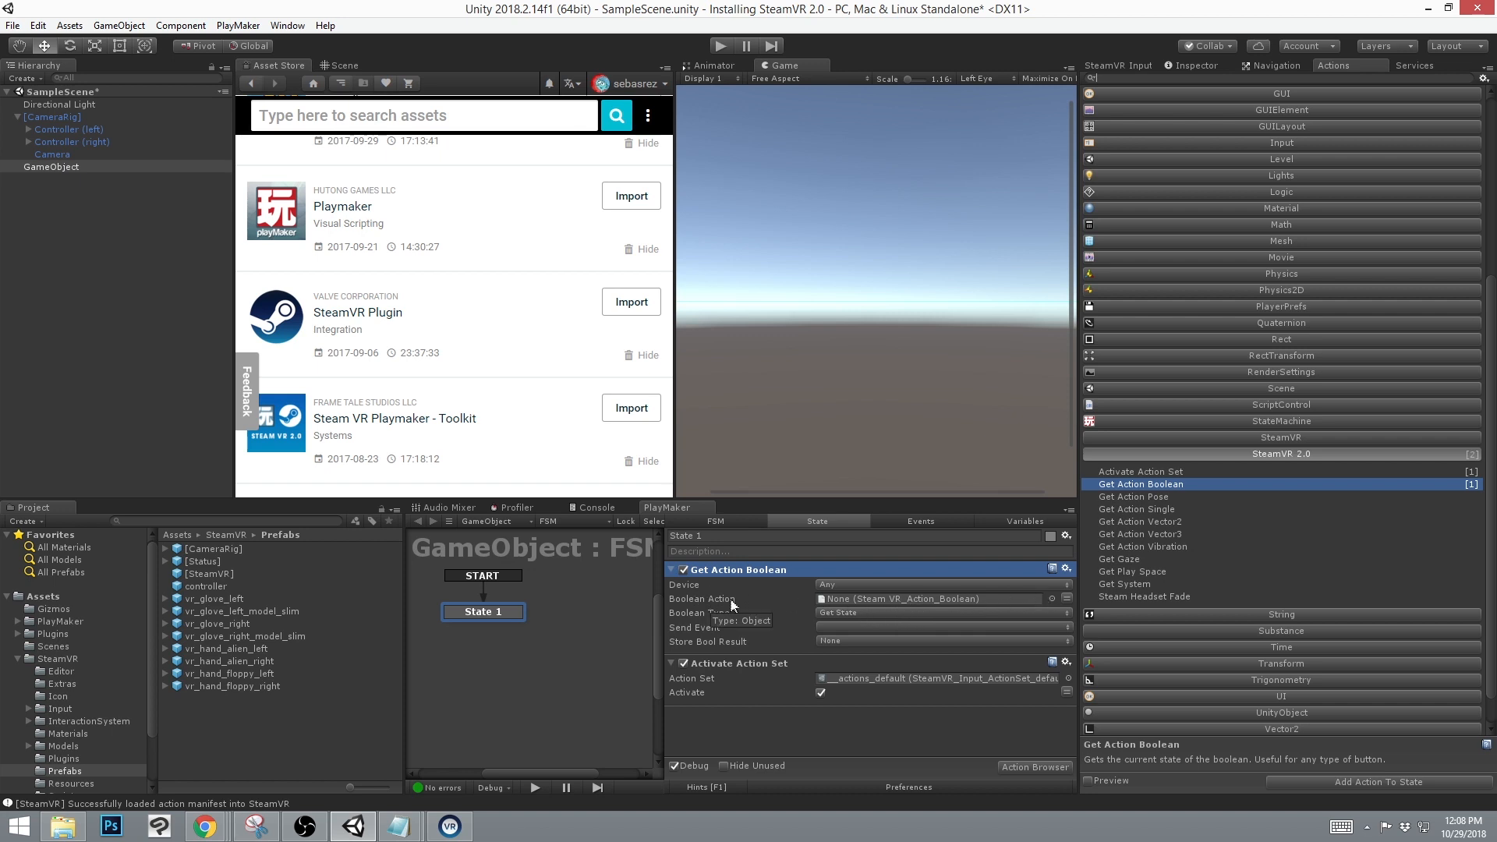
{"action": "mouse_move", "coordinate": [1053, 605]}
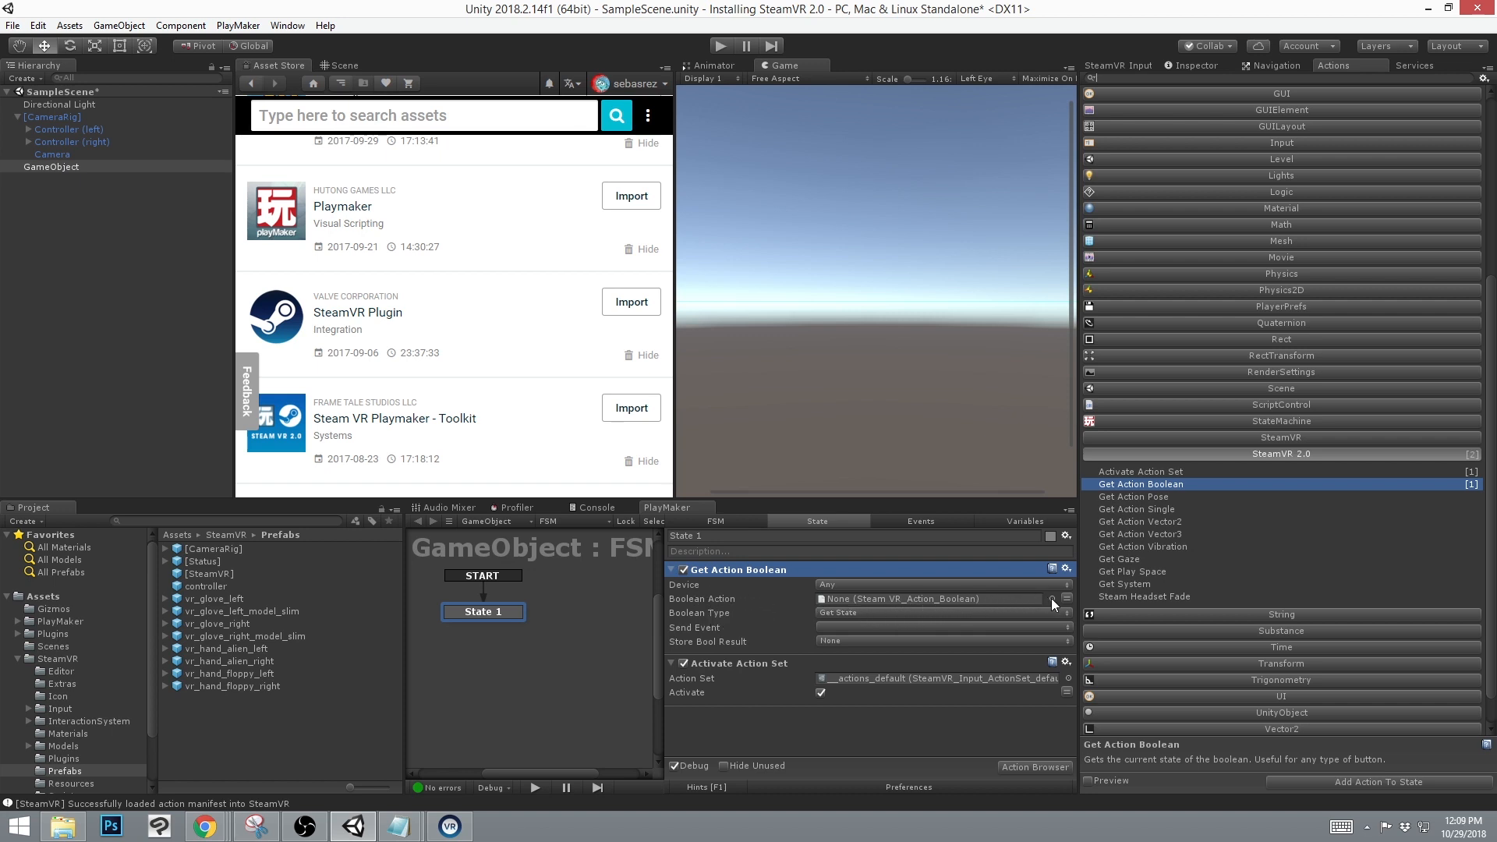
Set the Get Action Boolean action to read __actions_default_in_InteractUI.
{"action": "left_click", "coordinate": [1053, 599]}
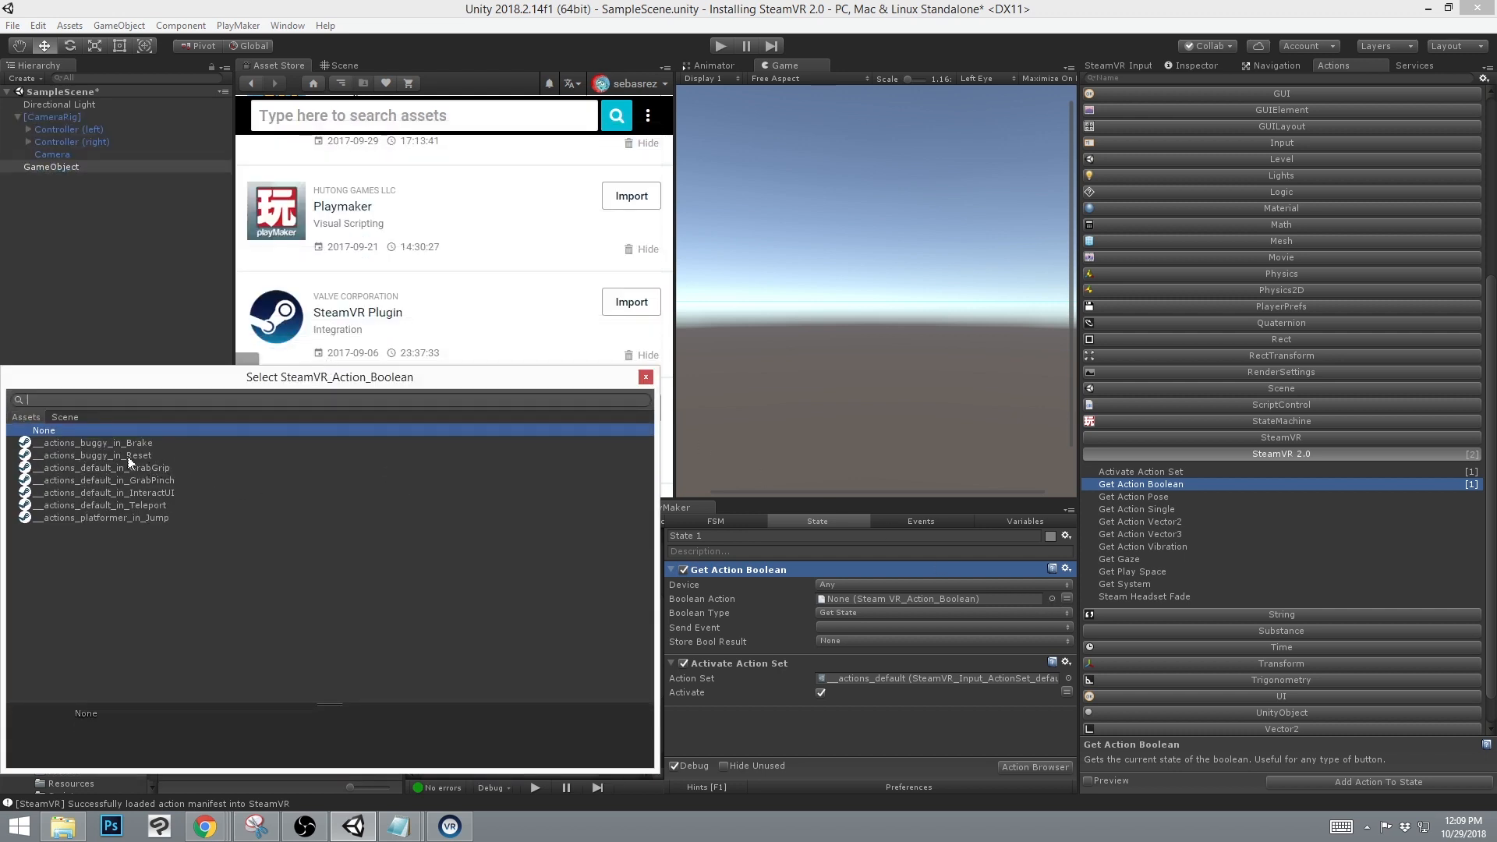
{"action": "mouse_move", "coordinate": [147, 471]}
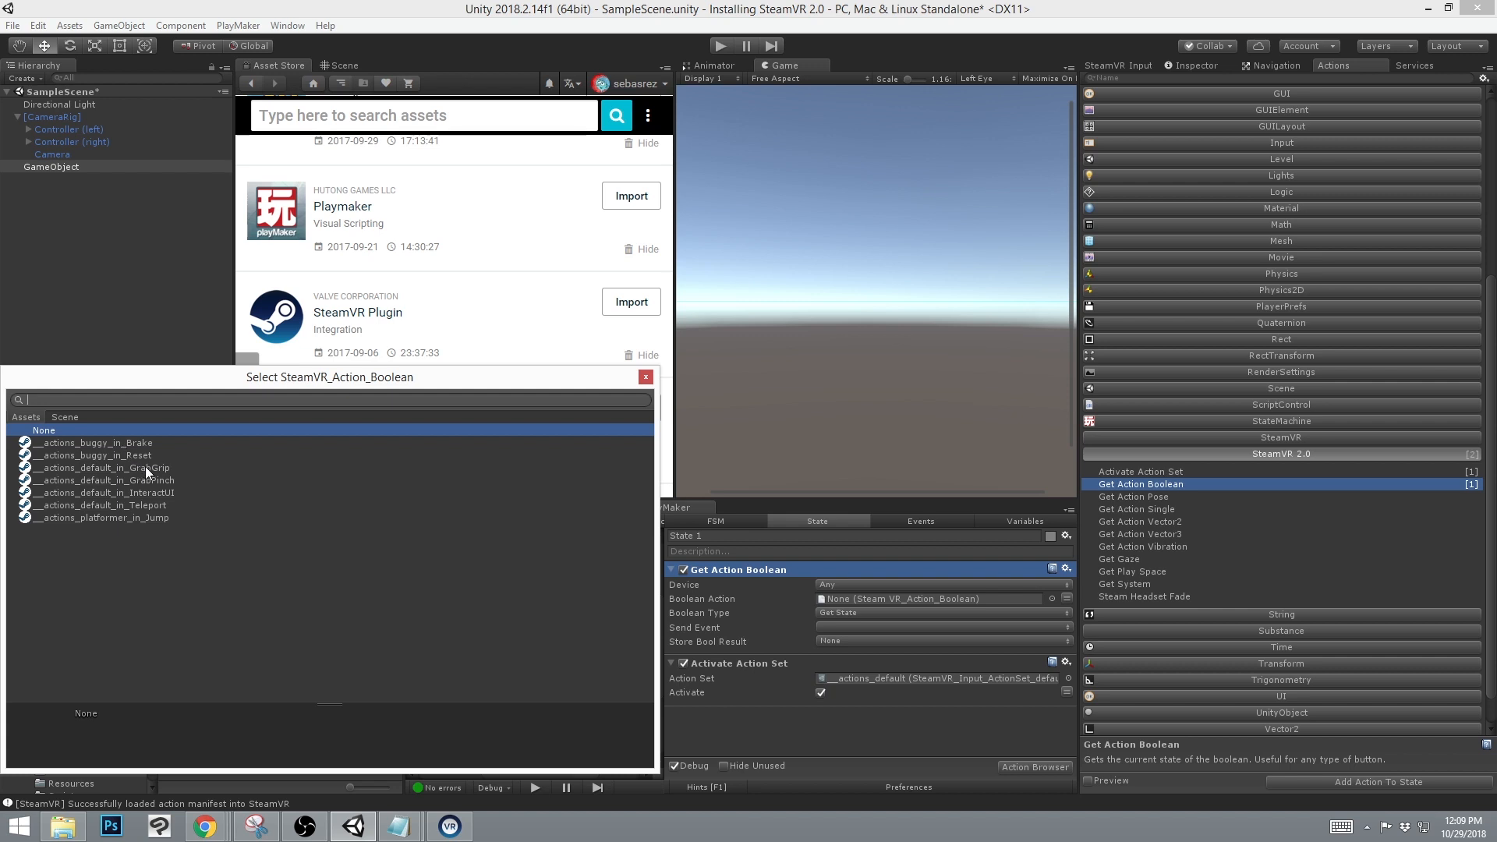
{"action": "mouse_move", "coordinate": [164, 496]}
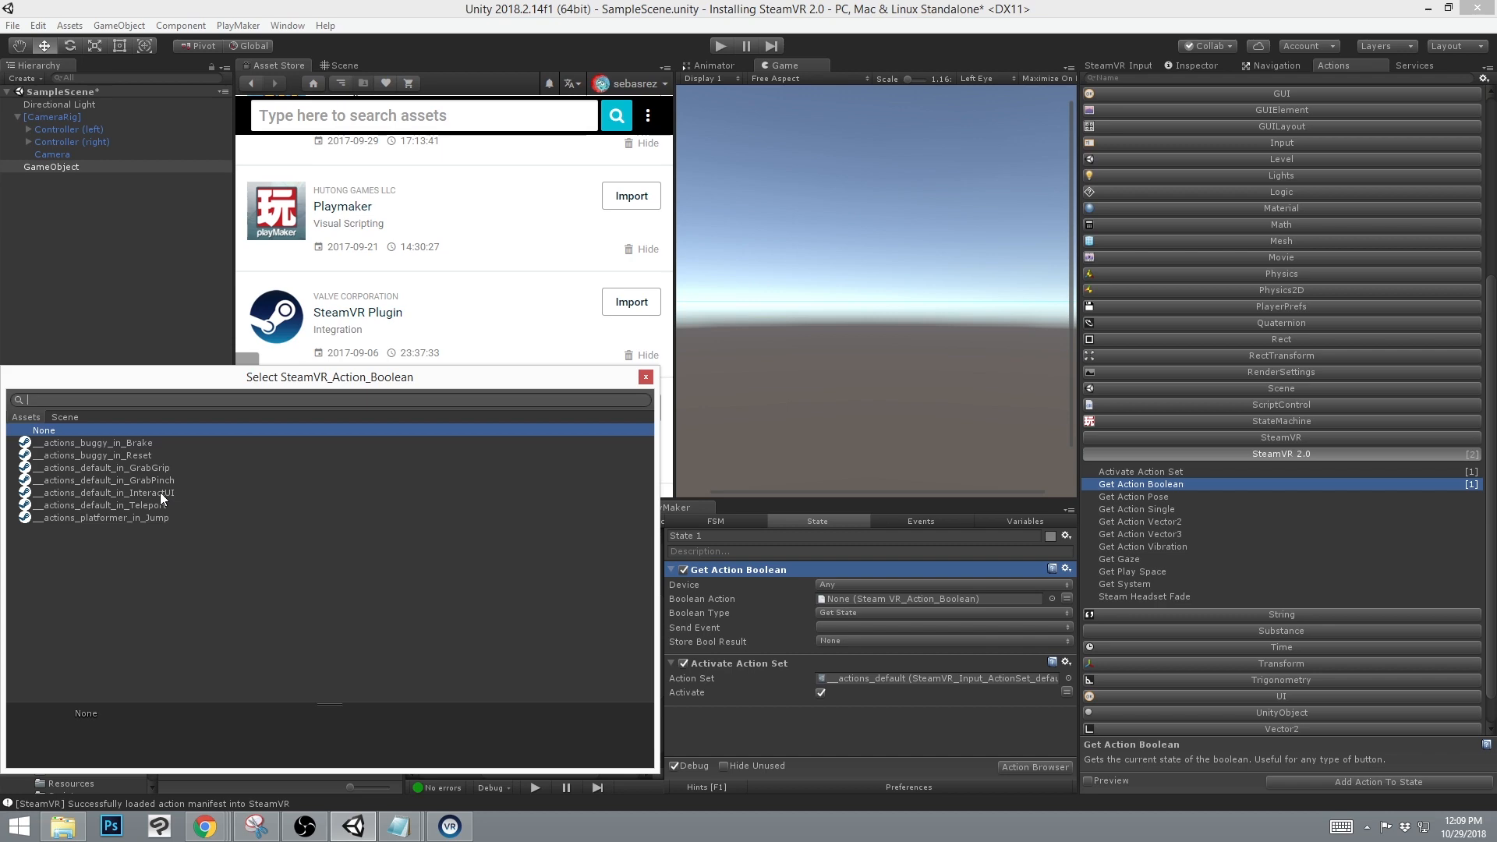
{"action": "left_click", "coordinate": [105, 493]}
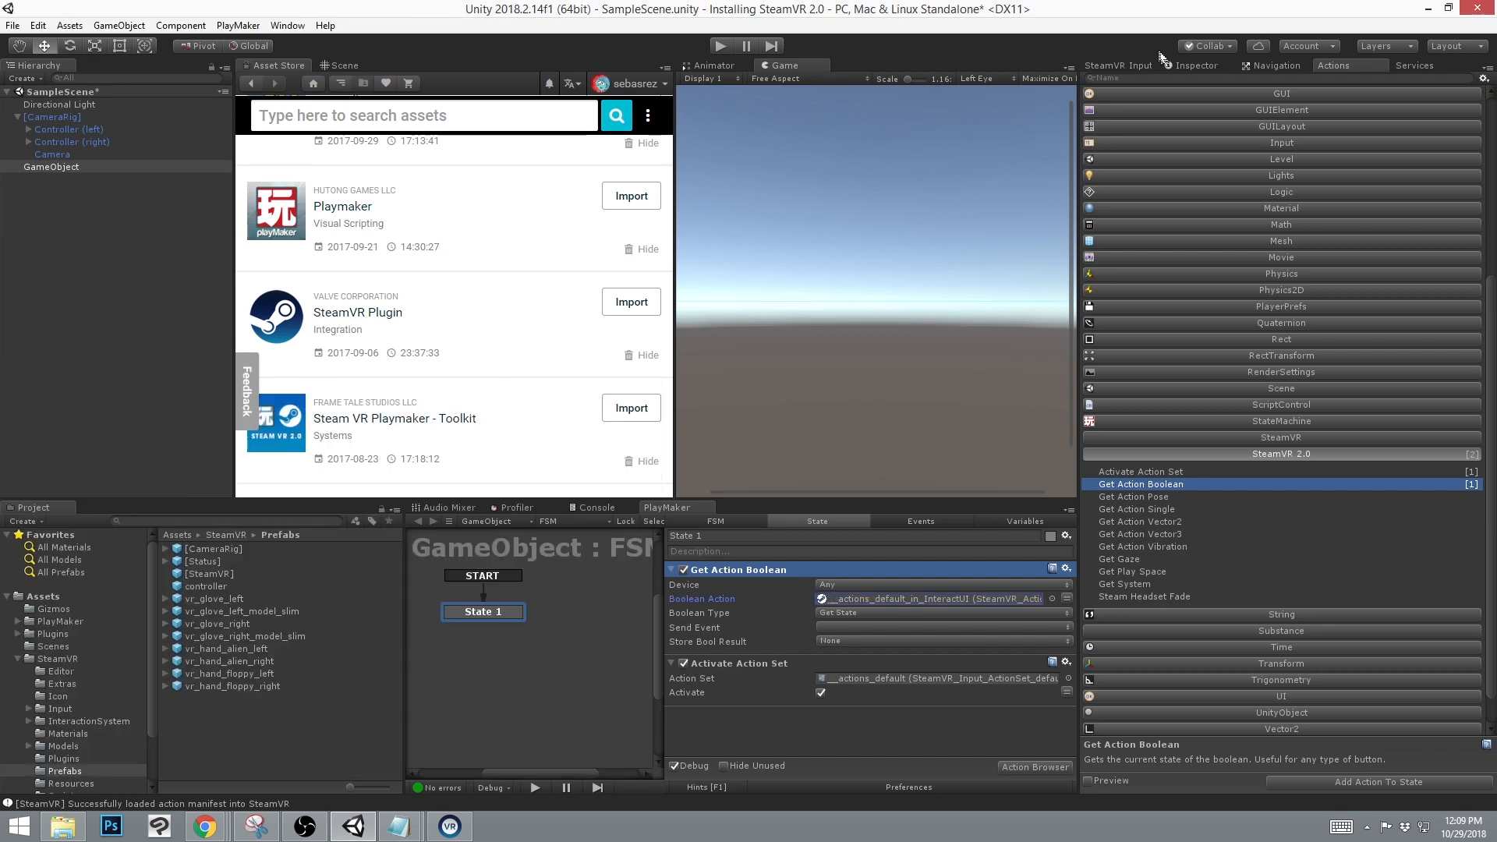
{"action": "left_click", "coordinate": [1118, 65]}
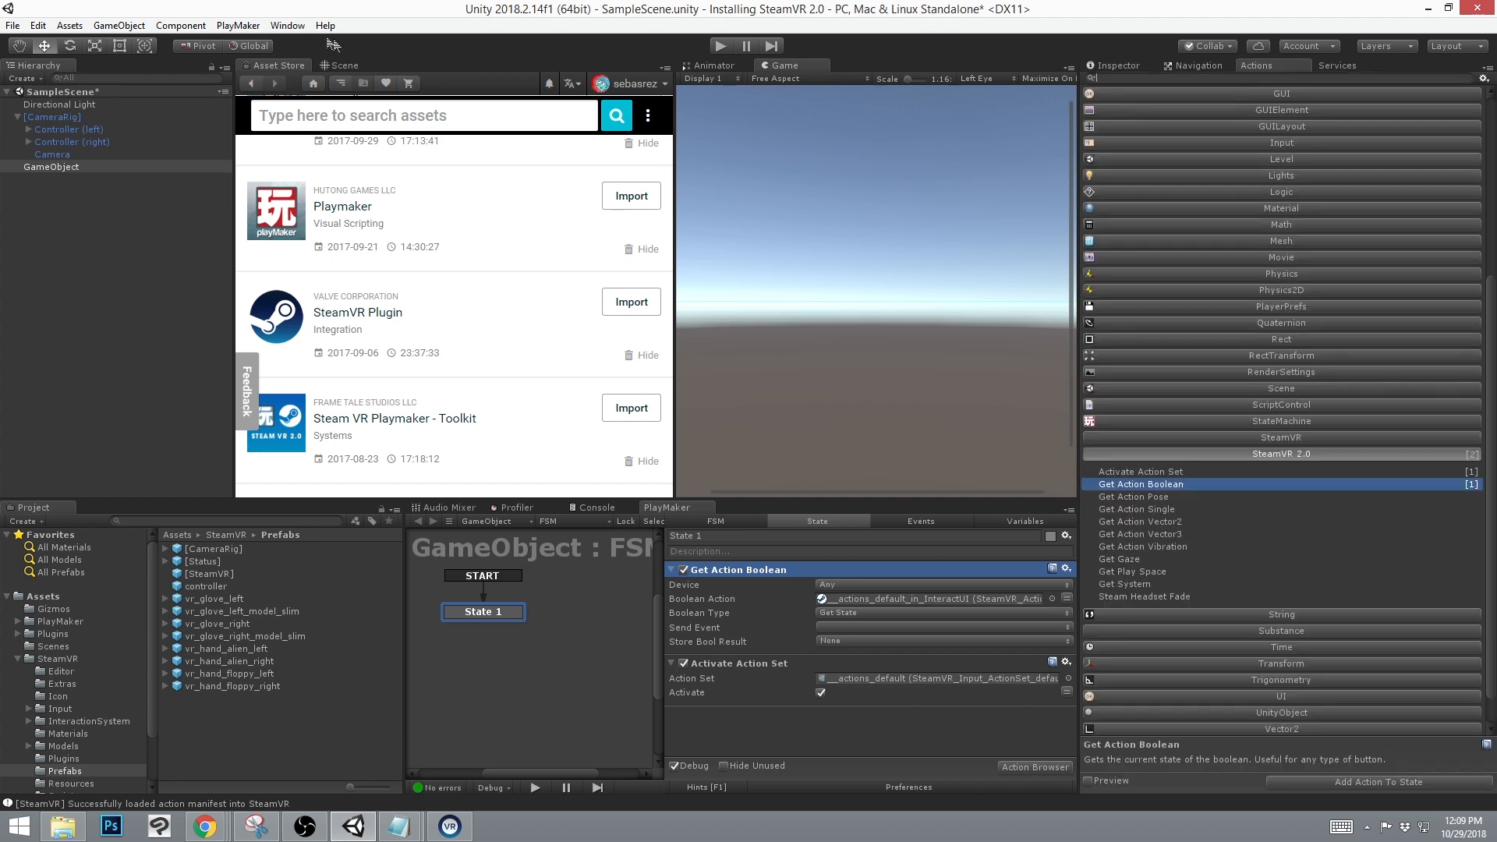
Play the scene with the SteamVR Input live view showing the default set Active for both hands.
{"action": "left_click", "coordinate": [287, 24]}
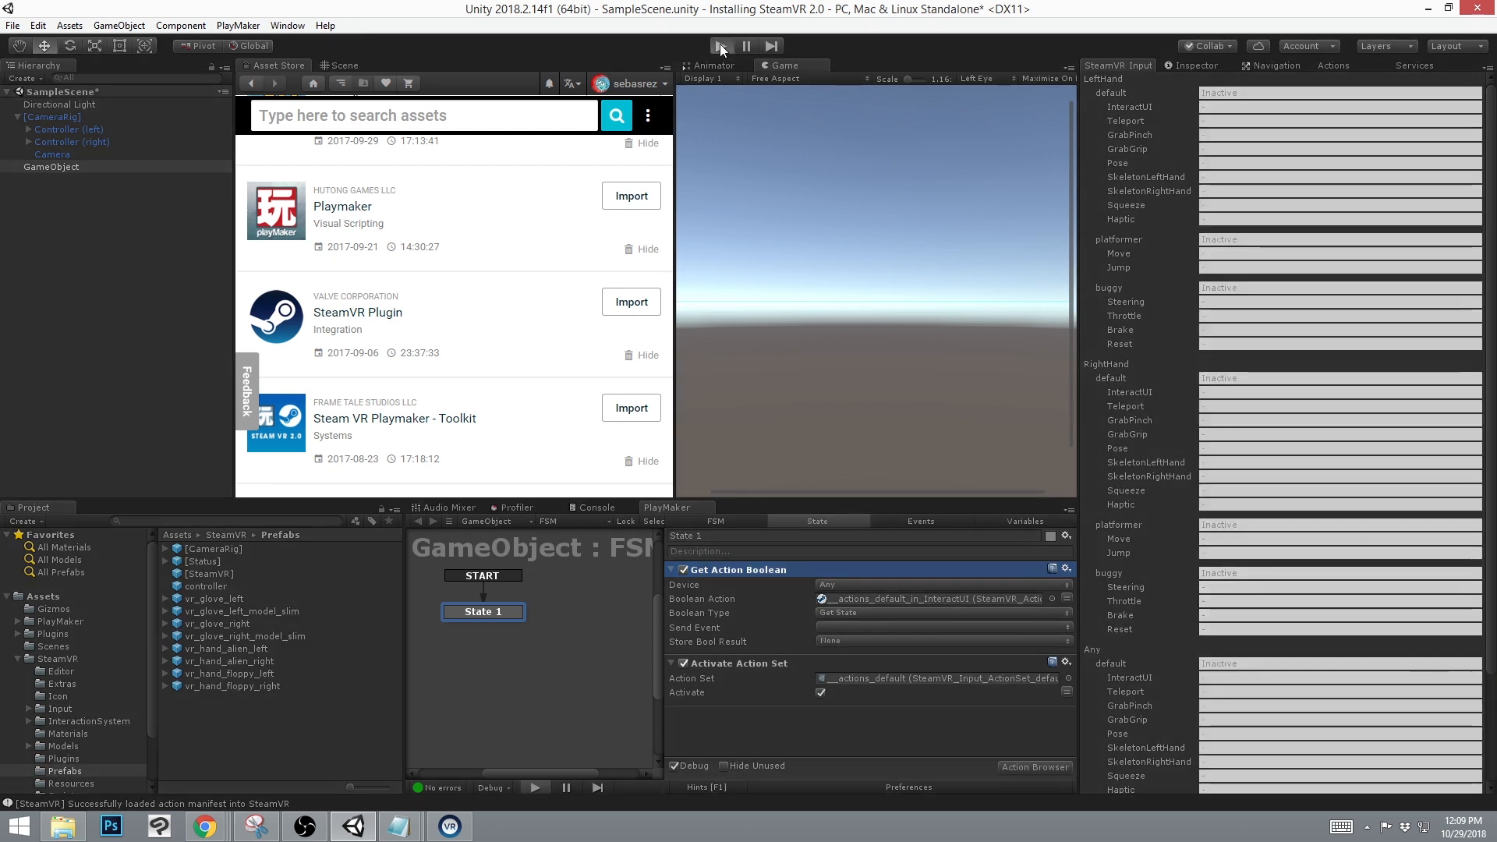
{"action": "left_click", "coordinate": [720, 45]}
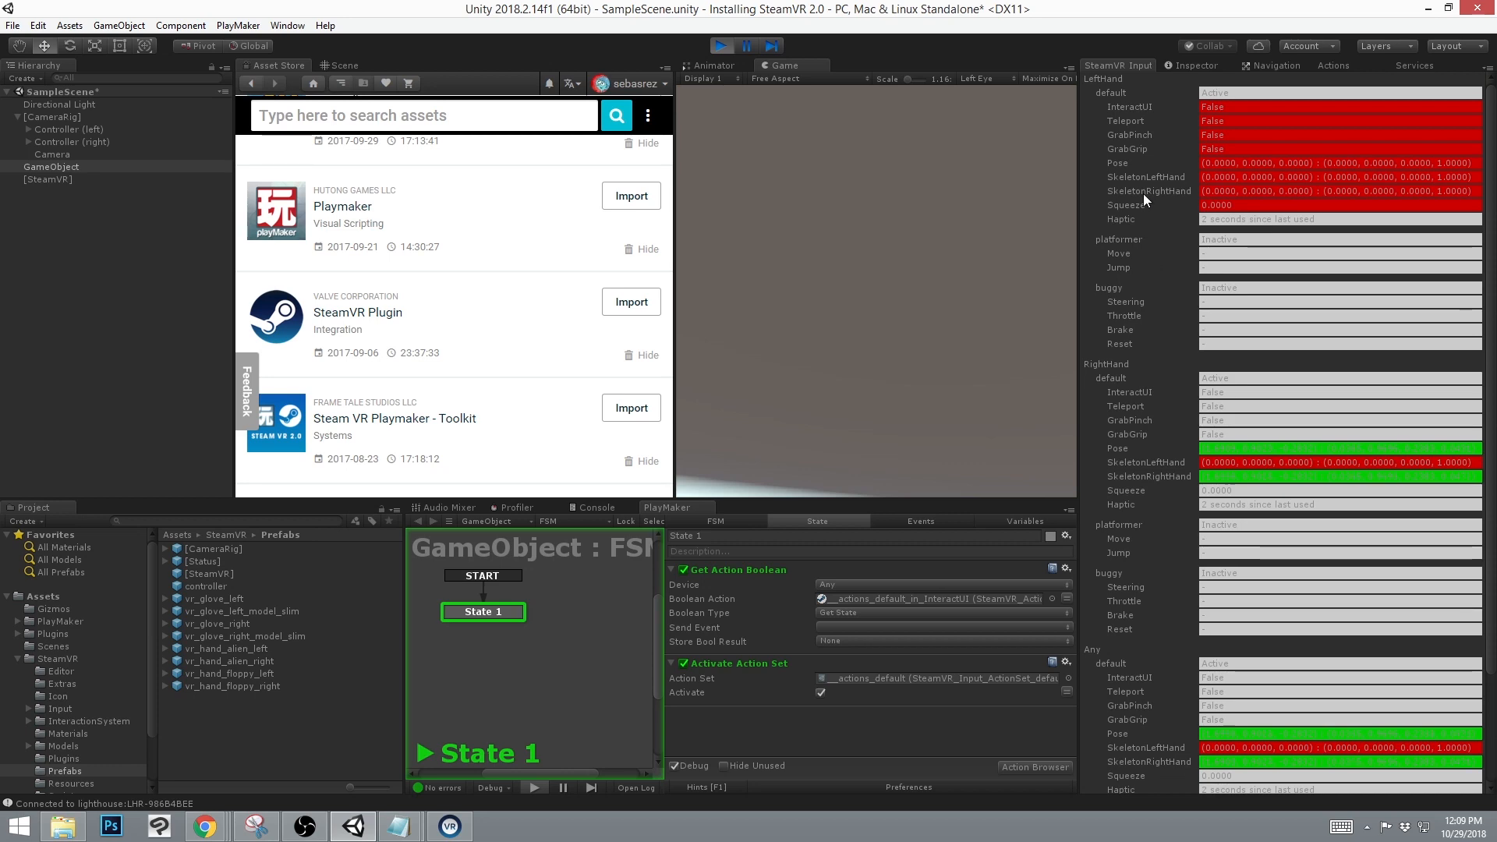
{"action": "scroll", "scroll_direction": "down", "scroll_amount": 3}
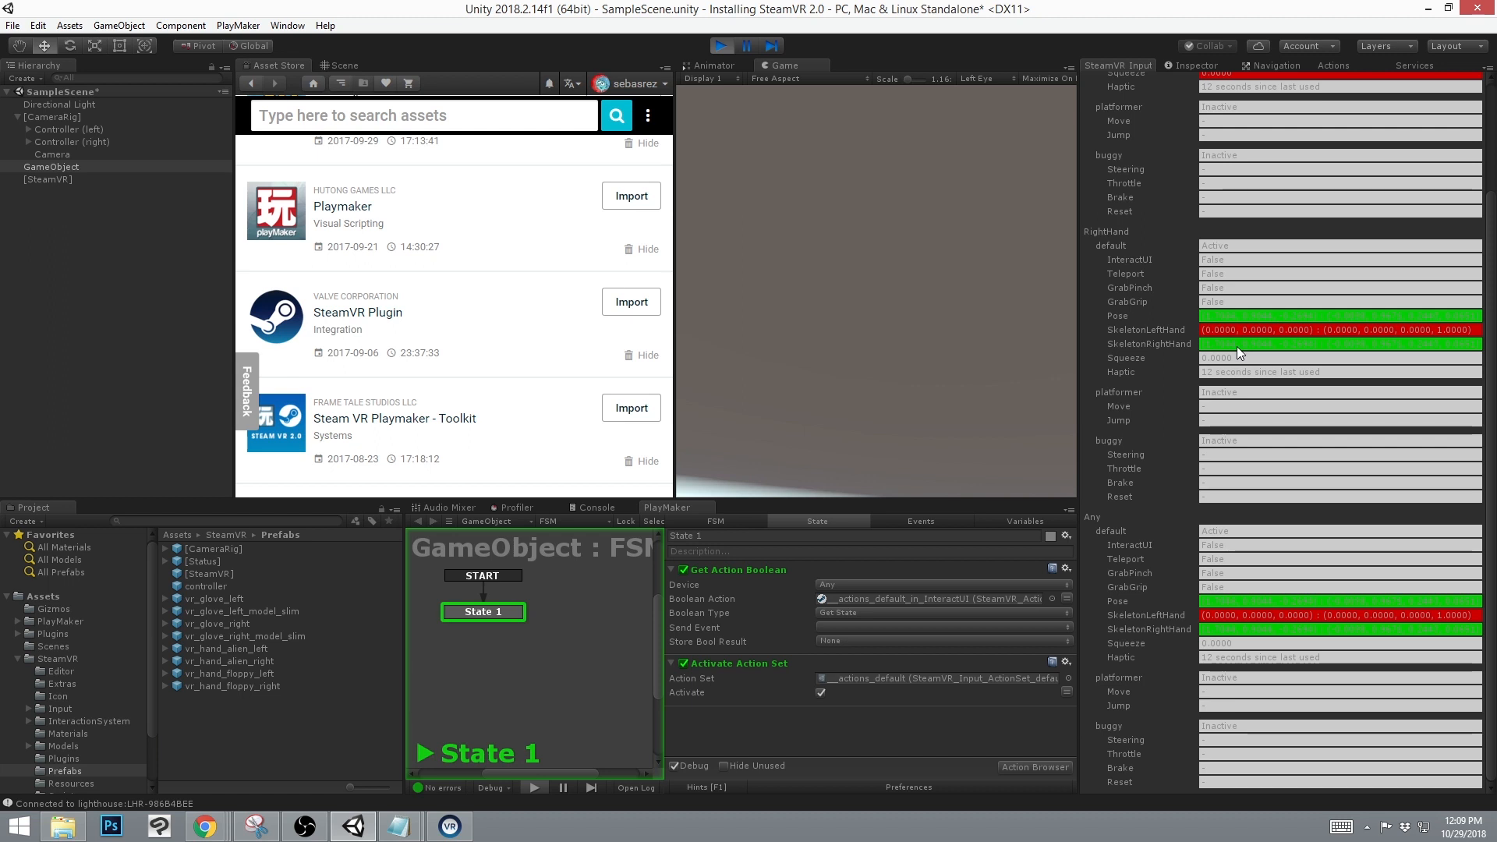
{"action": "mouse_move", "coordinate": [1167, 364]}
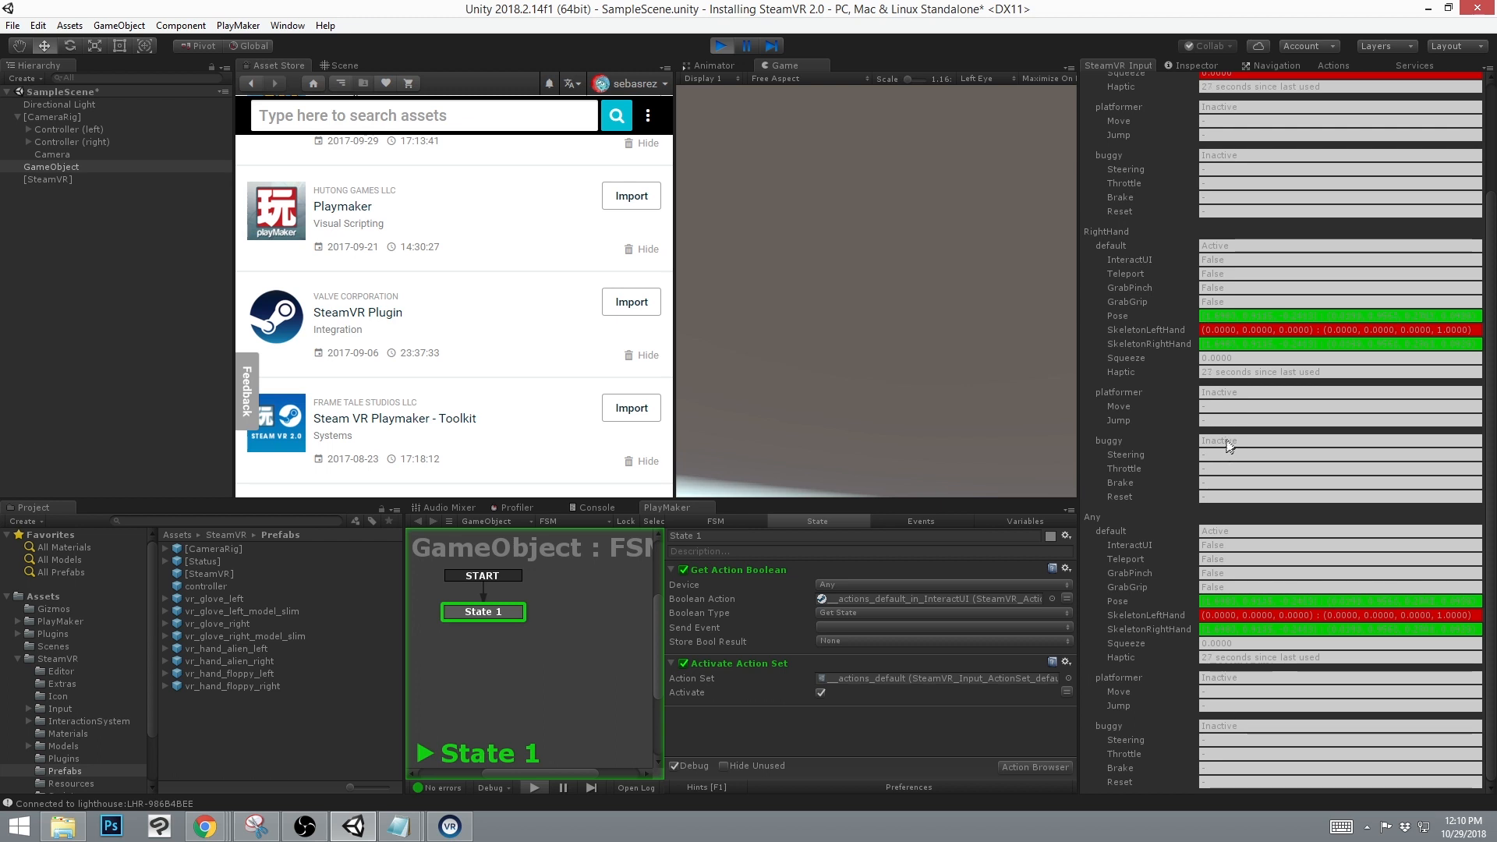
{"action": "mouse_move", "coordinate": [715, 50]}
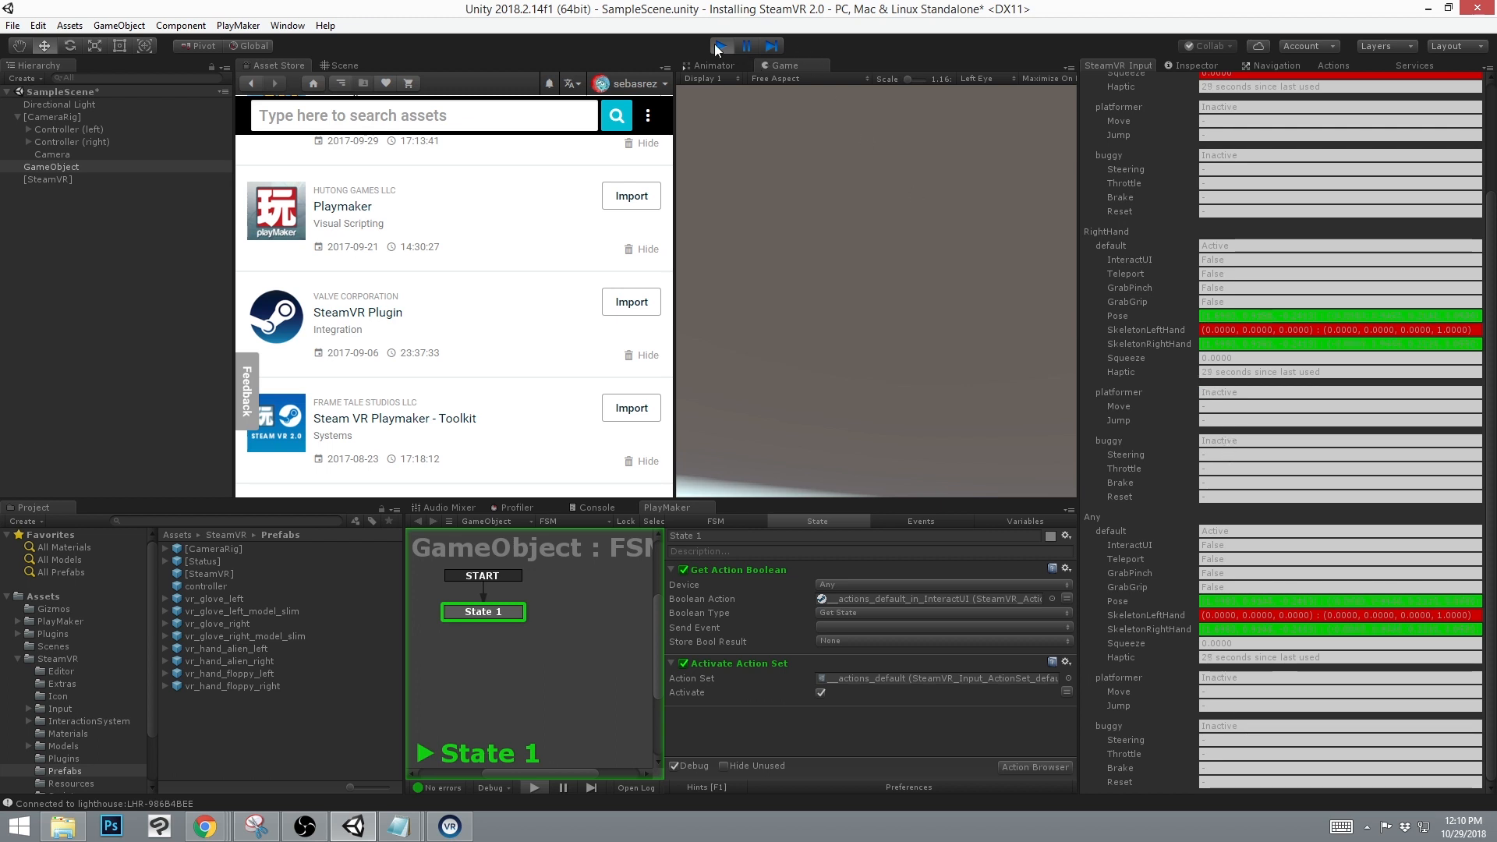
Stop play, pick __actions_platformer for Activate Action Set, replay to see it active, then stop.
{"action": "left_click", "coordinate": [721, 45]}
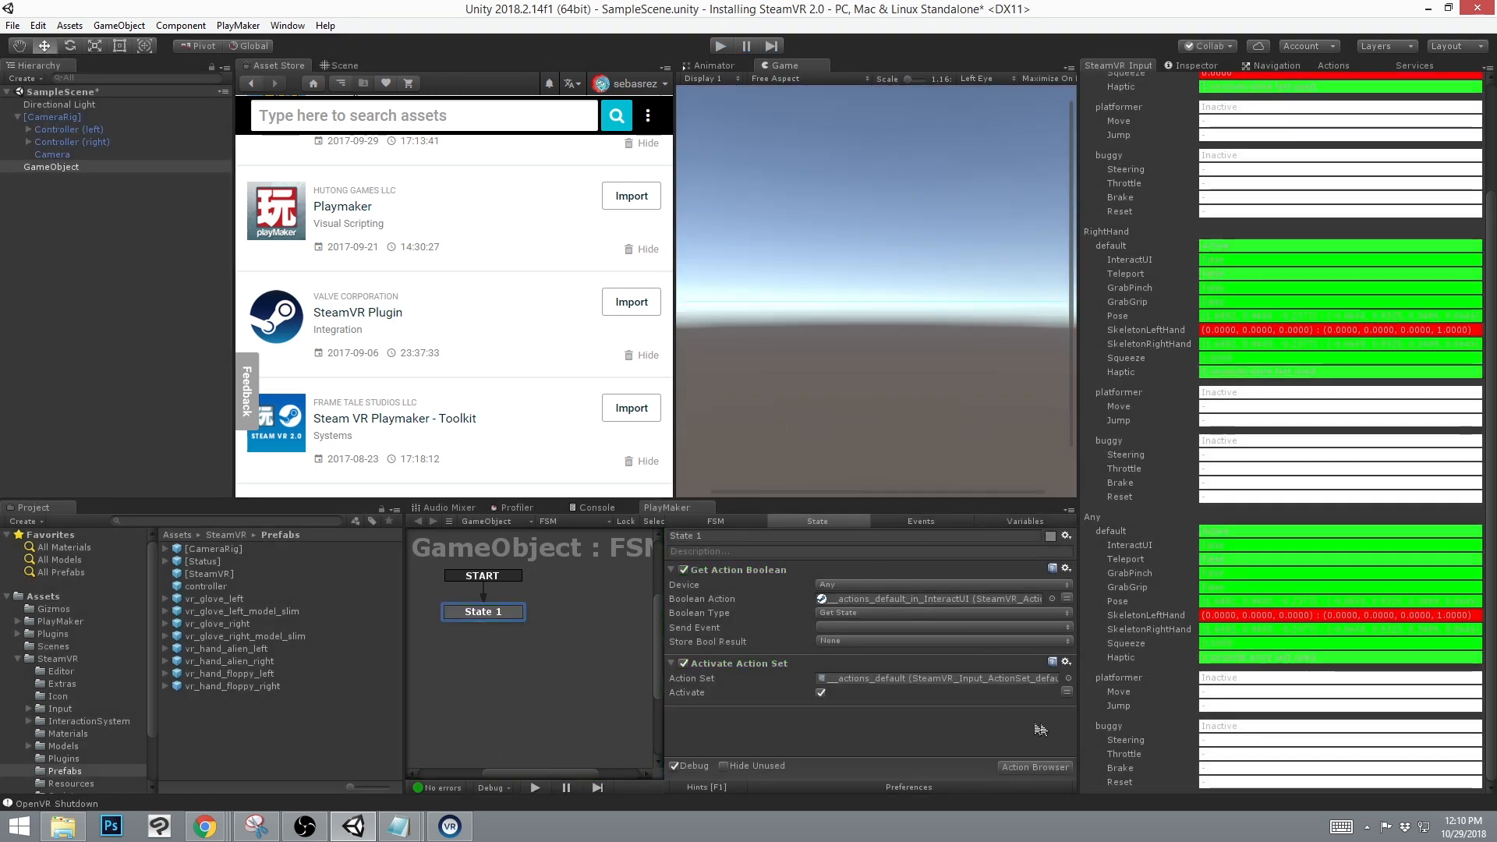
{"action": "left_click", "coordinate": [1067, 678]}
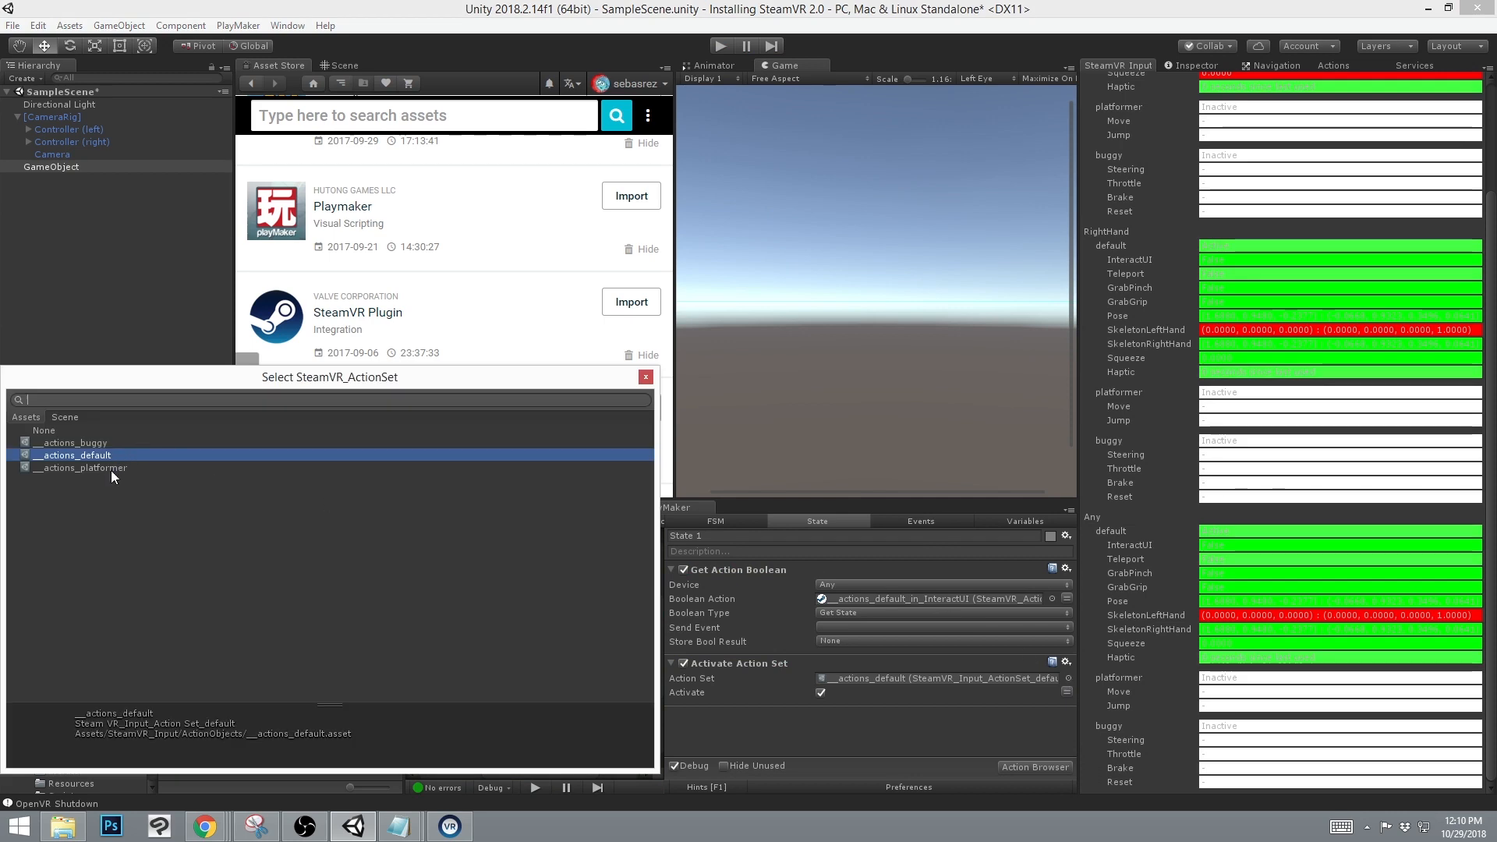
{"action": "left_click", "coordinate": [79, 468]}
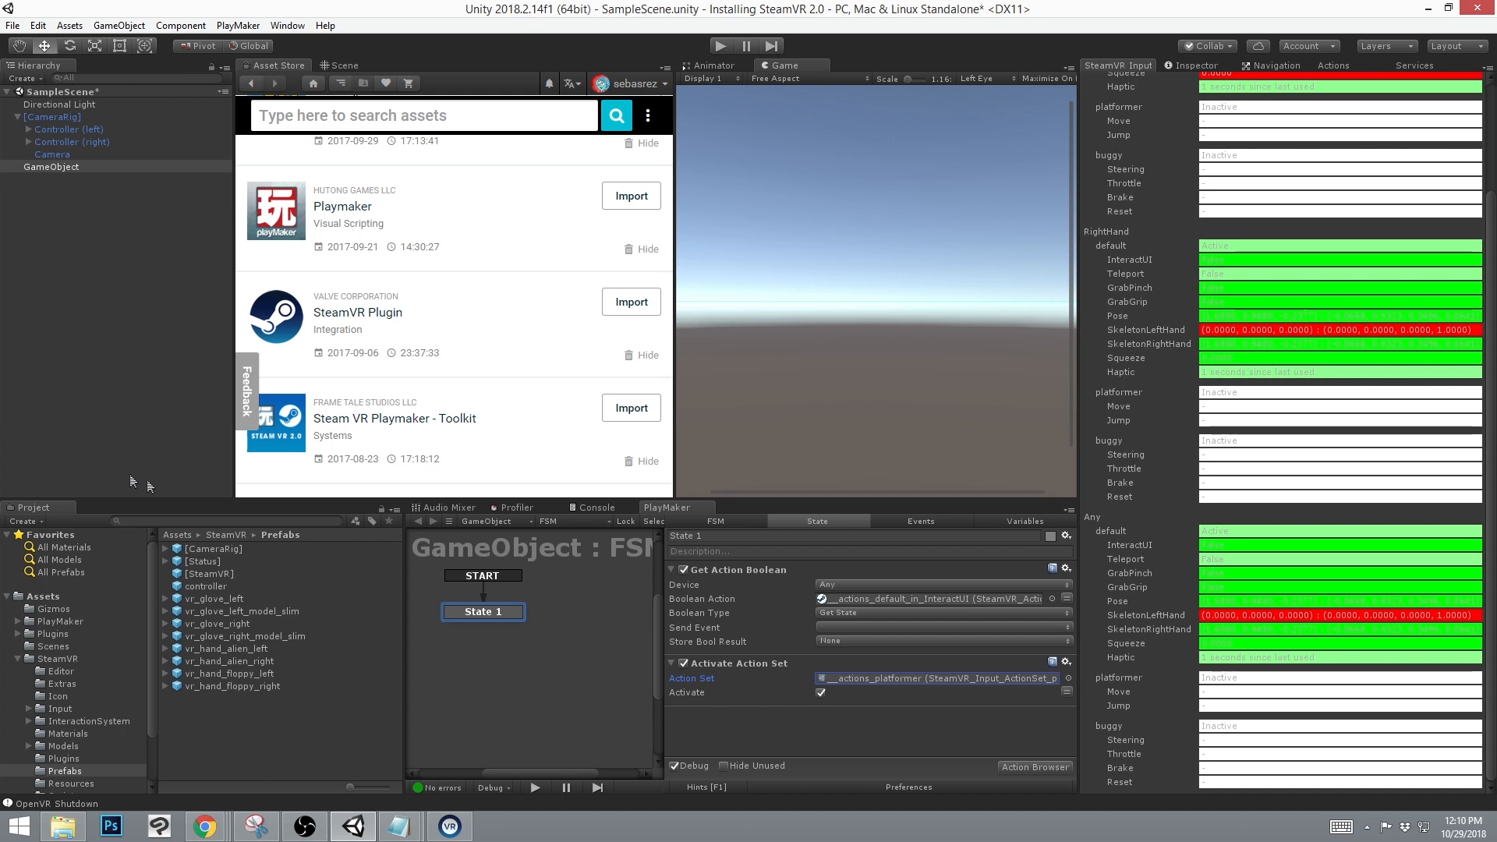
{"action": "mouse_move", "coordinate": [720, 75]}
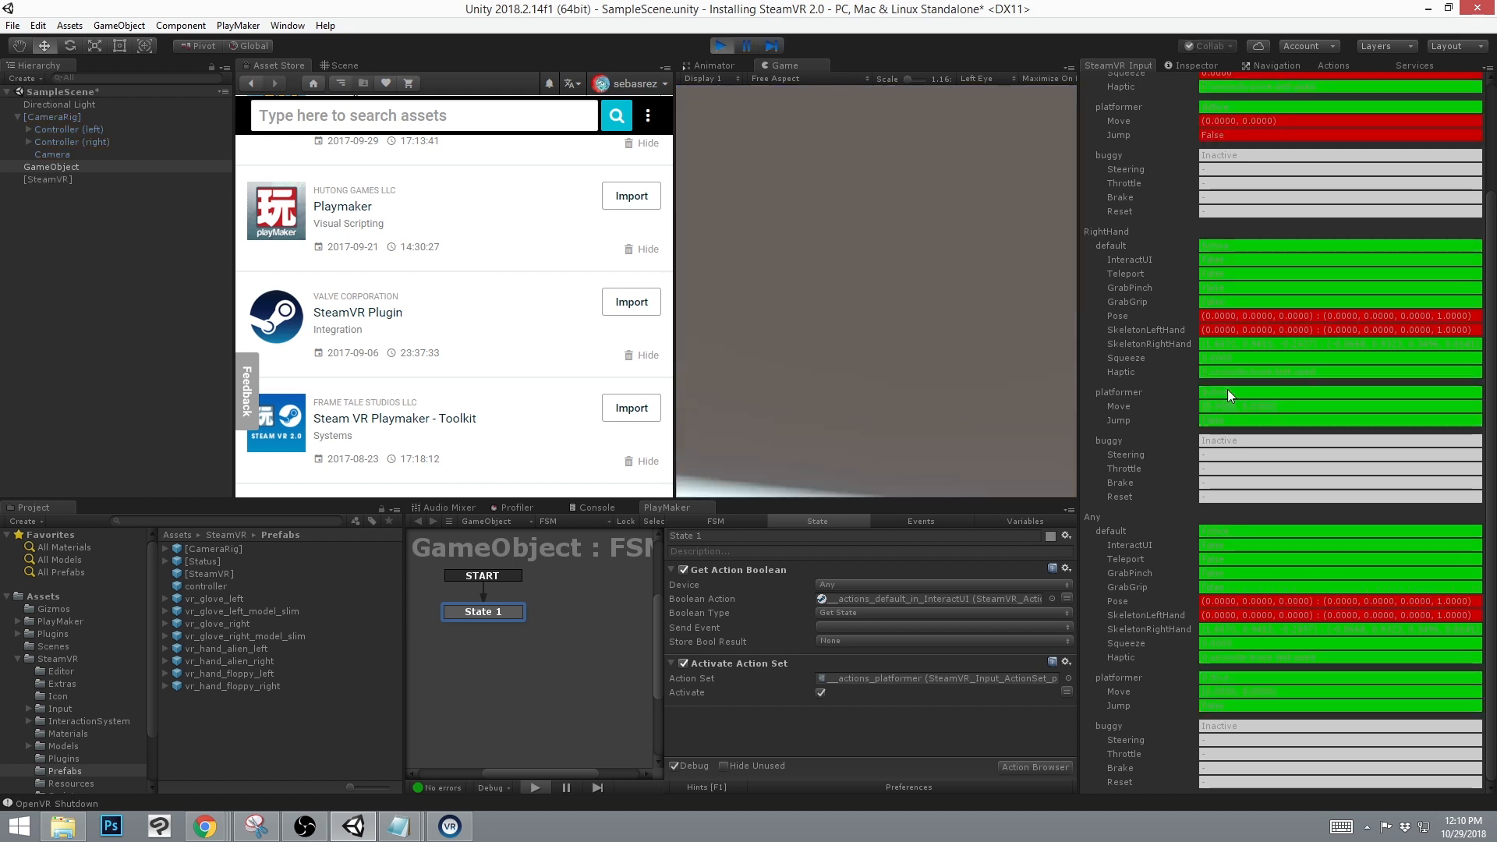
{"action": "left_click", "coordinate": [534, 786]}
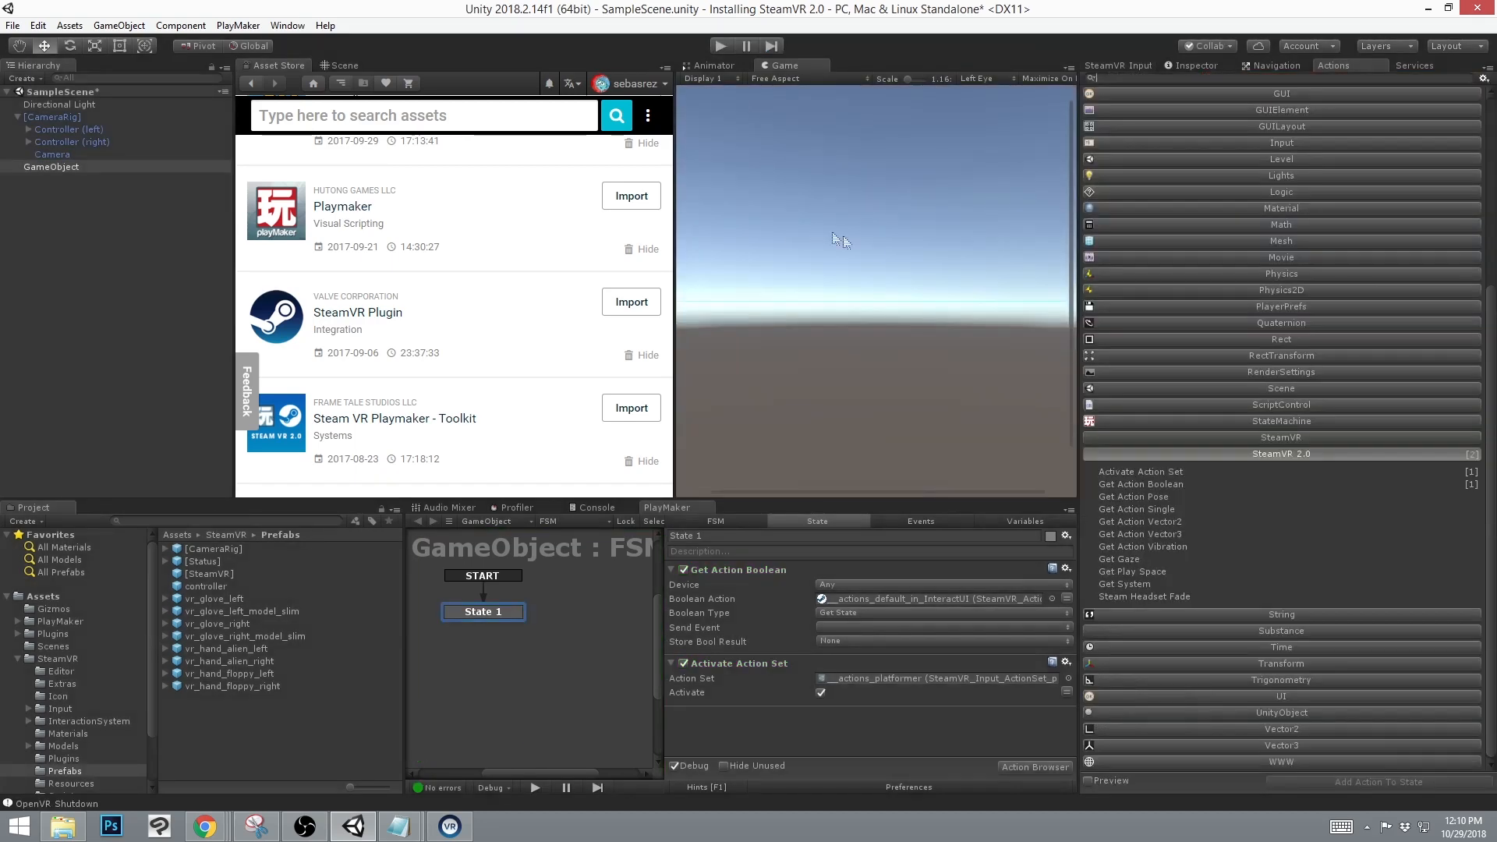
Expand the older SteamVR category listing controller actions like Get Trigger and Set Rumble.
{"action": "left_click", "coordinate": [1278, 438]}
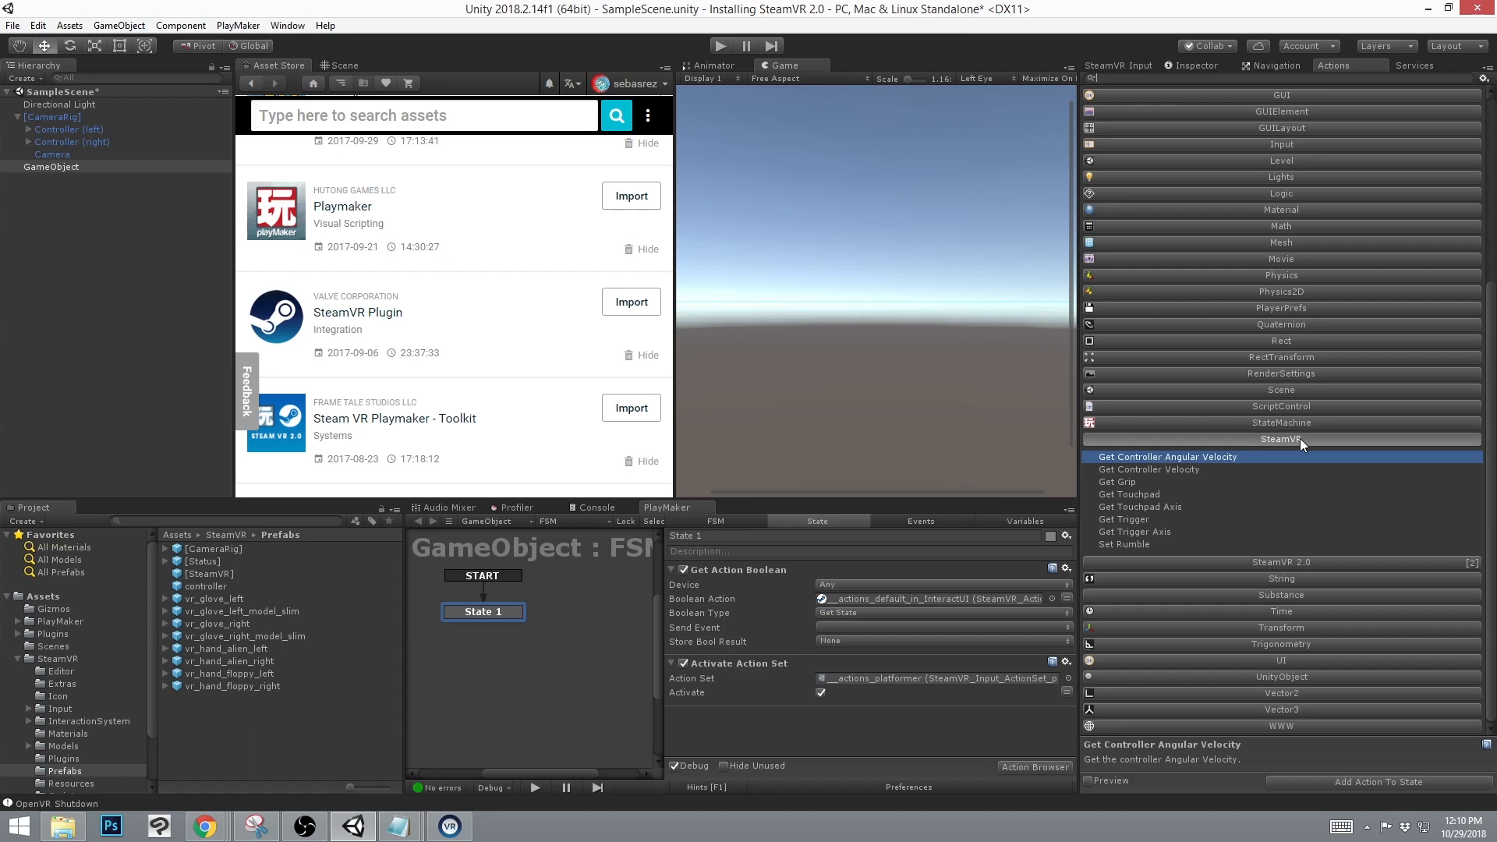
{"action": "mouse_move", "coordinate": [1153, 545]}
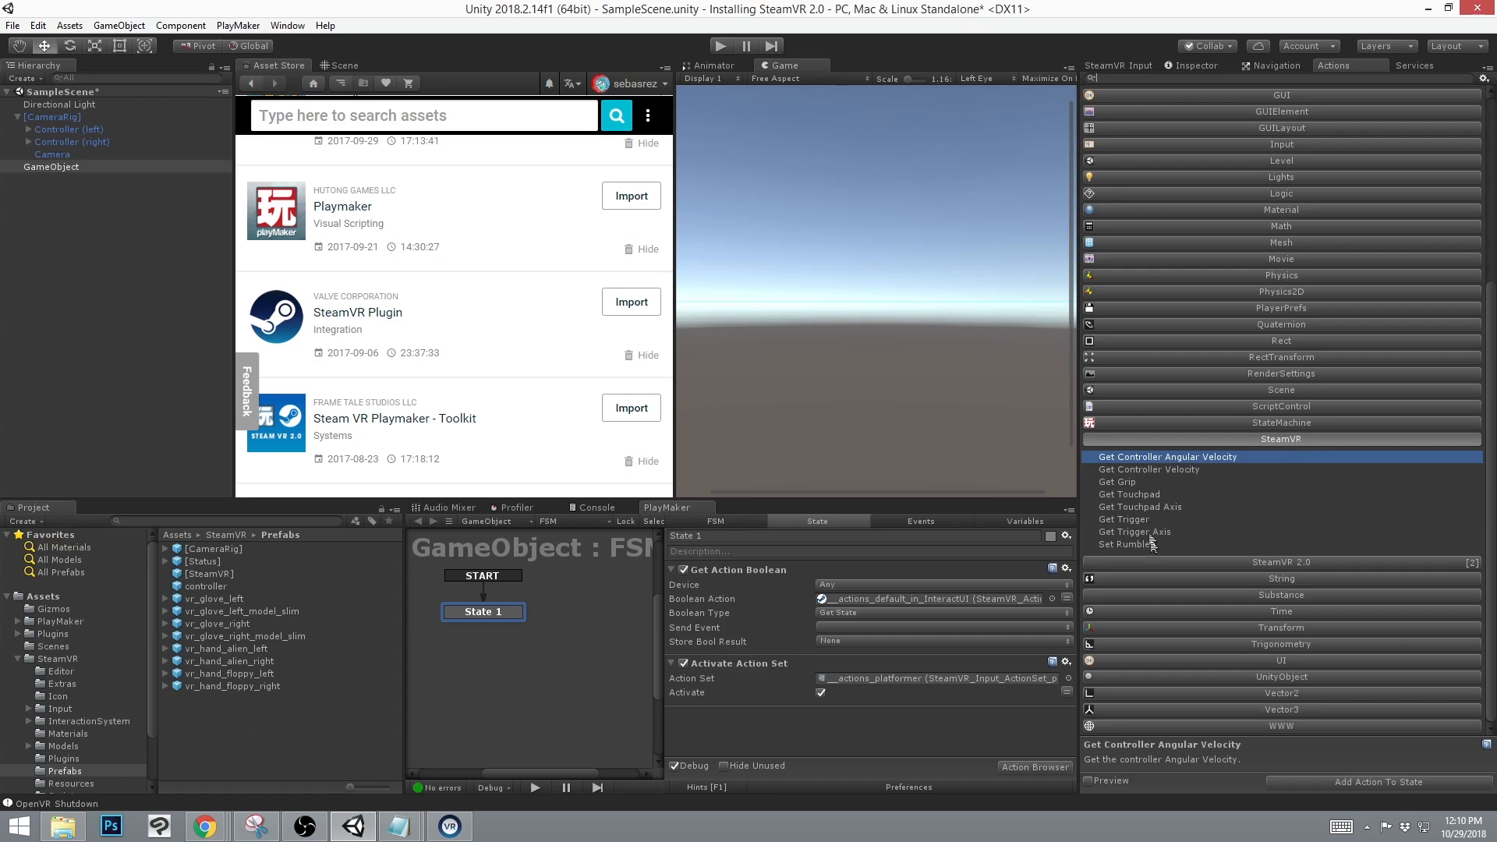
{"action": "mouse_move", "coordinate": [1160, 468]}
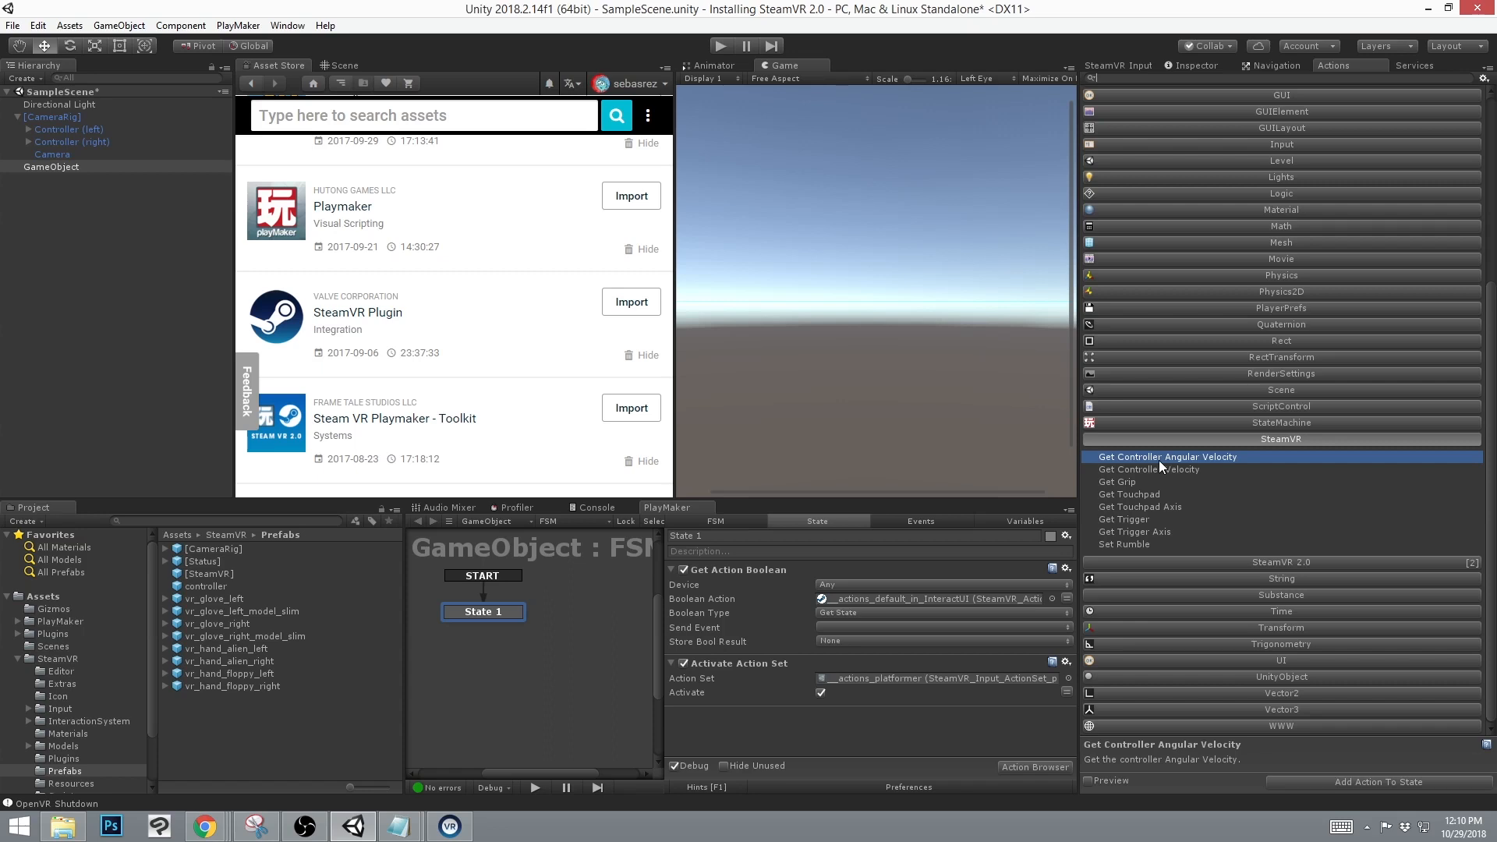
{"action": "mouse_move", "coordinate": [1132, 531]}
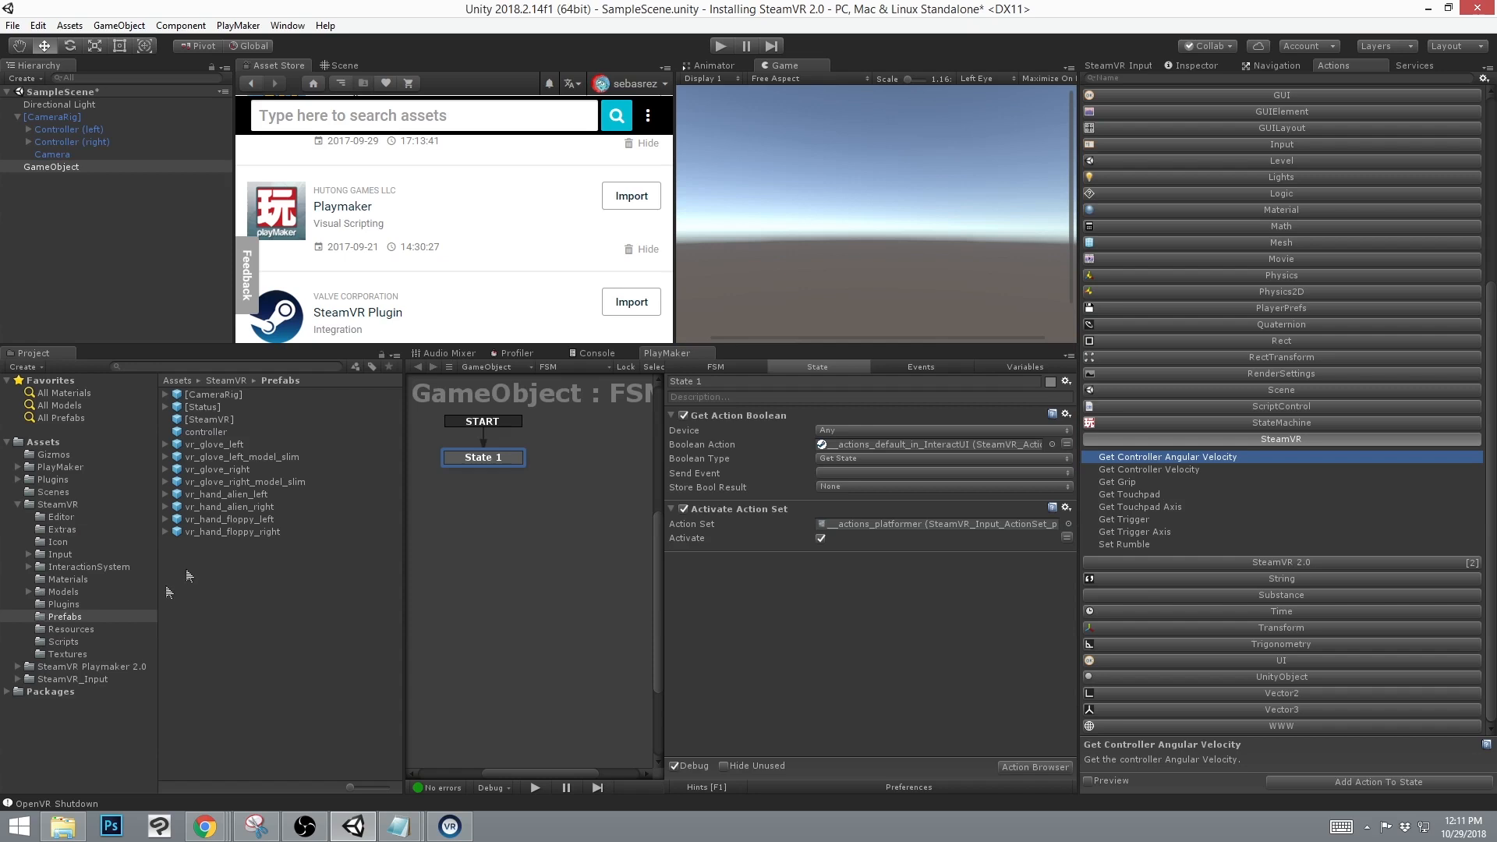
Navigate to Assets > SteamVR Playmaker 2.0 > Extra and select the SteamVR 1.0 package.
{"action": "left_click", "coordinate": [92, 666]}
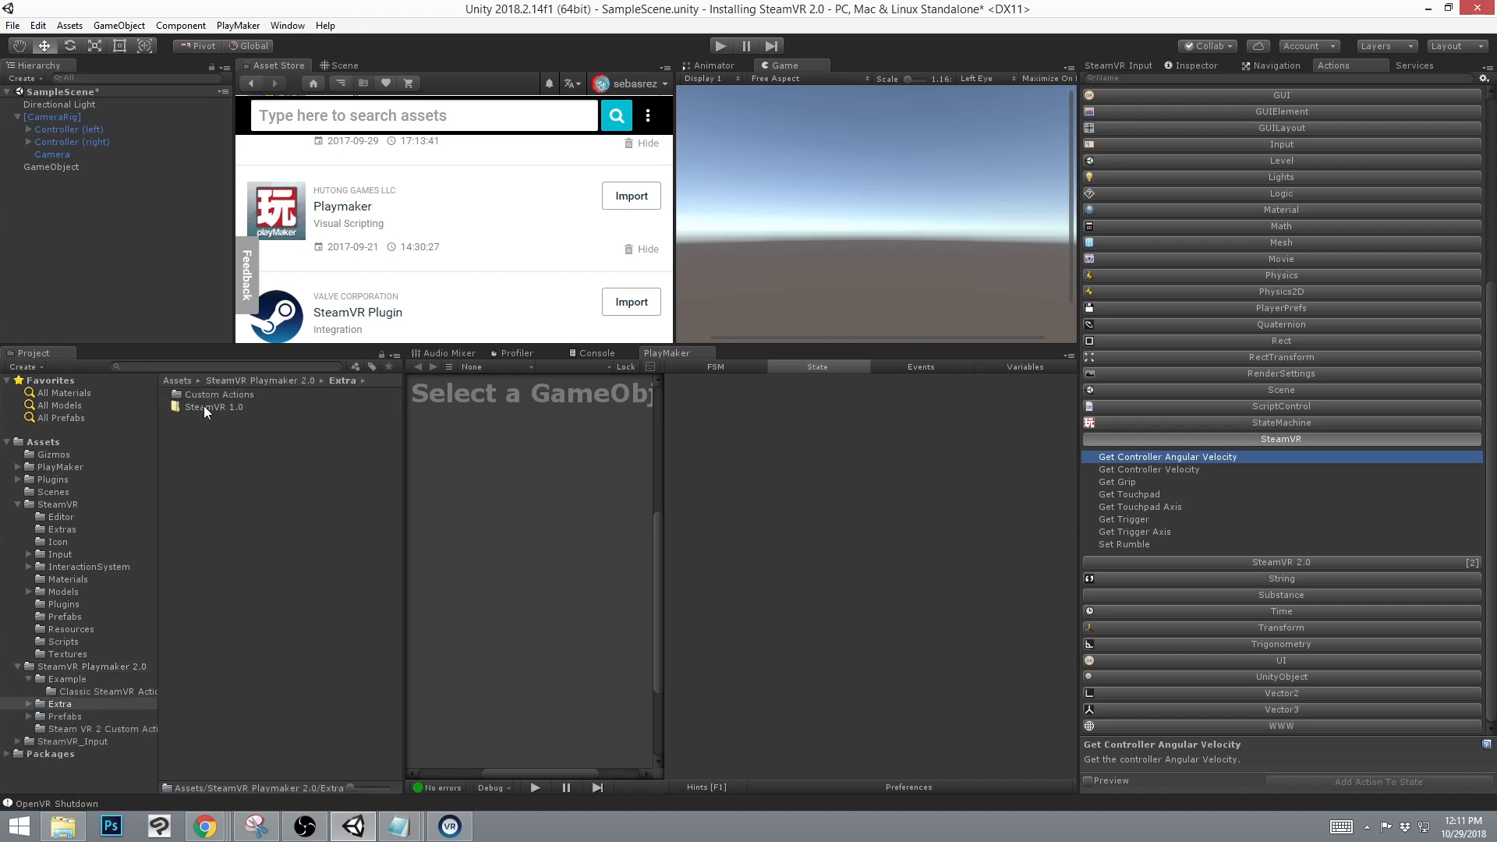
{"action": "left_click", "coordinate": [214, 407]}
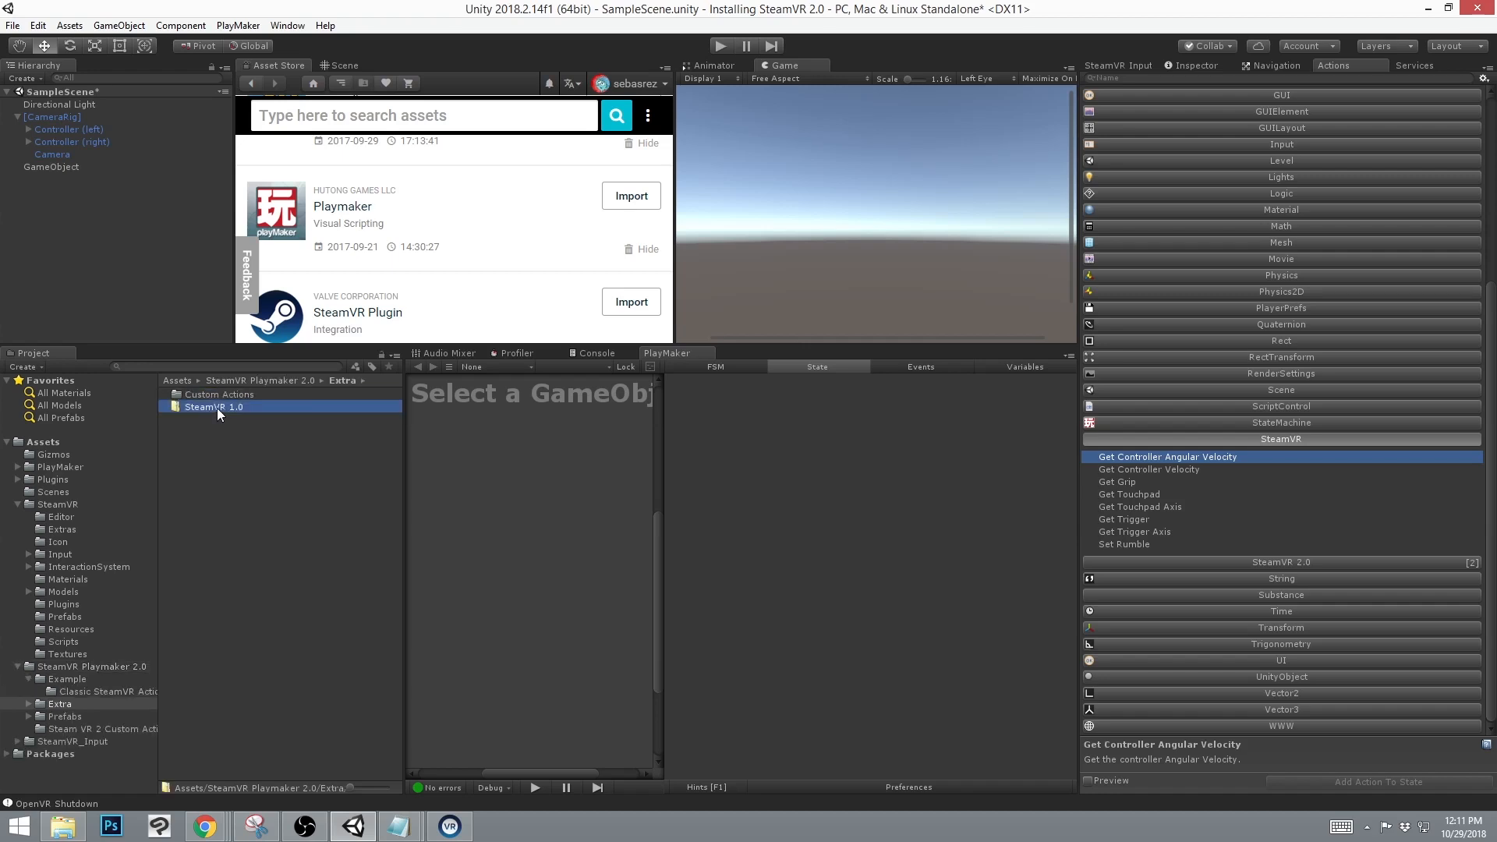